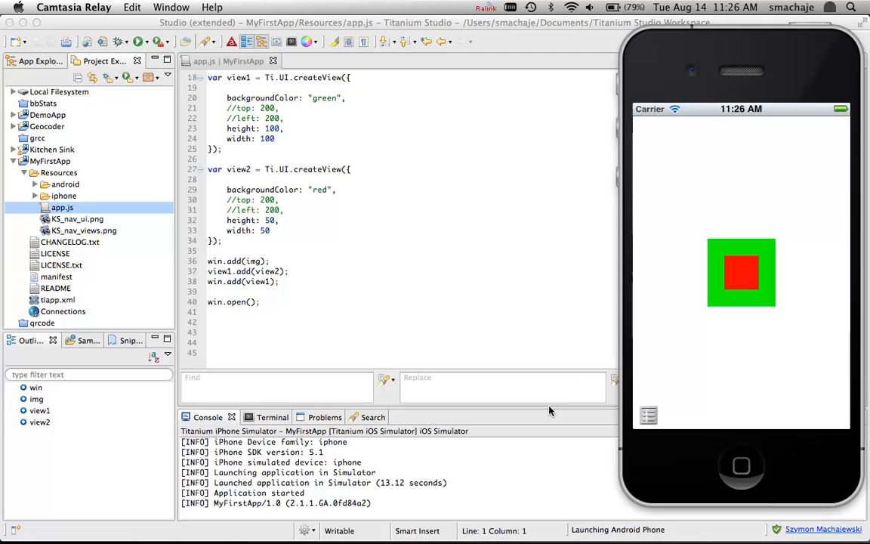
mouse_move(715, 296)
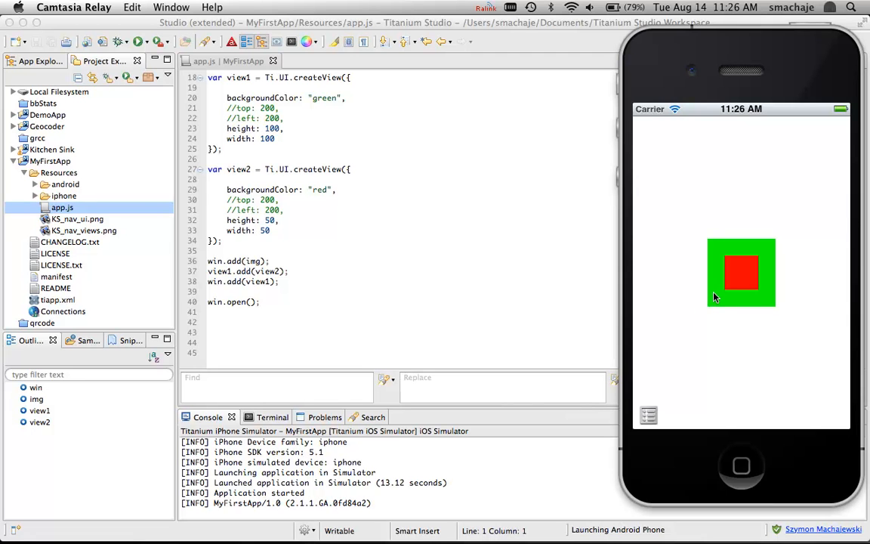
mouse_move(706, 233)
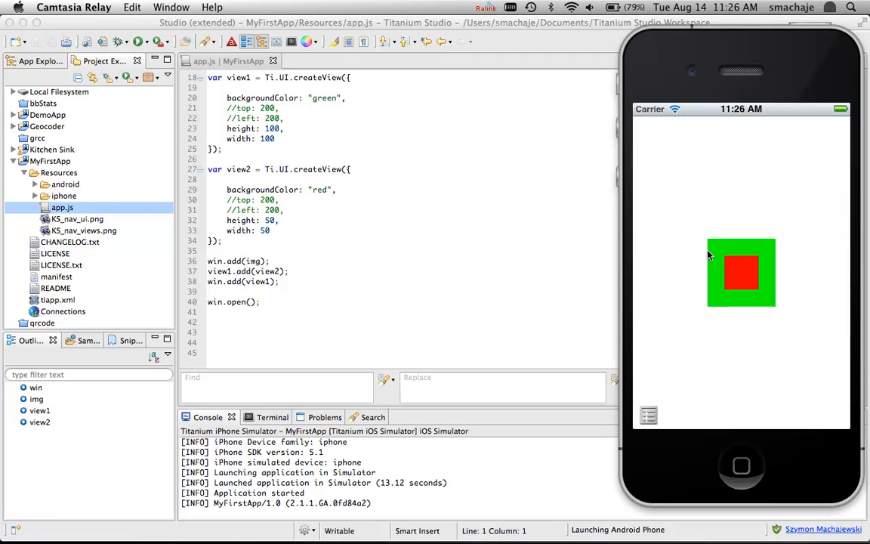
mouse_move(694, 242)
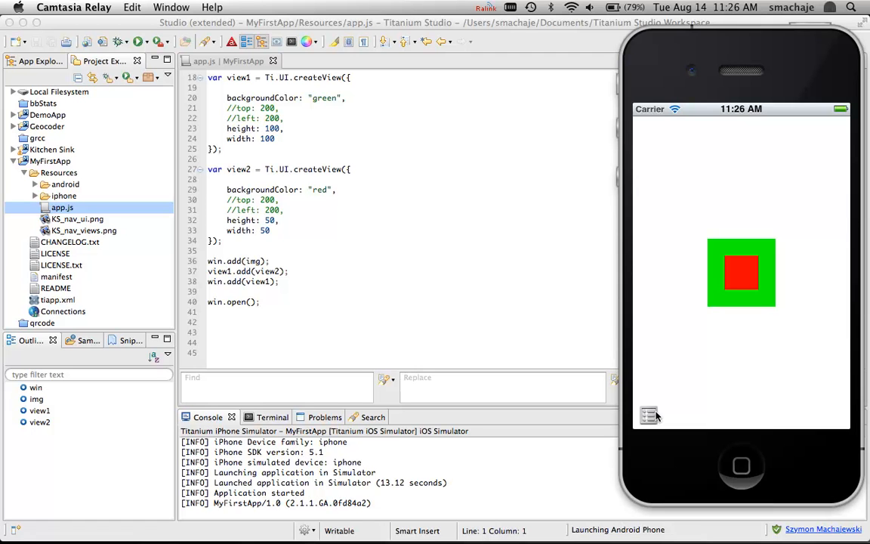
mouse_move(688, 364)
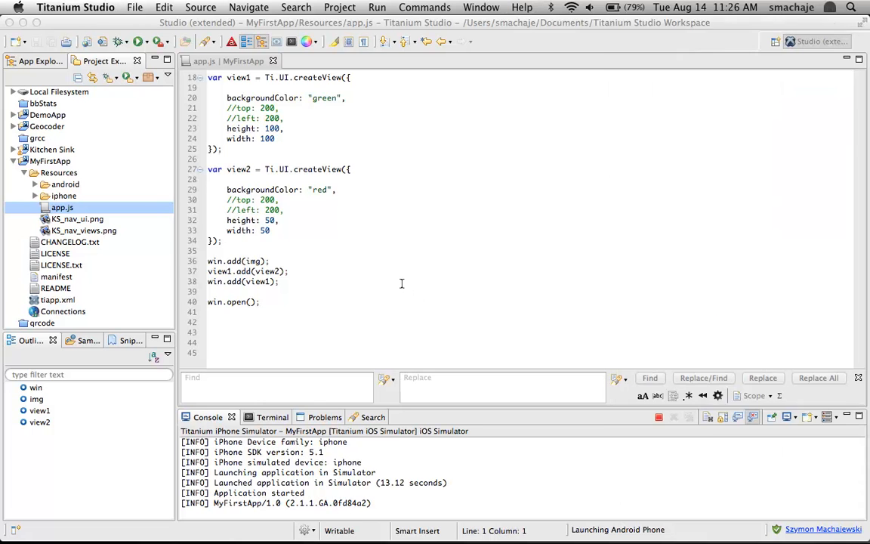
- Scroll through app.js to the win.add(img) line and comment it out with //
scroll(up, 3)
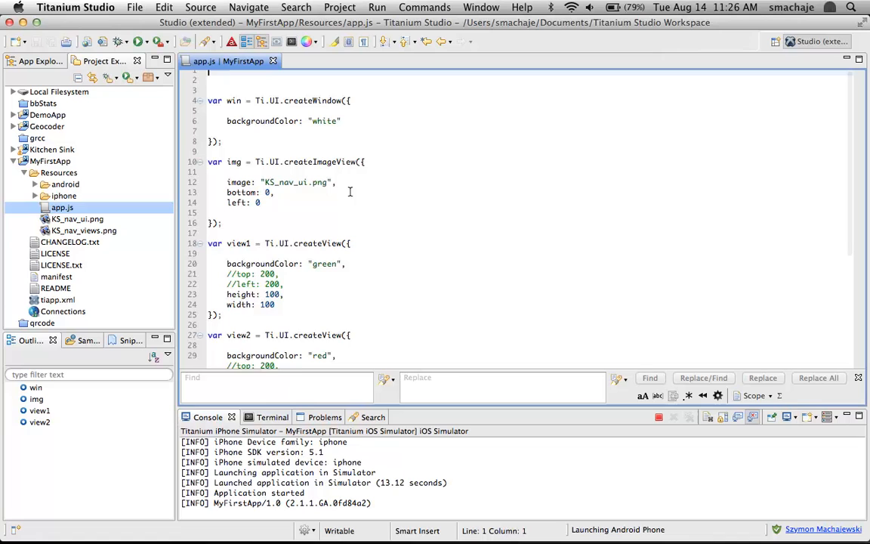
scroll(up, 3)
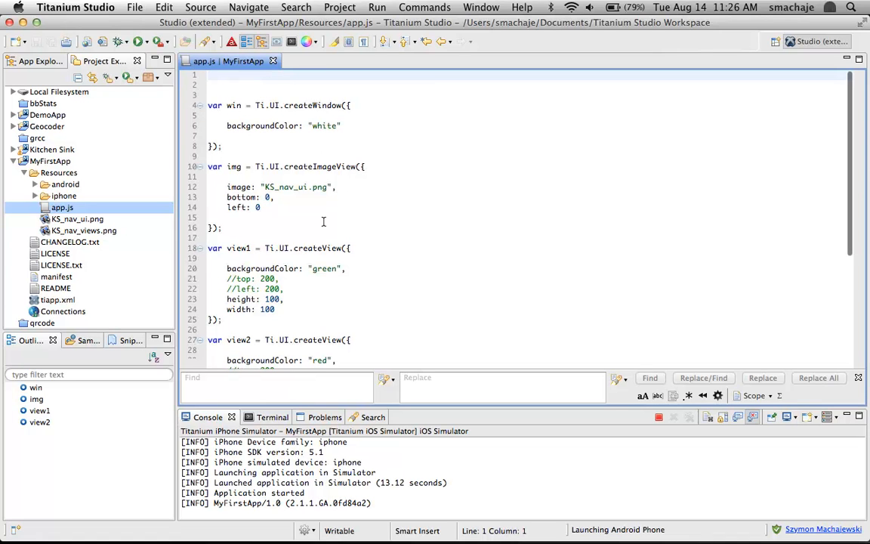
mouse_move(265, 159)
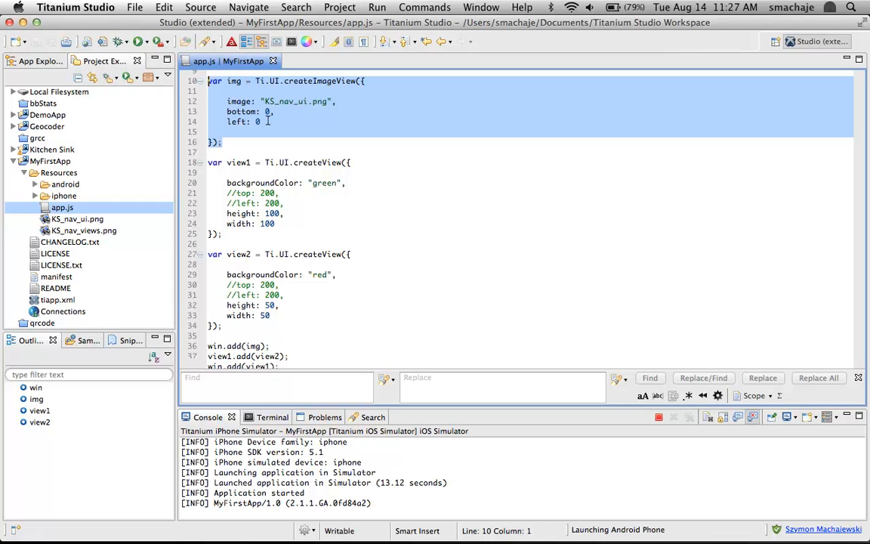
mouse_move(193, 187)
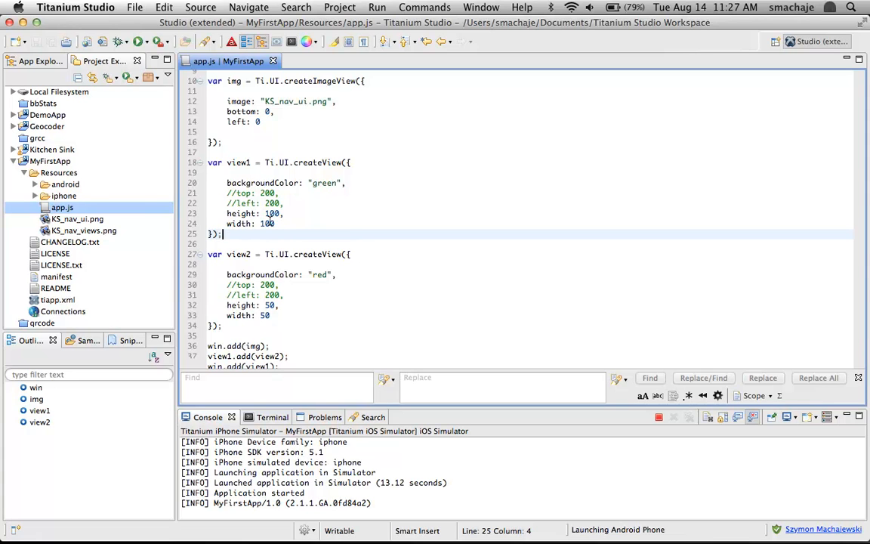
scroll(down, 3)
text(//)
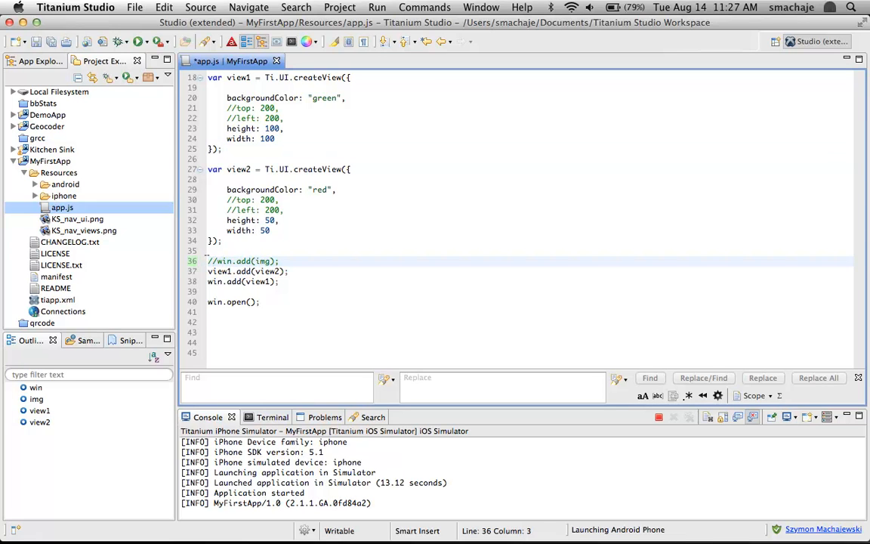
click(262, 333)
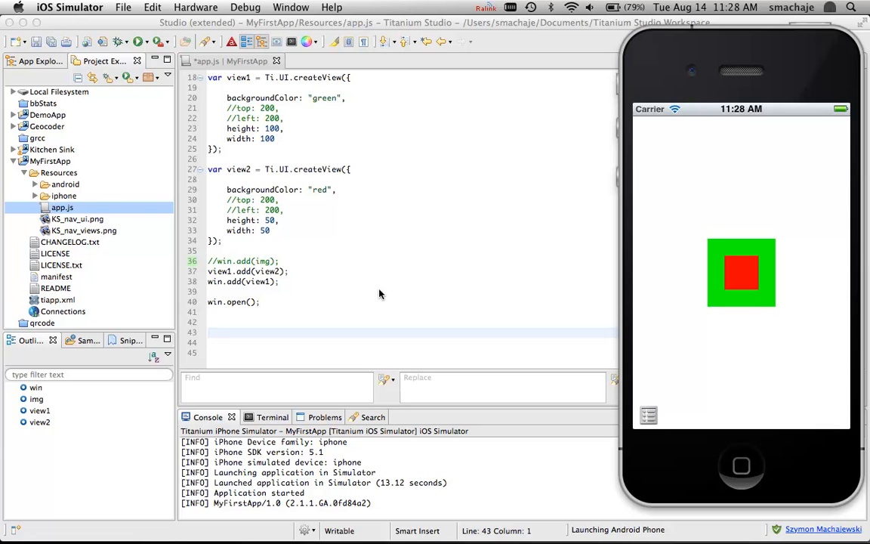
mouse_move(350, 299)
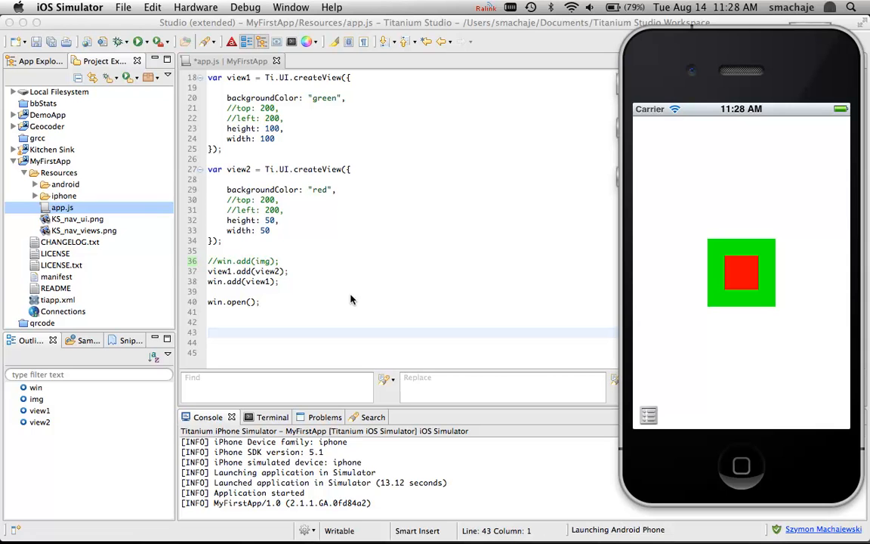
mouse_move(782, 300)
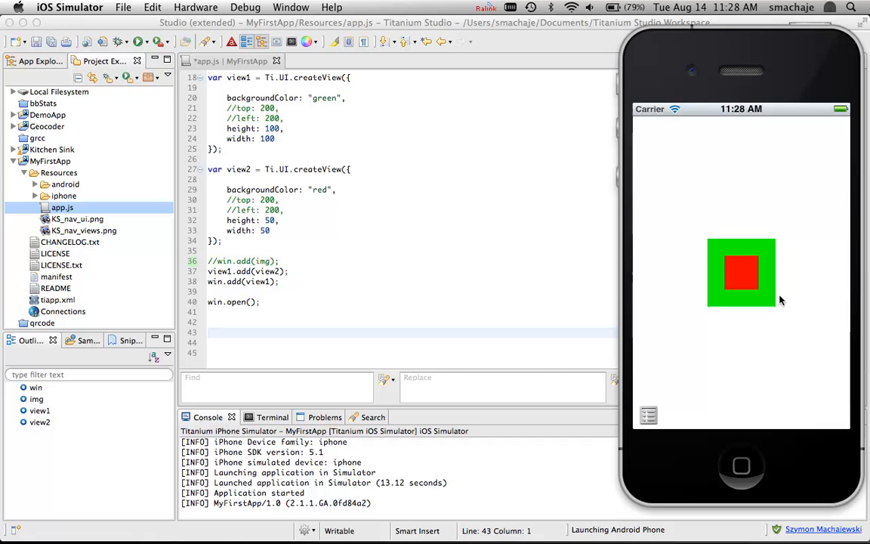
mouse_move(294, 336)
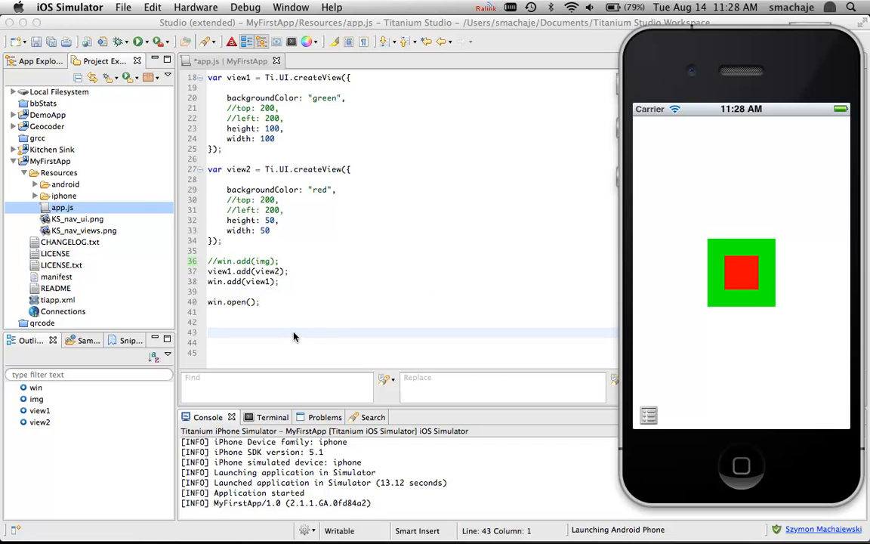
mouse_move(245, 327)
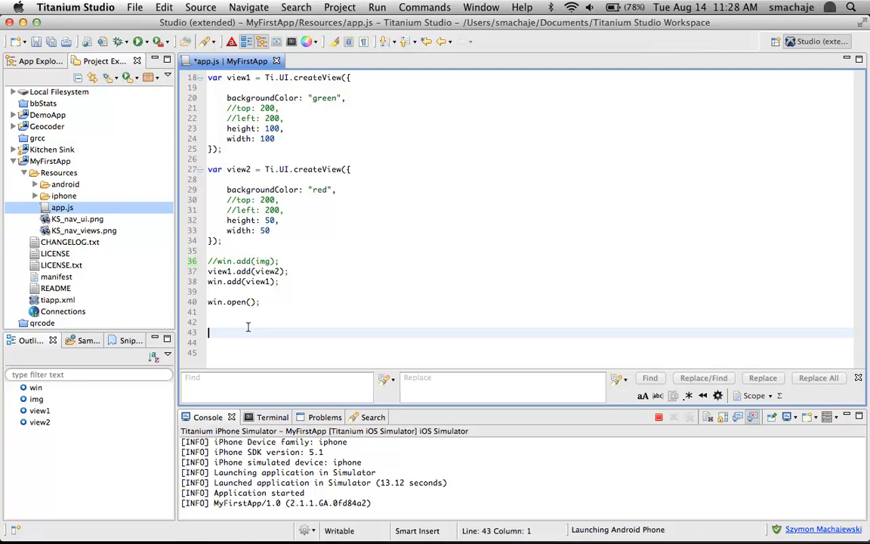
- Begin view1.addEventListener("click") at the bottom of app.js using code completion
text(v)
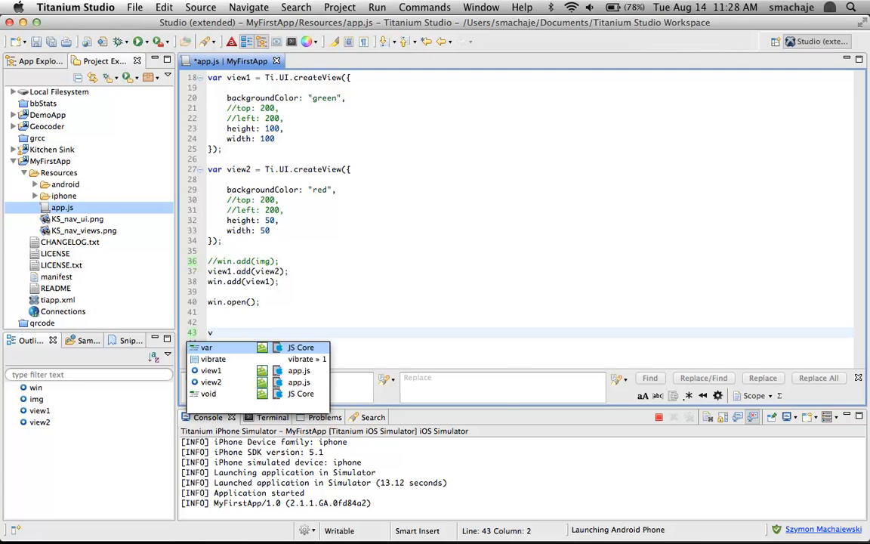
text(view1.addEventListener)
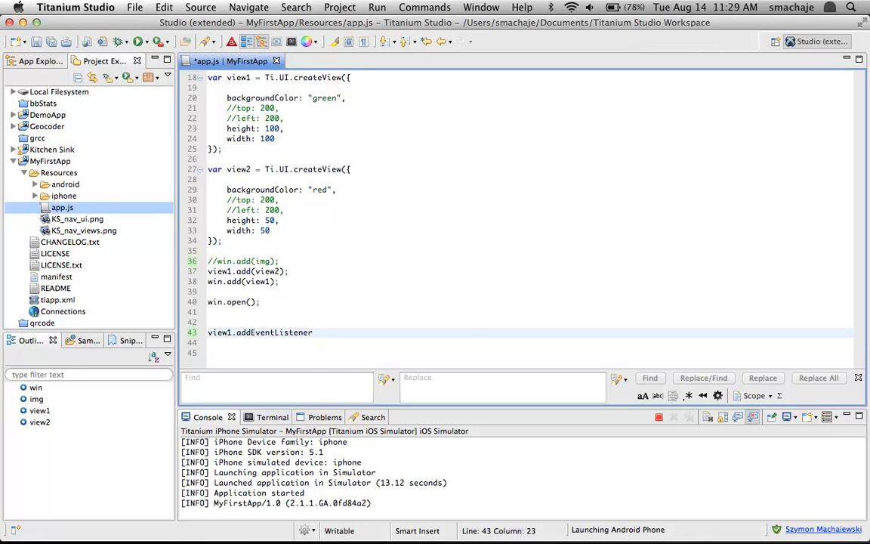
text((")
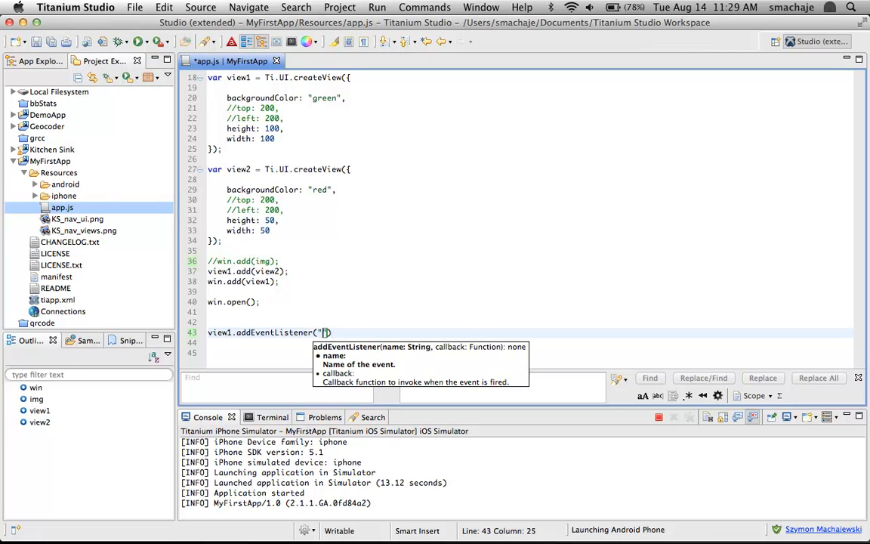
text(click)
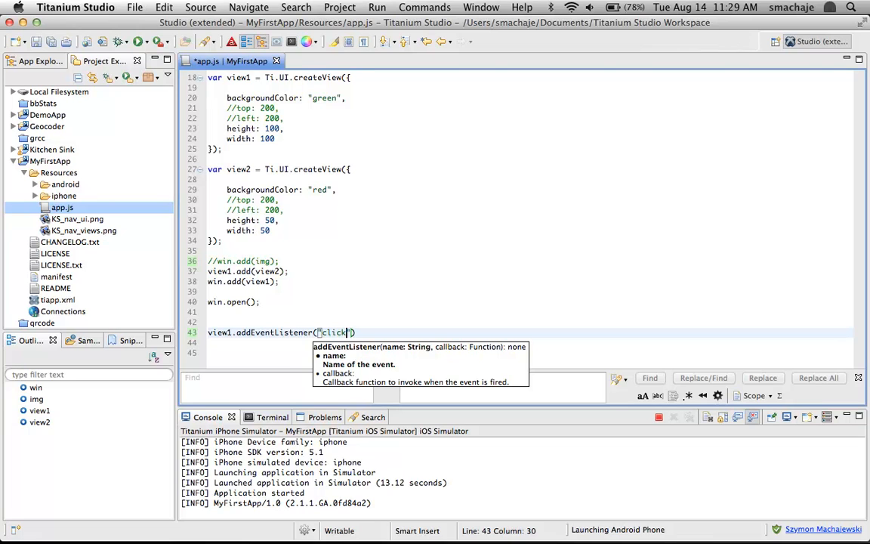
text())
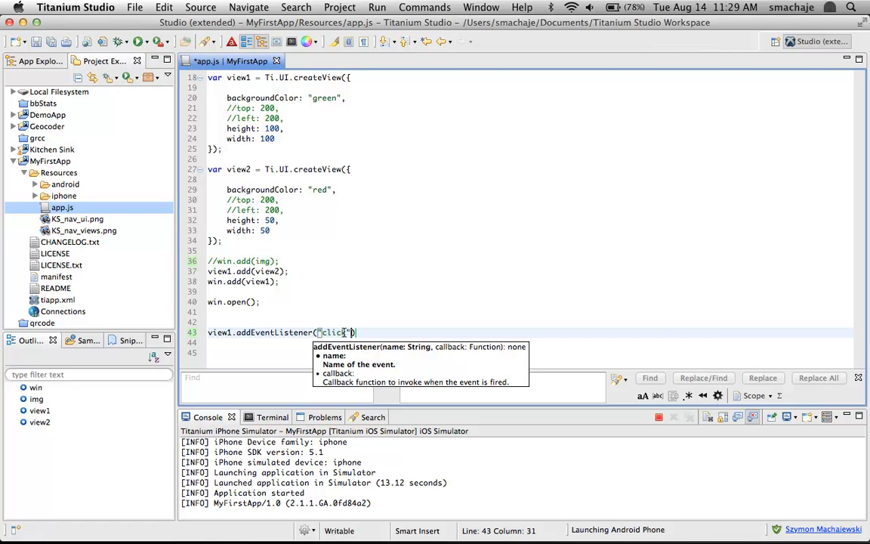
- Finish the listener by passing View1Grow as the click handler
text(,)
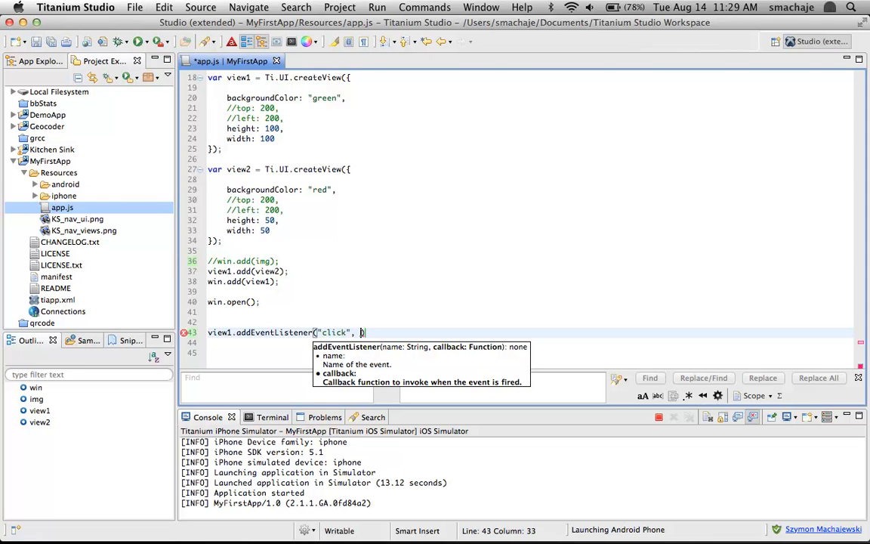
mouse_move(429, 219)
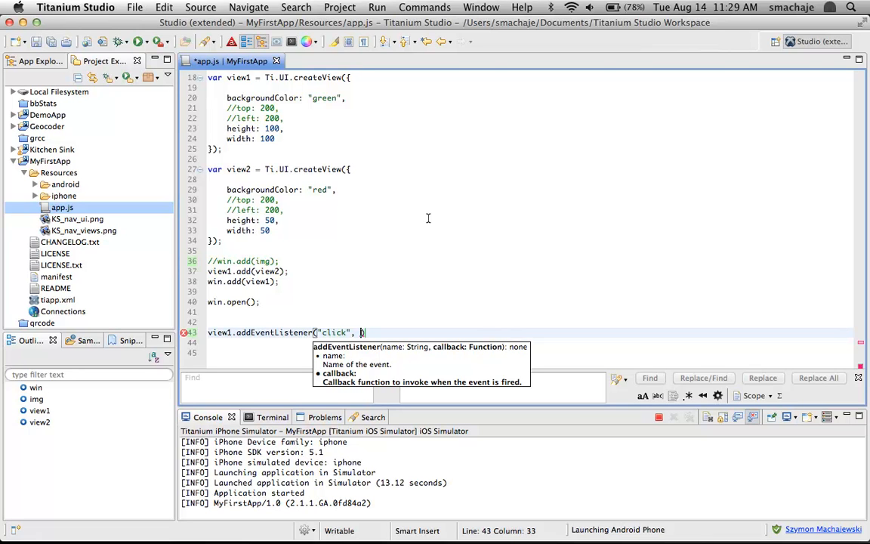
text(V)
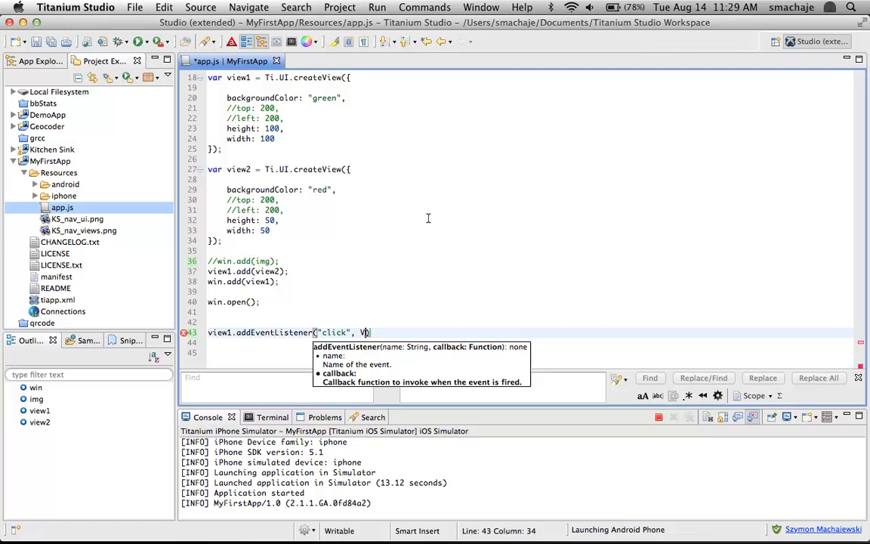
text(iew1Grow)
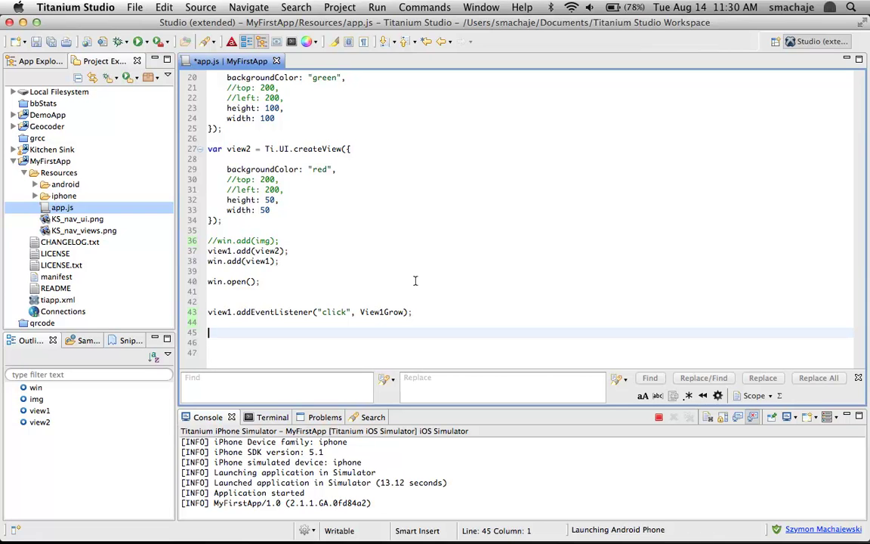
- Define function View1Grow(e) with braces below the listener
text(func)
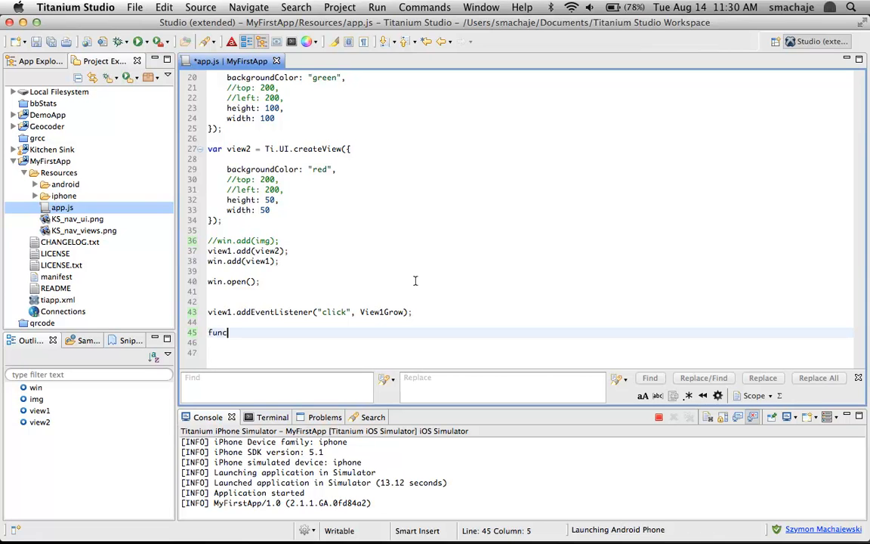
text(tion)
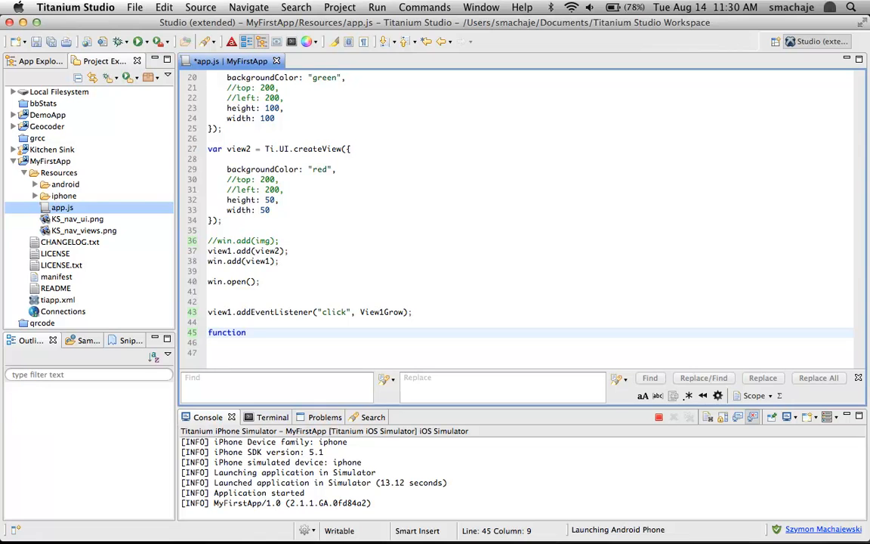
text(V)
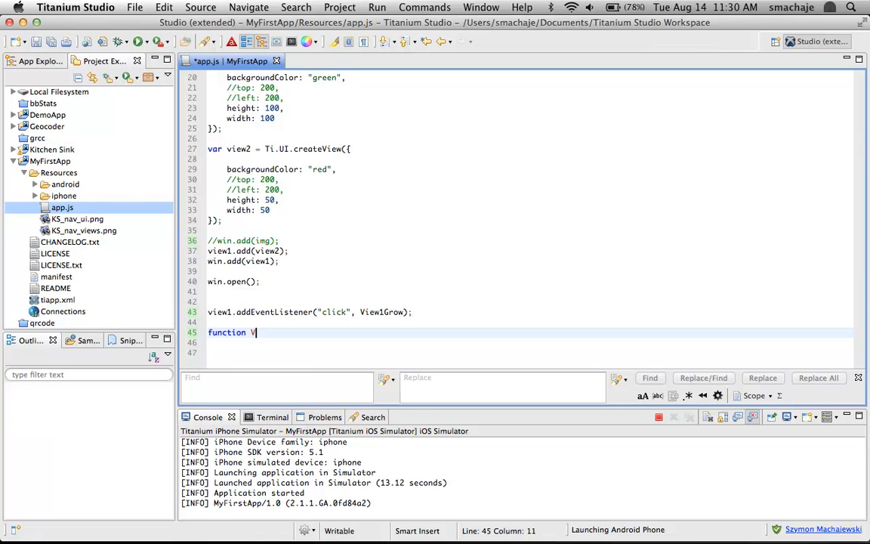
text(iew1Gro)
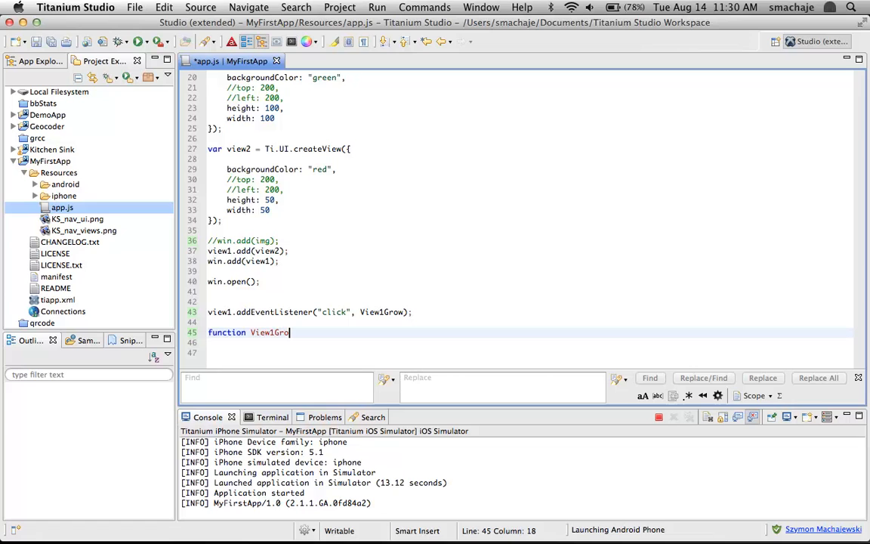
text(w)
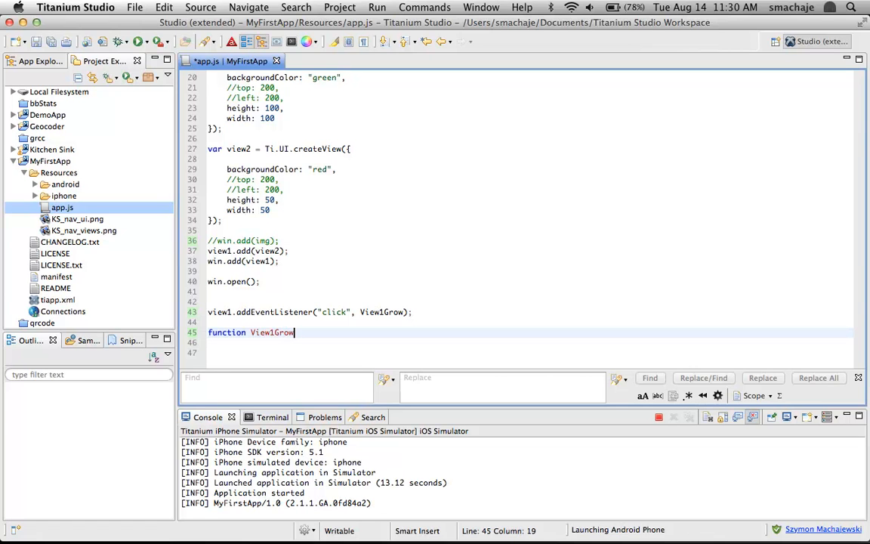
text((e))
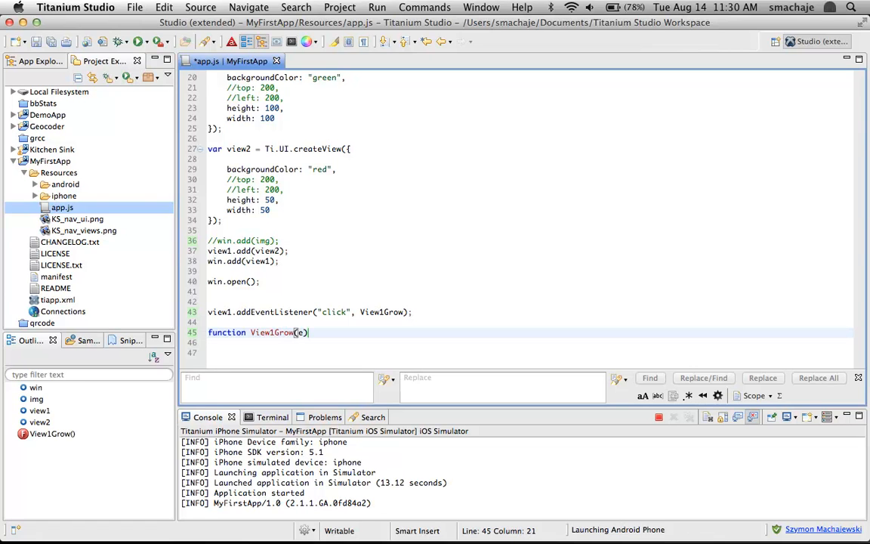
text(e)
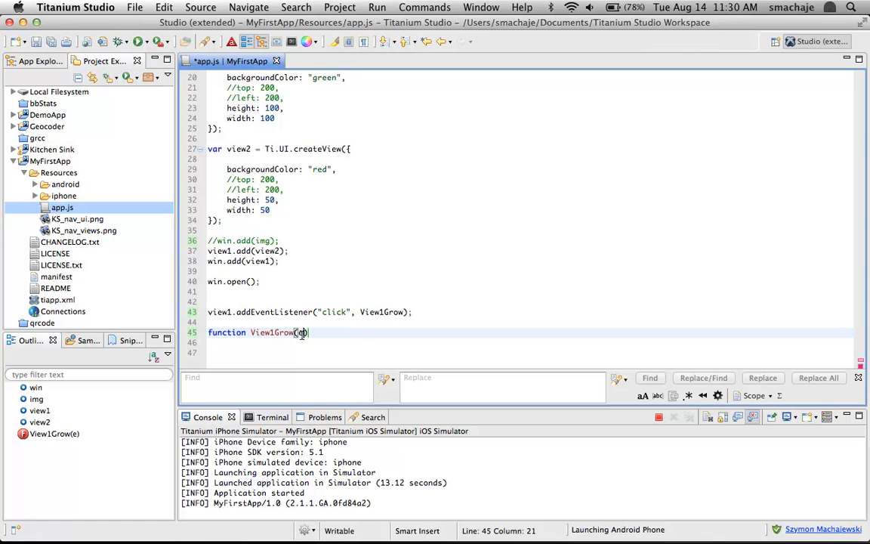
mouse_move(335, 260)
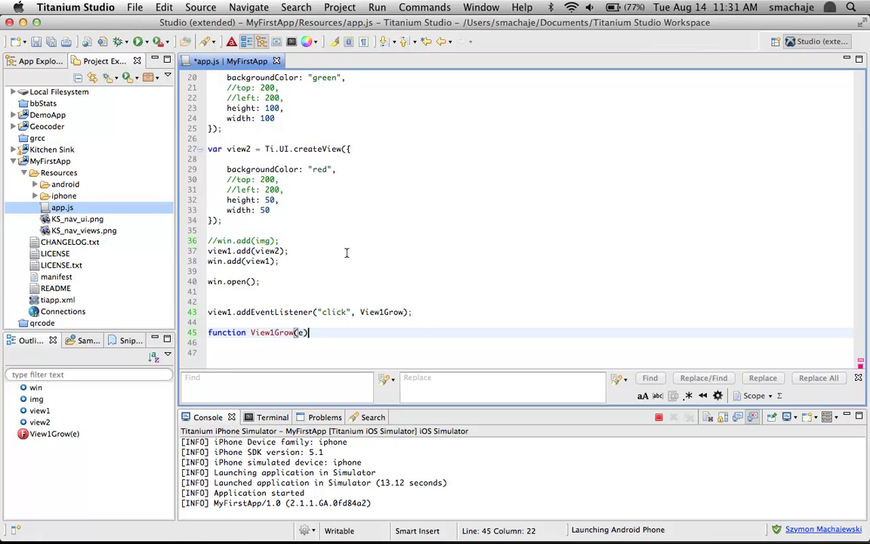
key(Return)
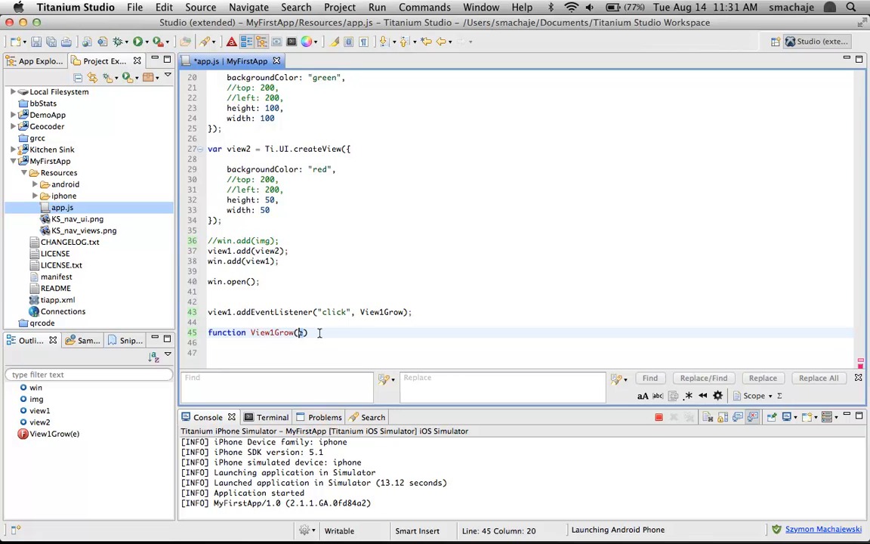
text(e)
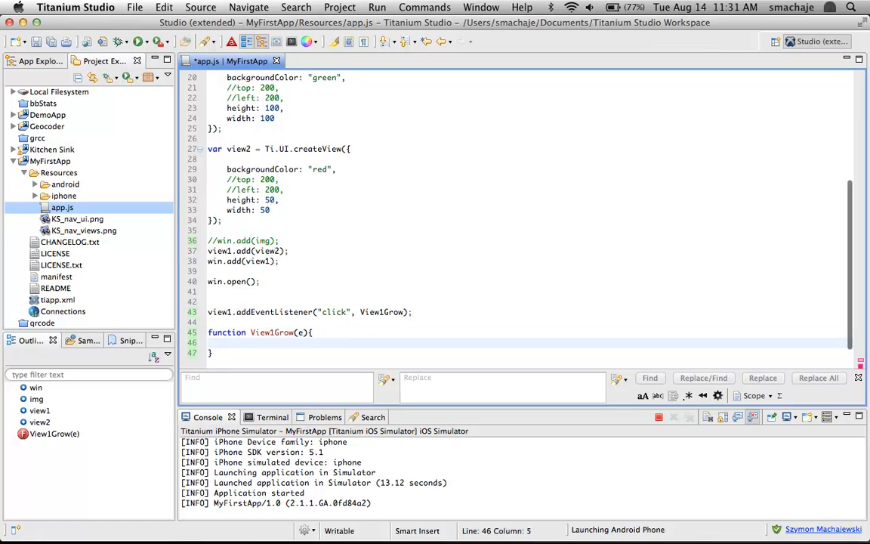
- Fill the View1Grow body with alert("I got clicked!");
click(211, 353)
text(;)
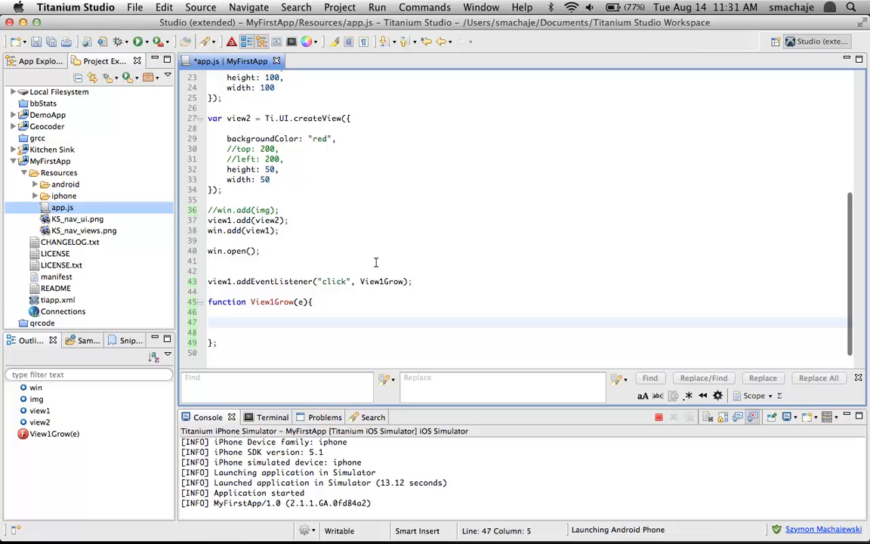
click(226, 323)
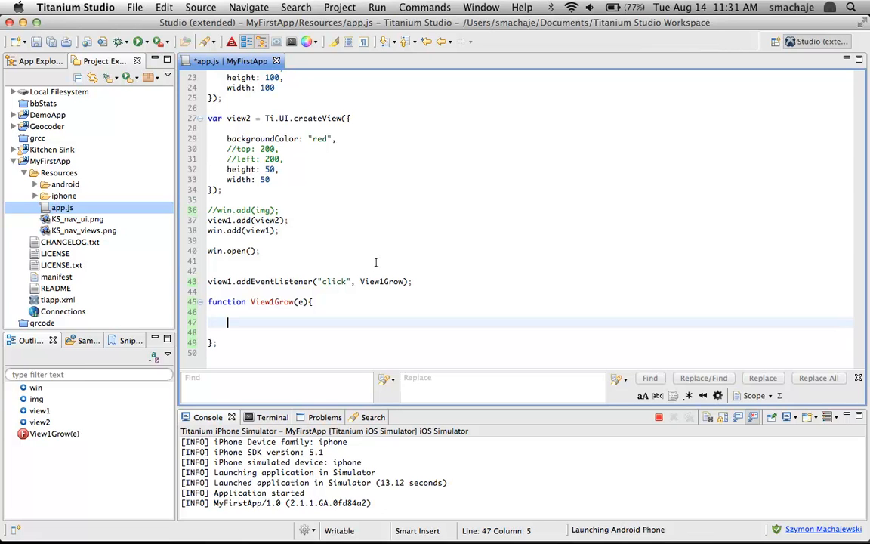
text(alert(")
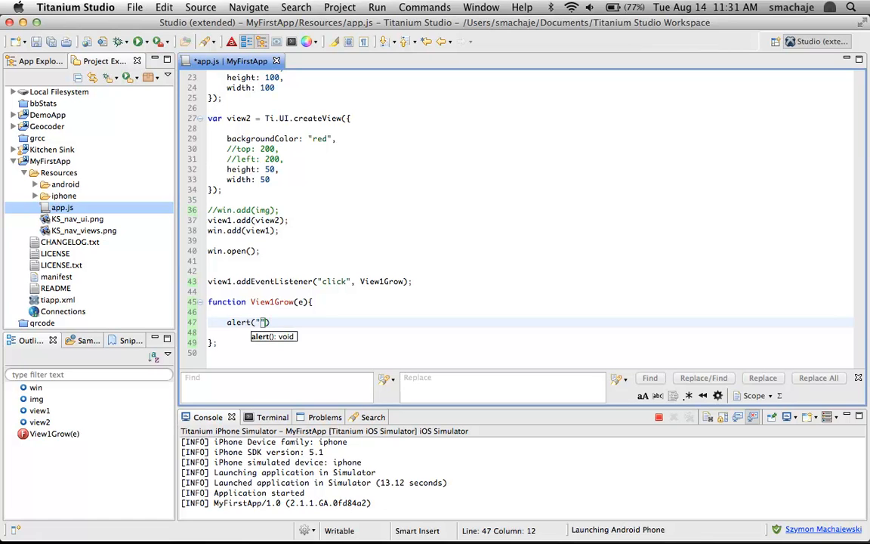
text(I got clicked)
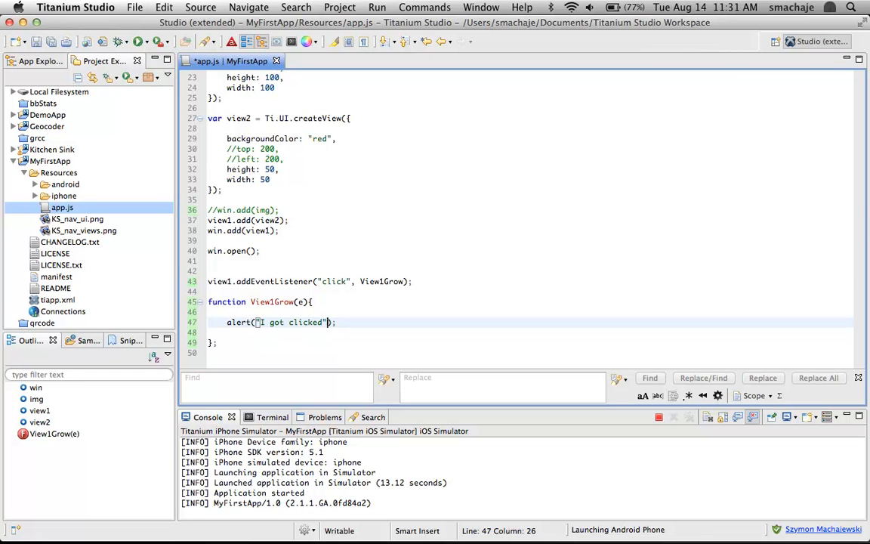
text(!)
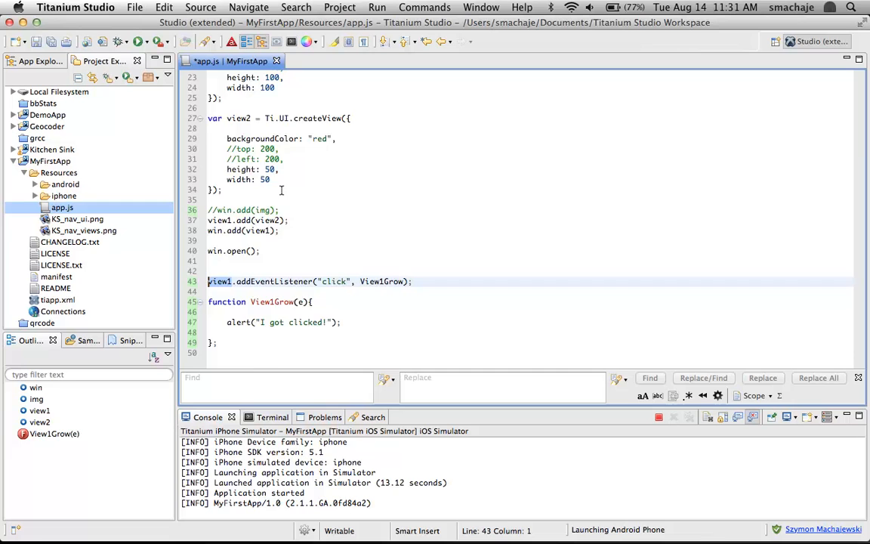
- Scroll up to check the view1 definition, then return to the handler
scroll(up, 3)
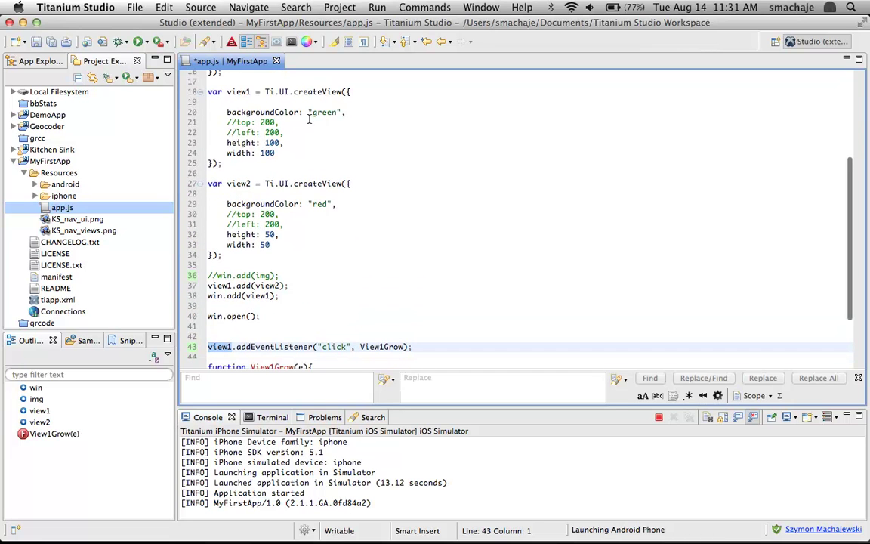
click(215, 92)
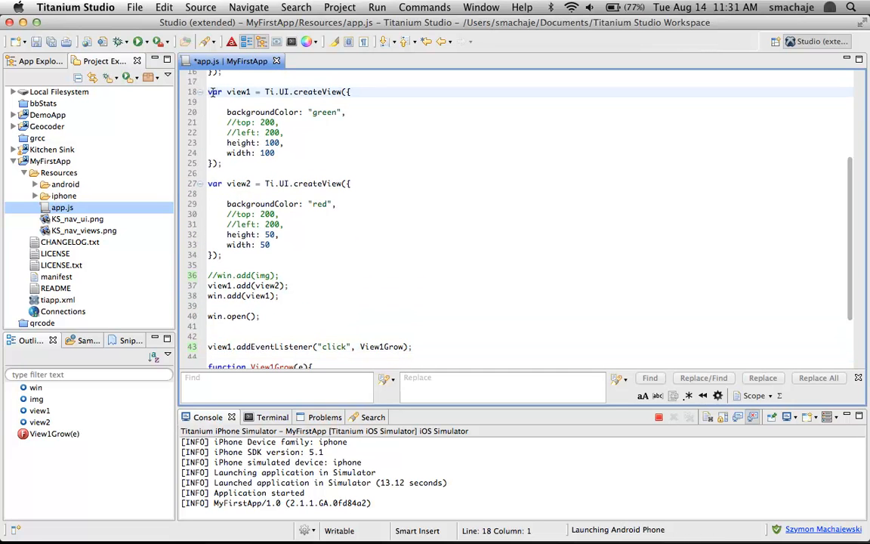
scroll(down, 3)
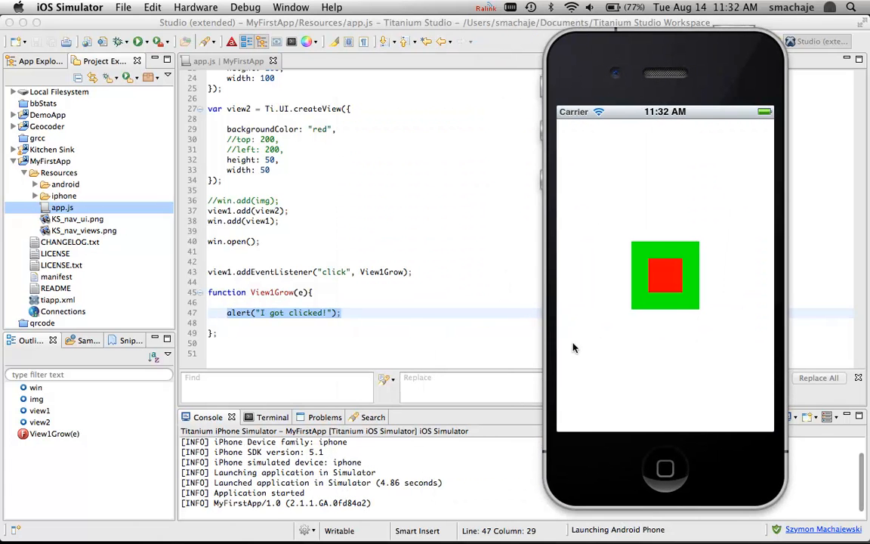
mouse_move(190, 190)
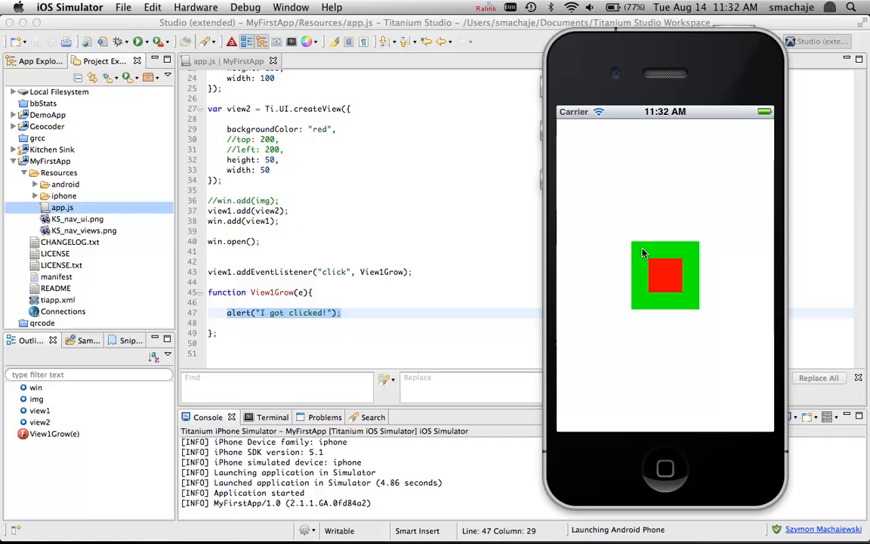
click(665, 275)
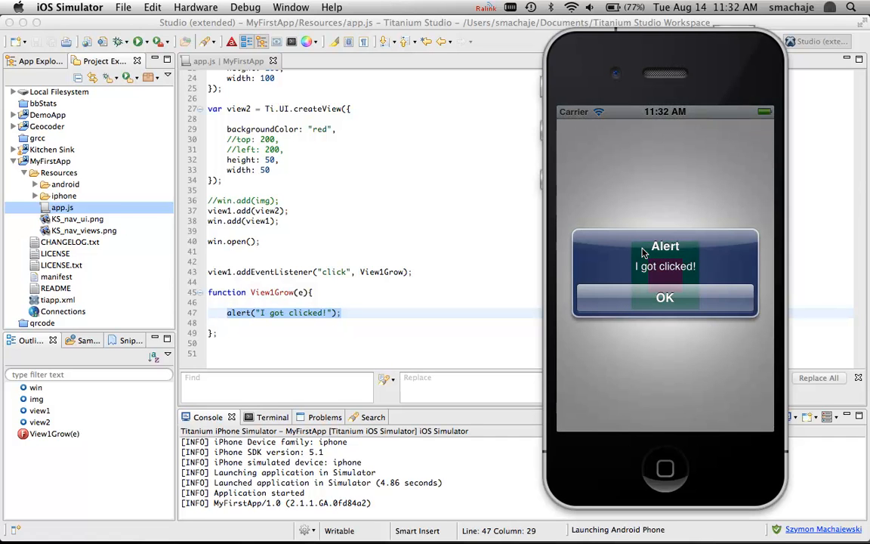
click(664, 296)
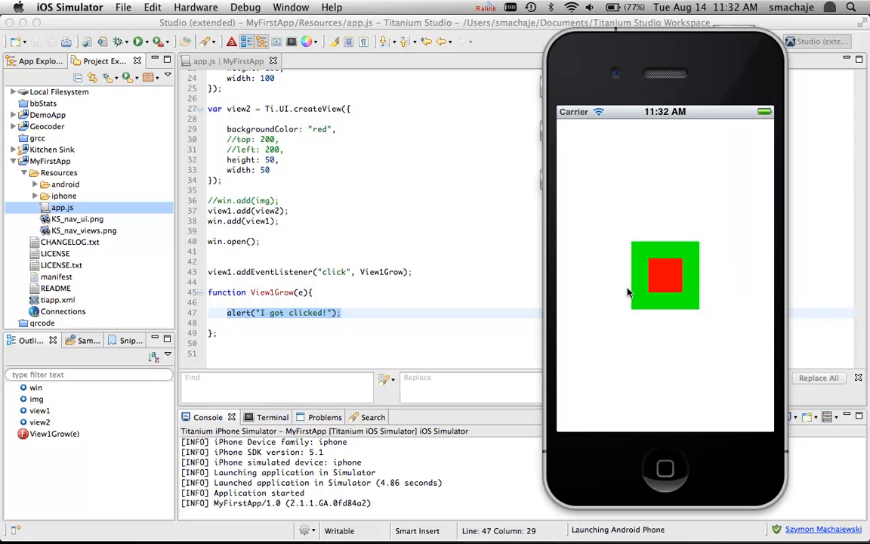
click(664, 274)
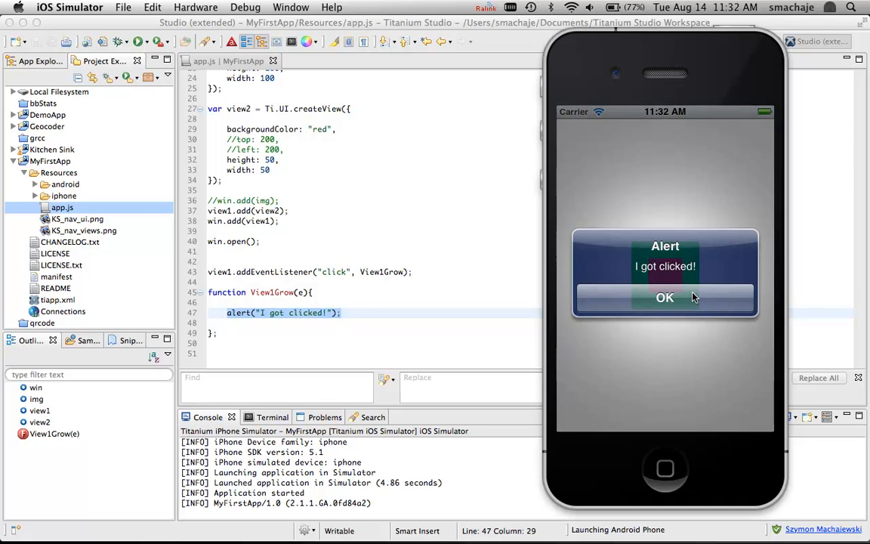
click(664, 296)
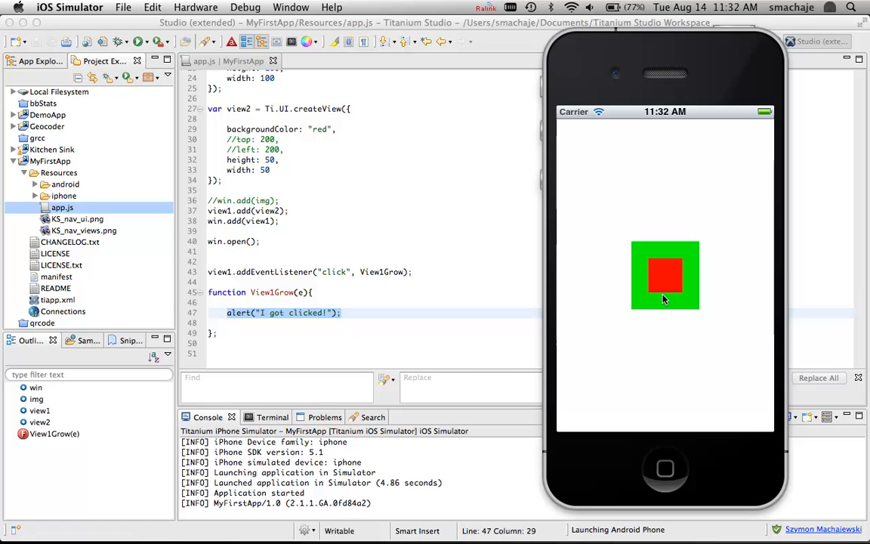
mouse_move(408, 316)
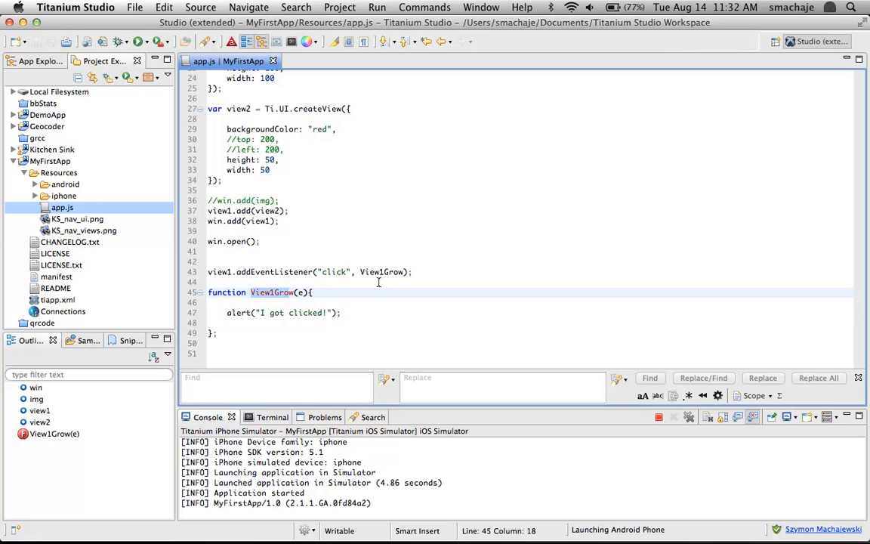
- Replace View1Grow in addEventListener with an inline function(e){ } handler
double_click(381, 271)
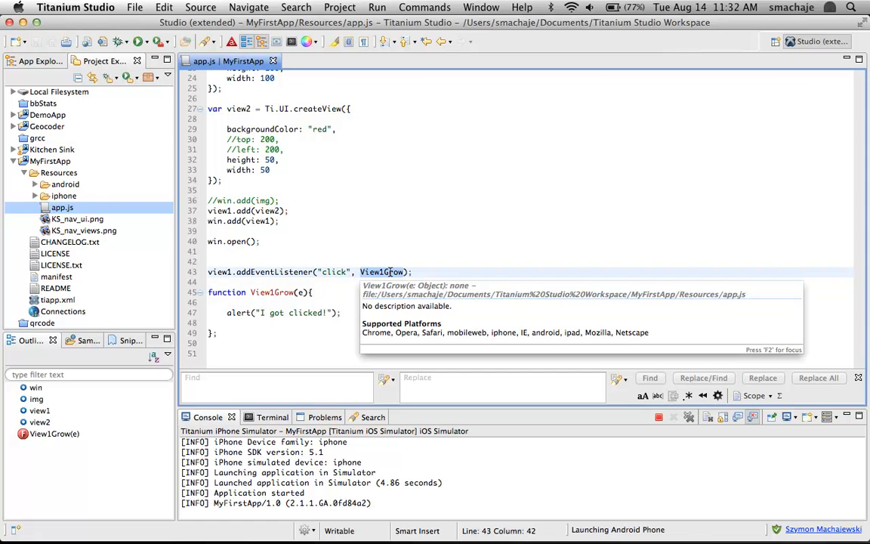
text(function())
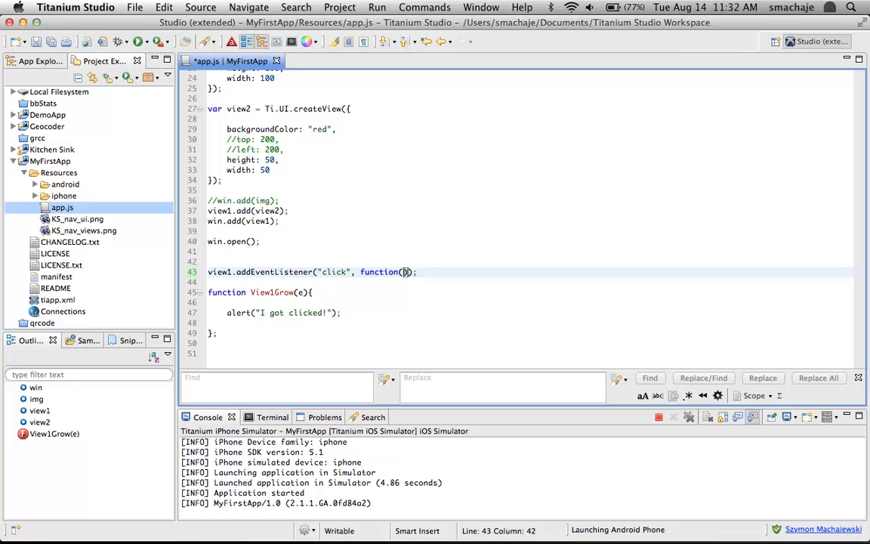
text(()
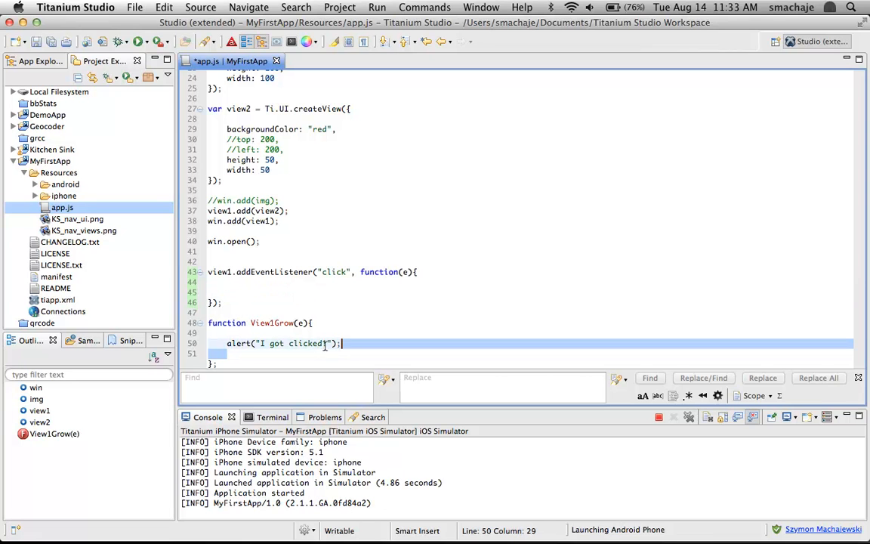
- Move alert("I got clicked!"); into the inline handler and remove the old View1Grow function
key(Delete)
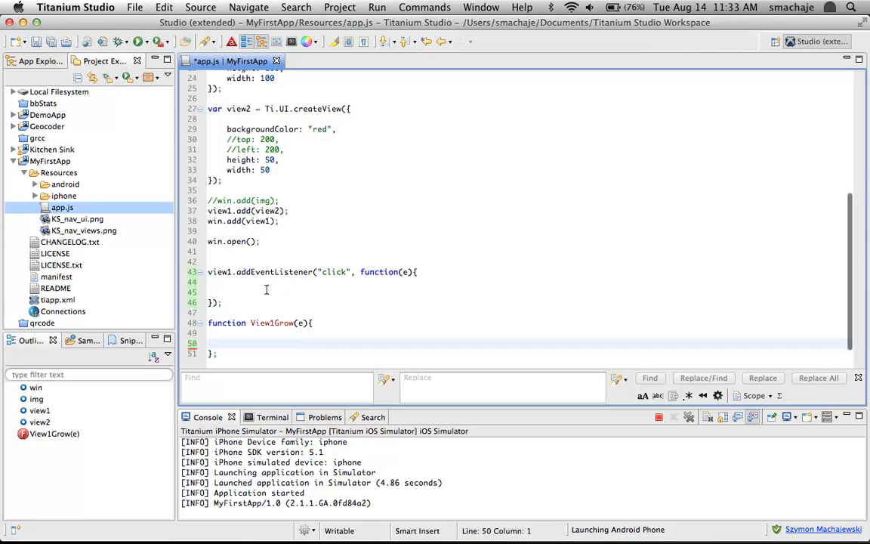
text(alert("I got clicked!");)
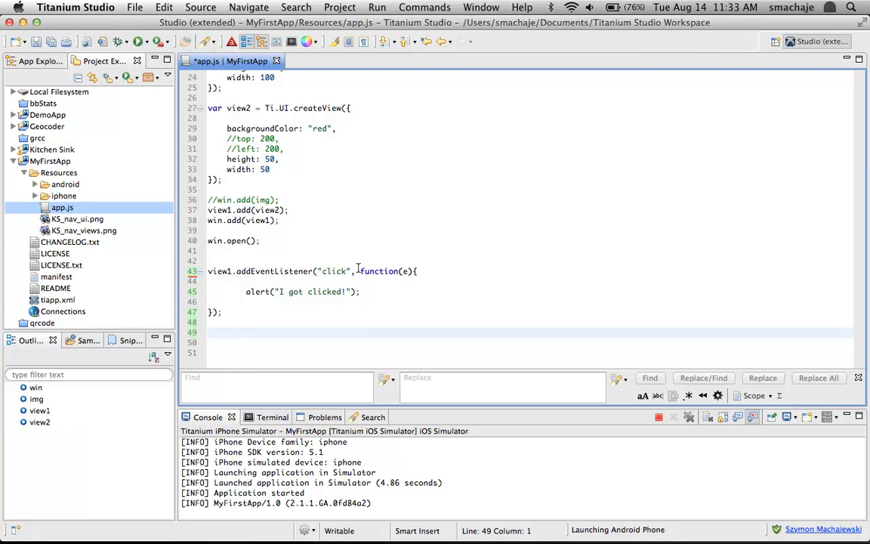
click(209, 332)
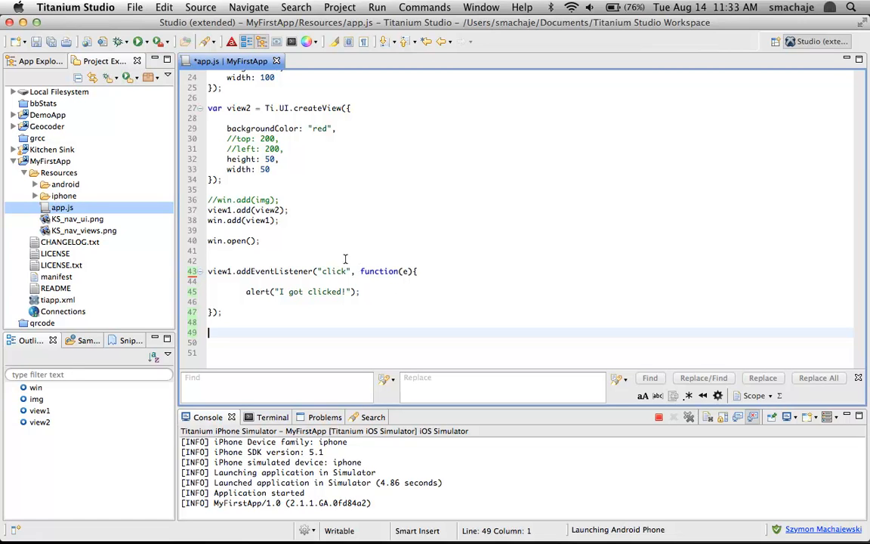
mouse_move(251, 320)
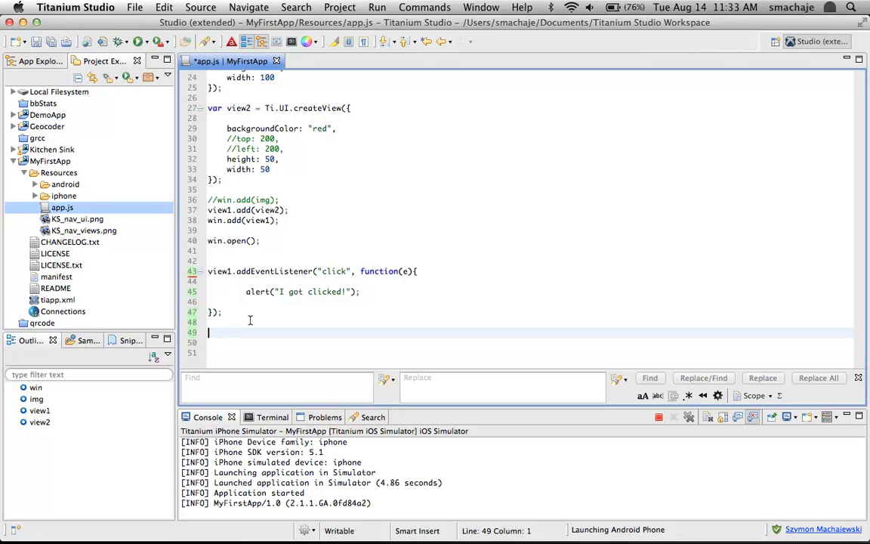
mouse_move(317, 269)
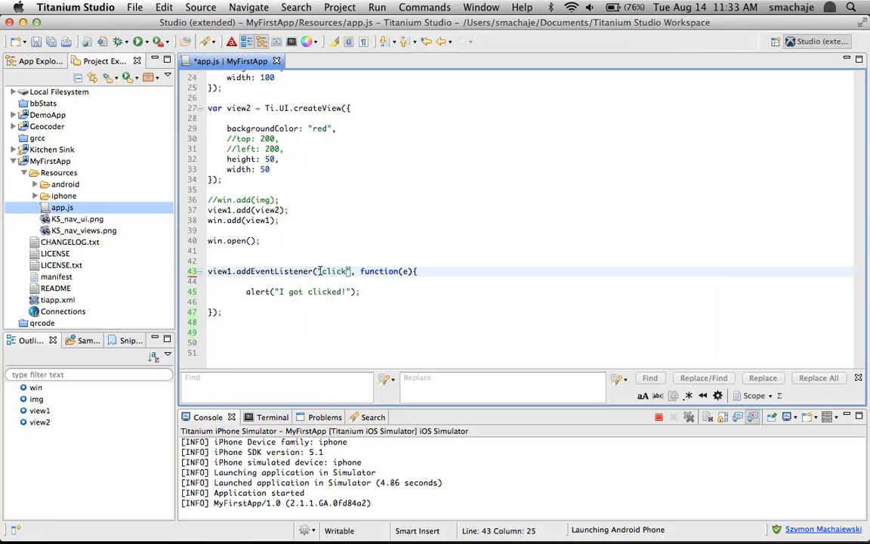
double_click(334, 272)
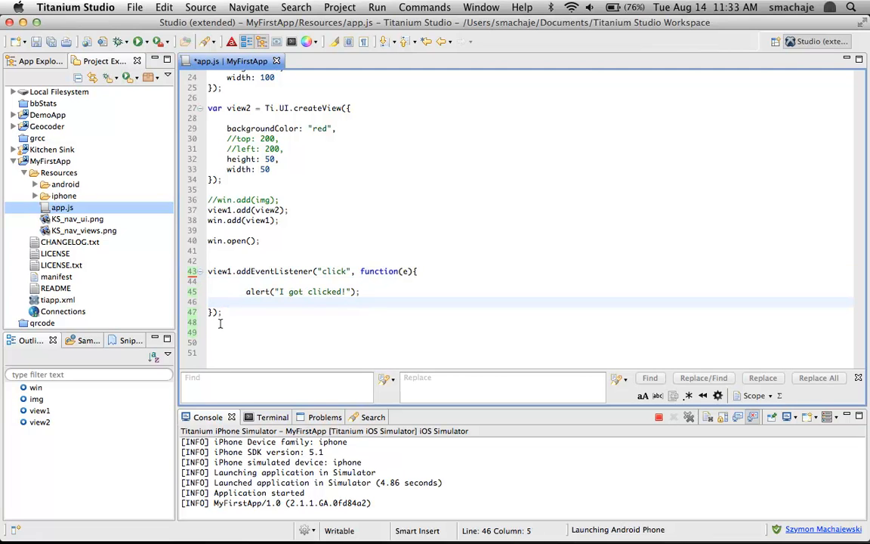
click(214, 311)
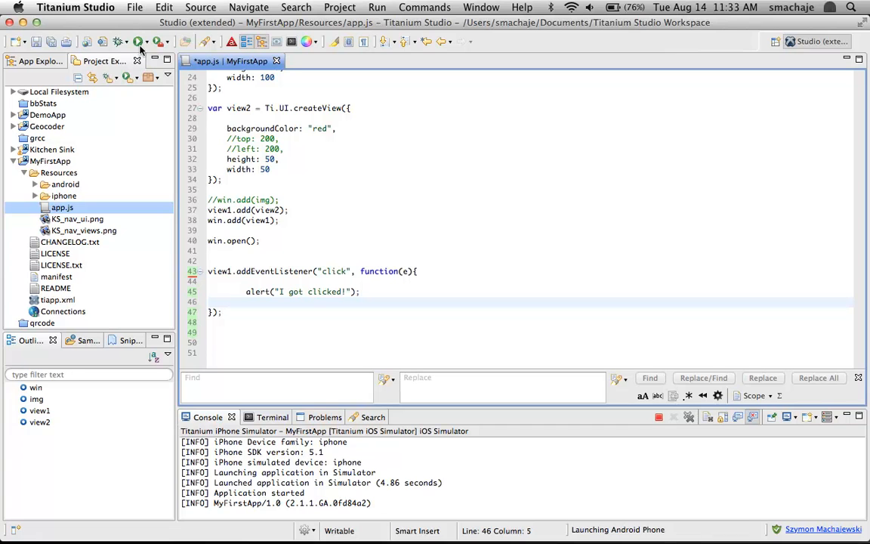
click(139, 41)
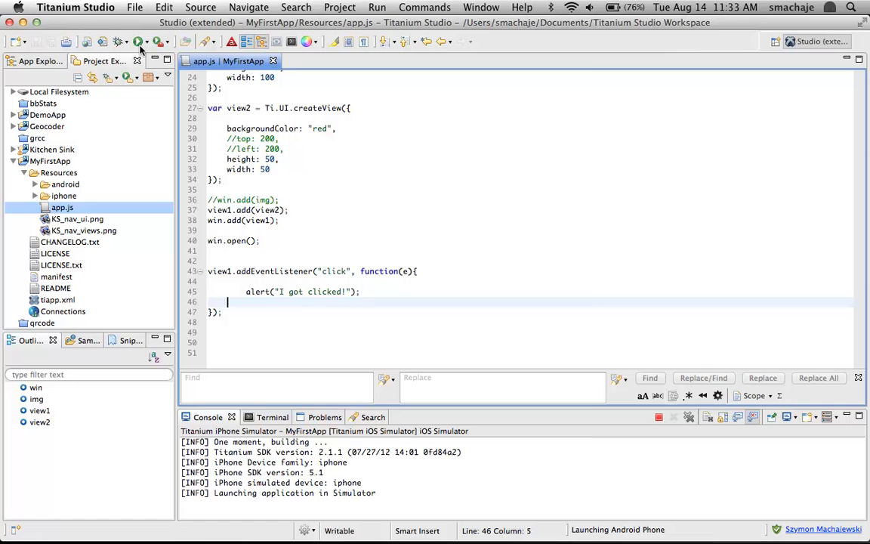
click(139, 42)
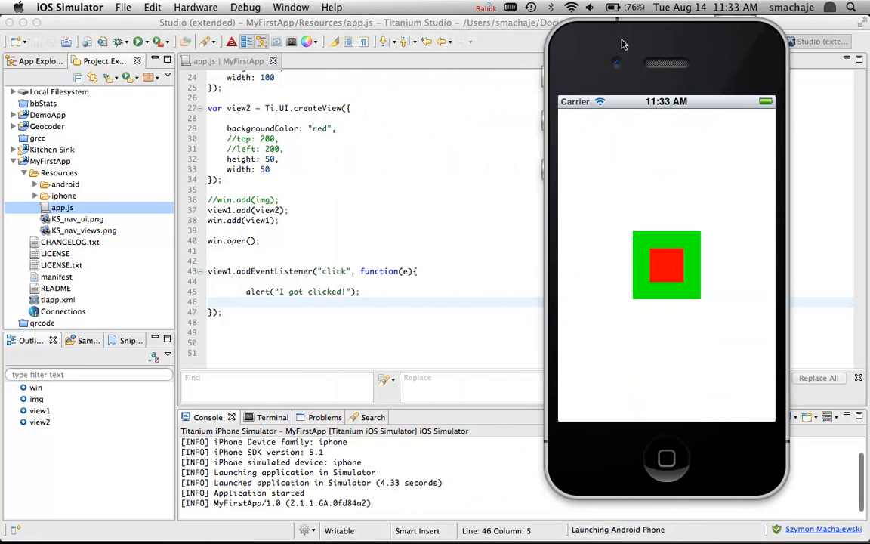
click(665, 264)
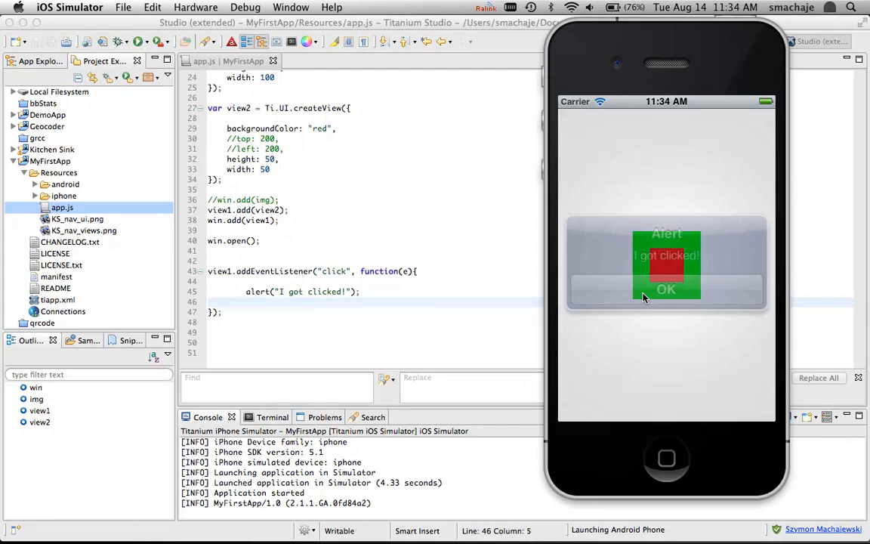
click(665, 289)
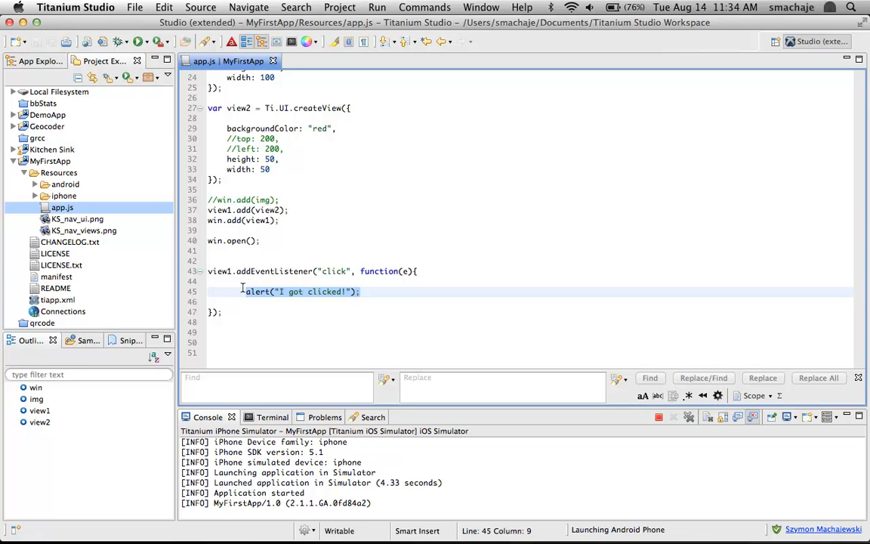
- Replace the alert with view1.height = view1.height + 20; in the click handler
text(view)
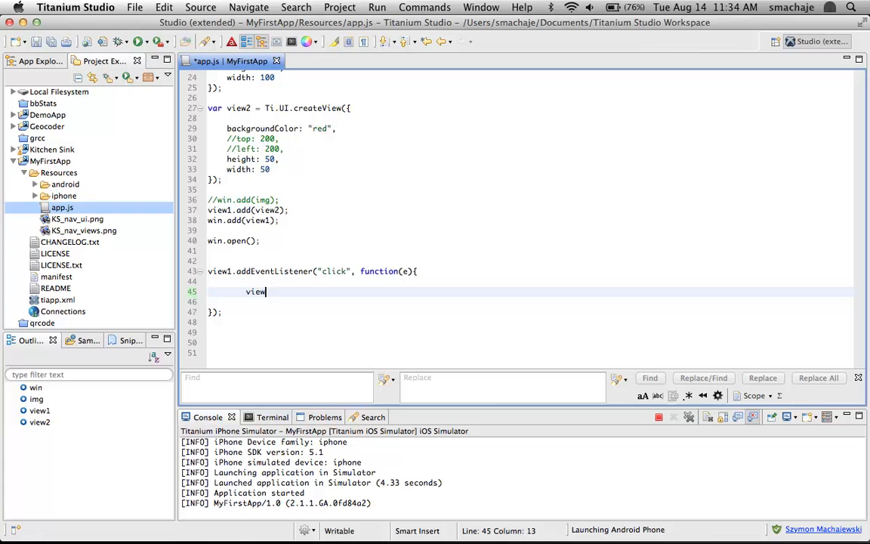
text(1.height)
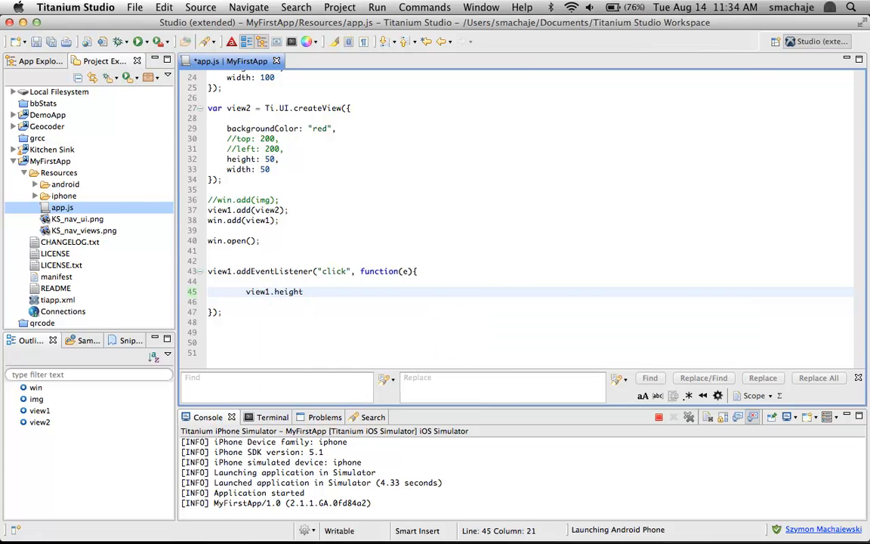
text(= view1)
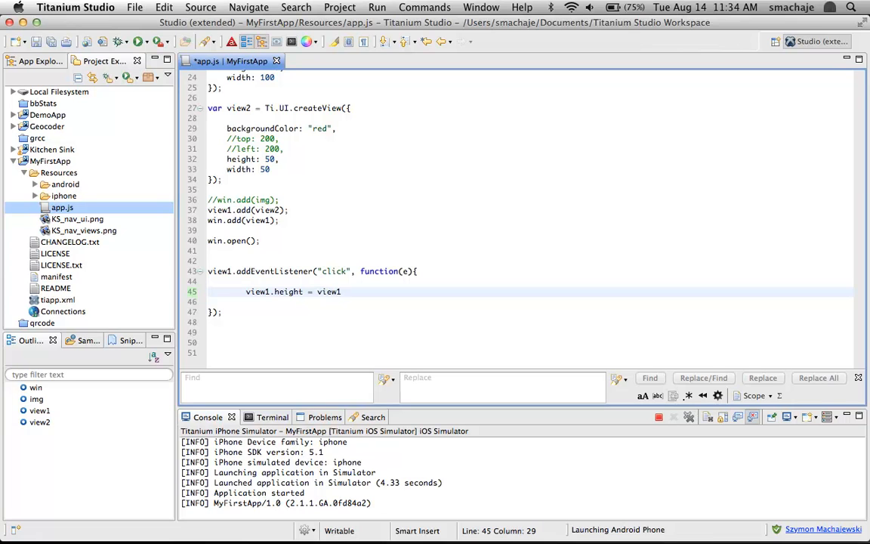
text(.)
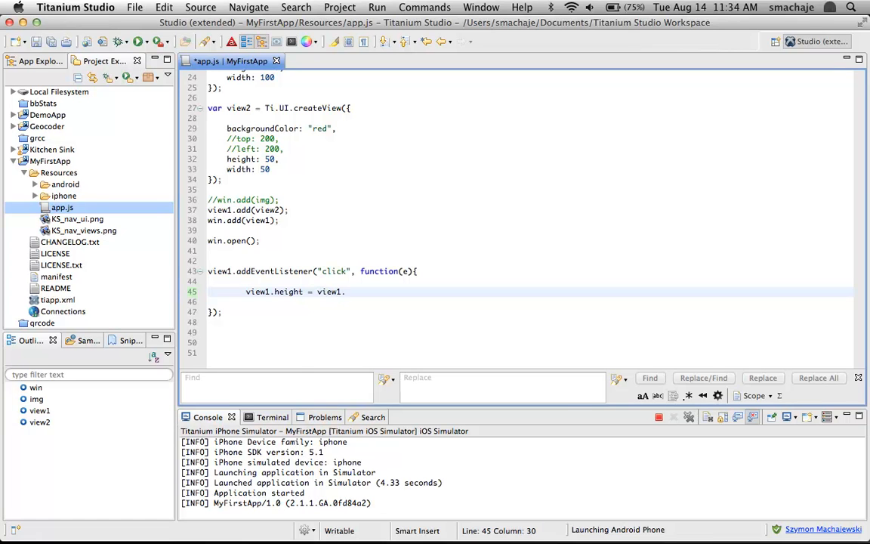
text(height)
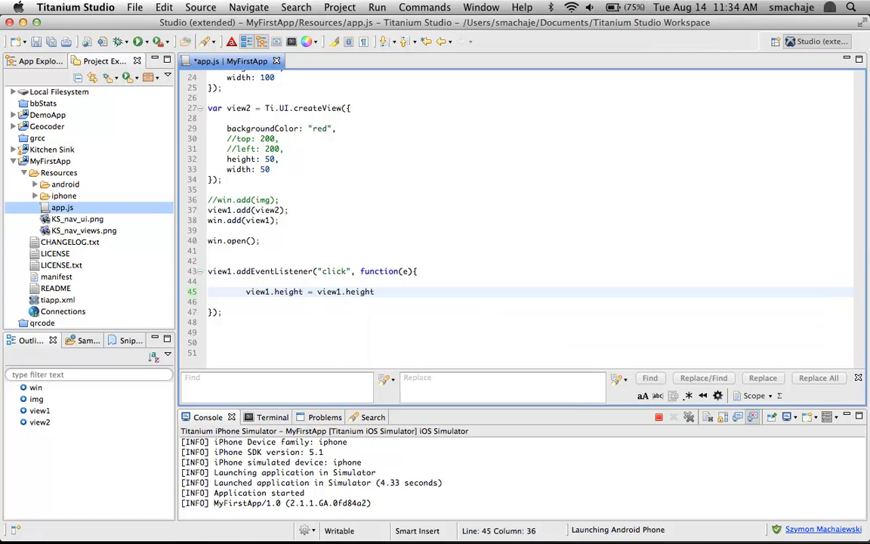
text(+)
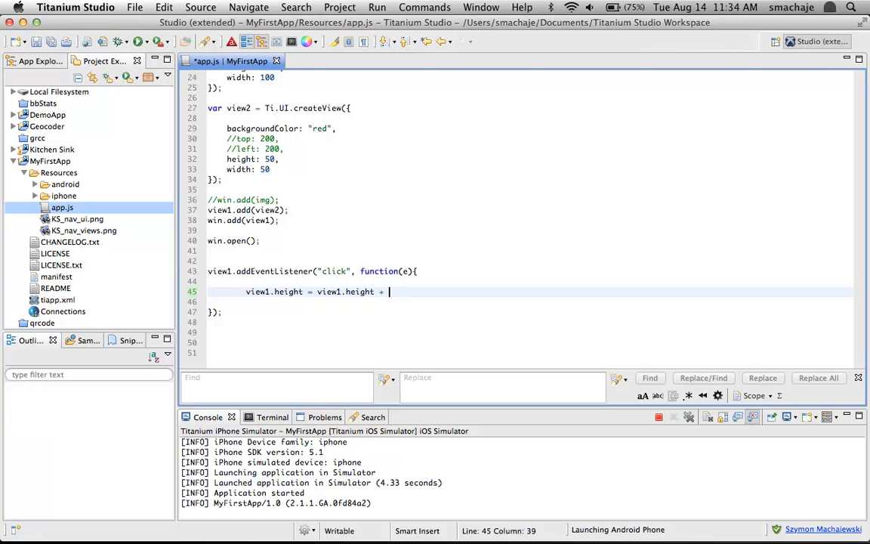
text(20;)
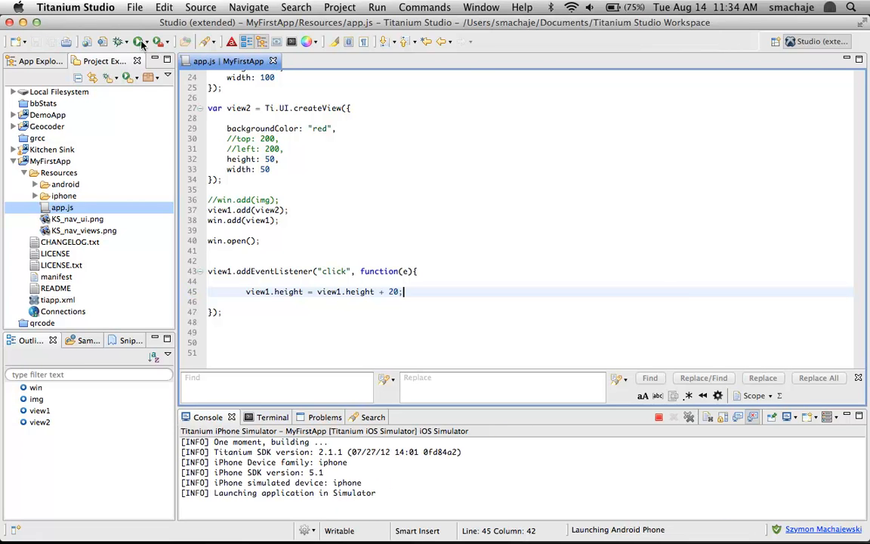
- Run the app and tap the green view three times to watch it grow taller
click(139, 42)
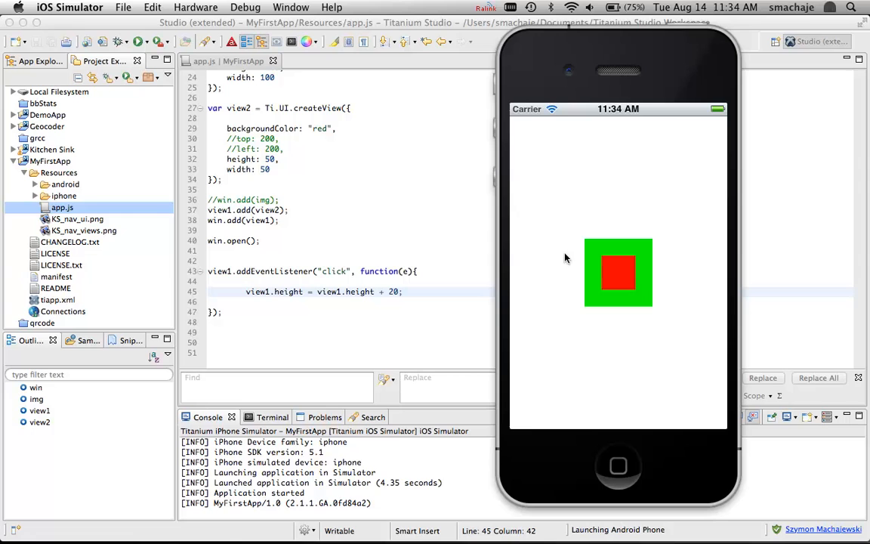
click(618, 272)
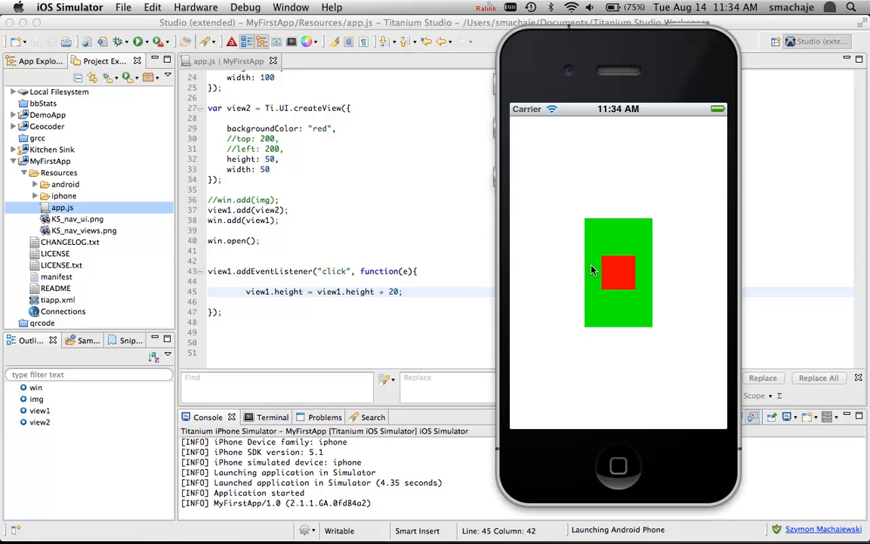
click(618, 271)
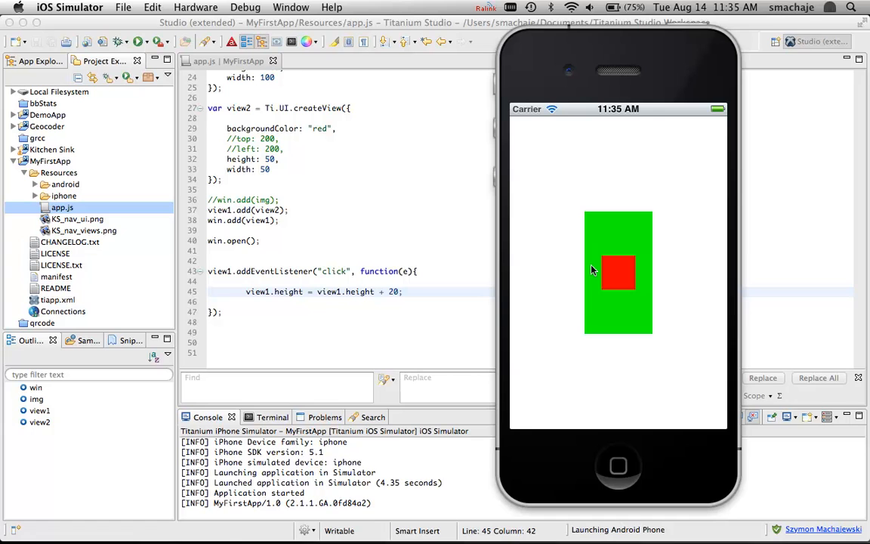
click(617, 271)
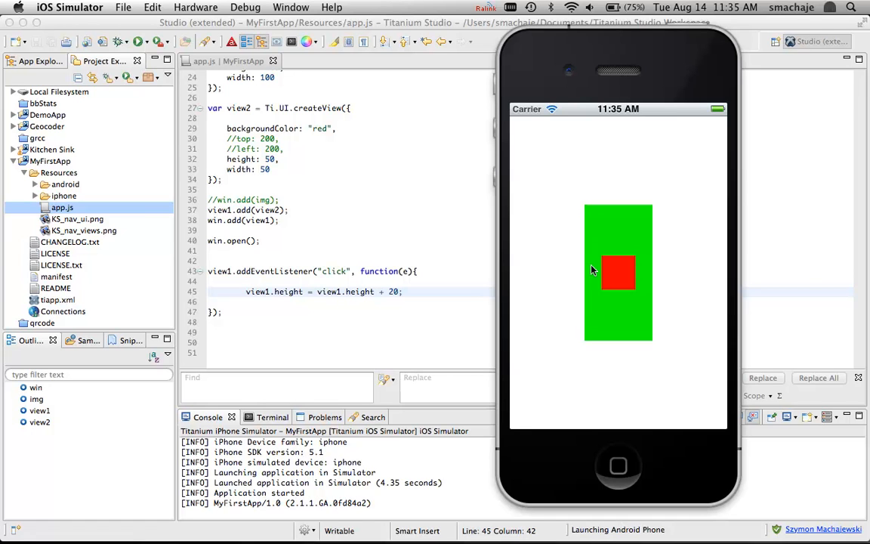
mouse_move(637, 272)
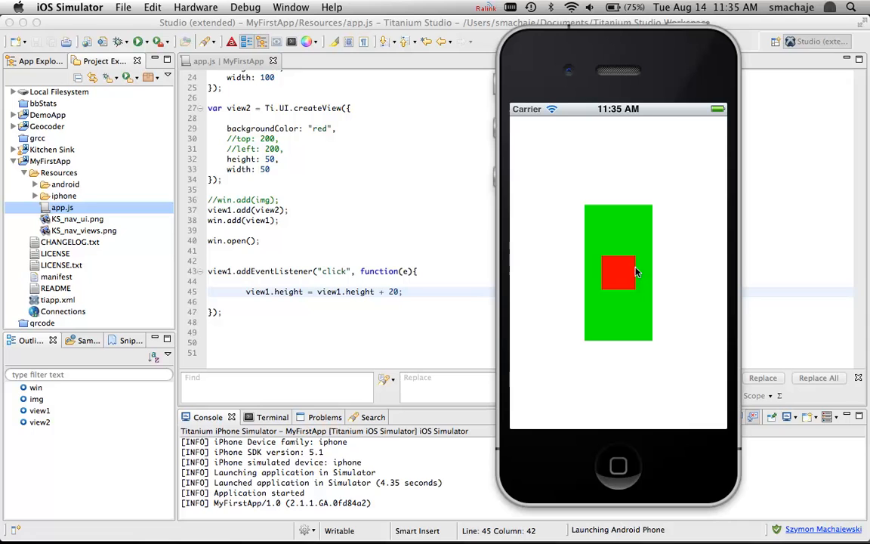
mouse_move(627, 311)
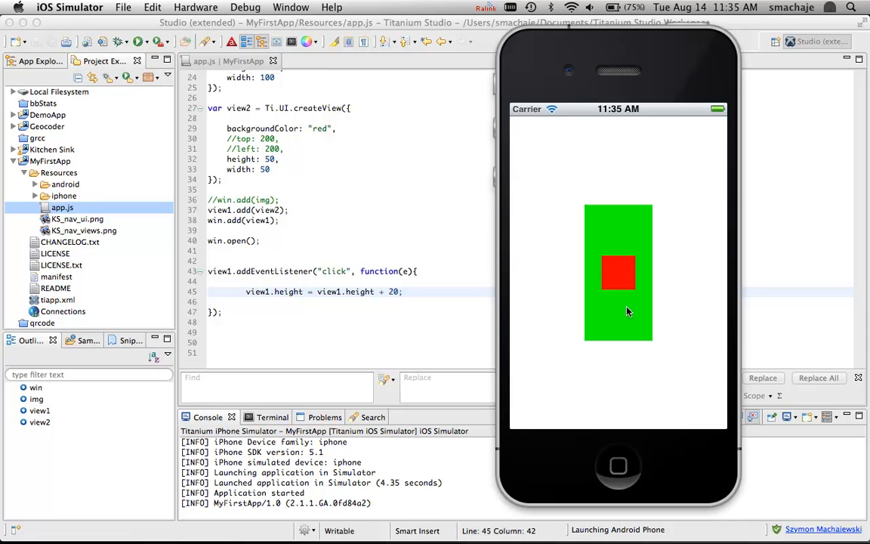
mouse_move(320, 333)
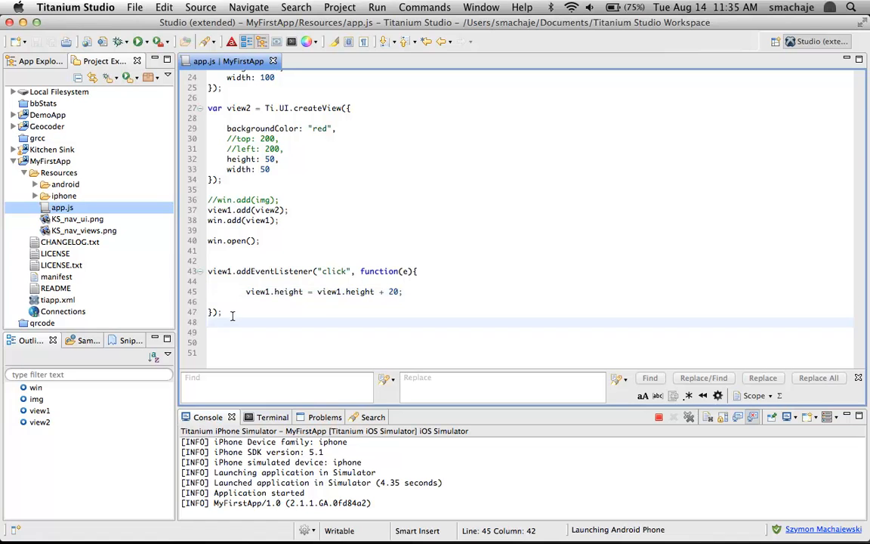
- Duplicate the view1 listener as a view2 listener and start changing its + to -
drag(221, 311, 208, 272)
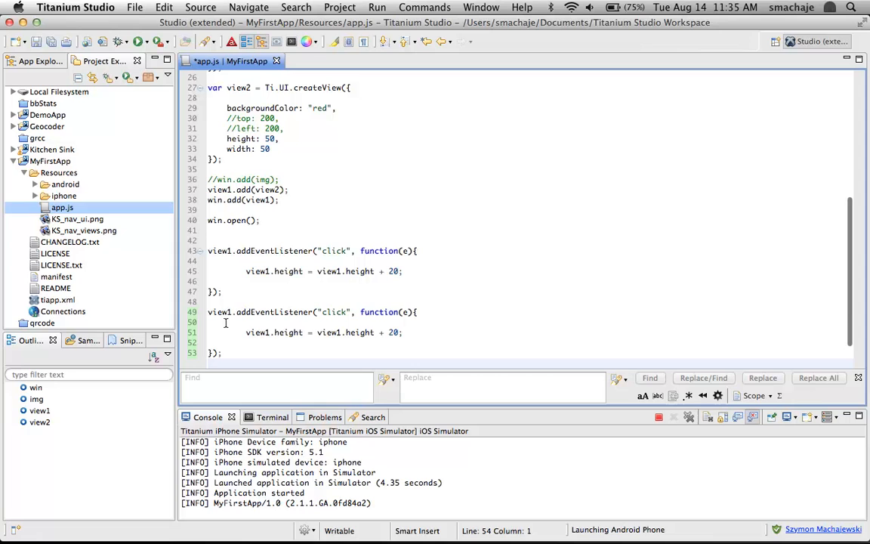
text(2)
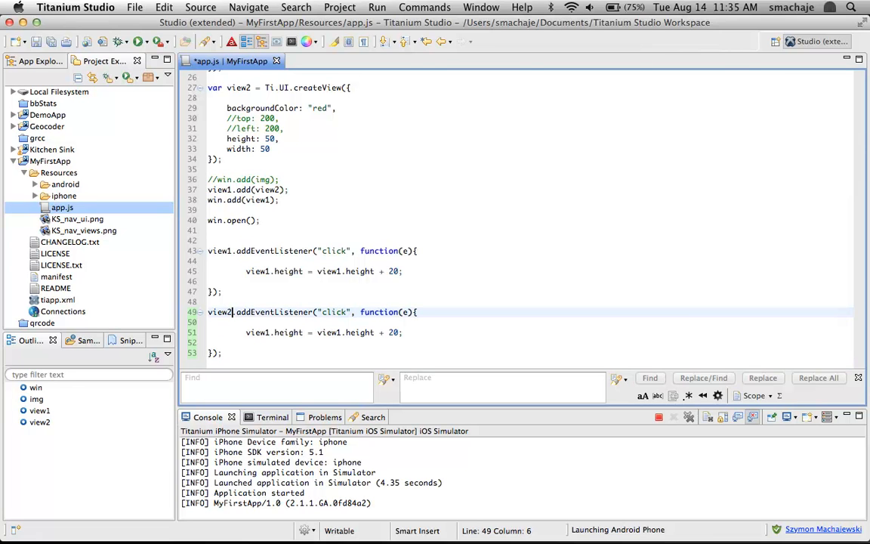
mouse_move(332, 169)
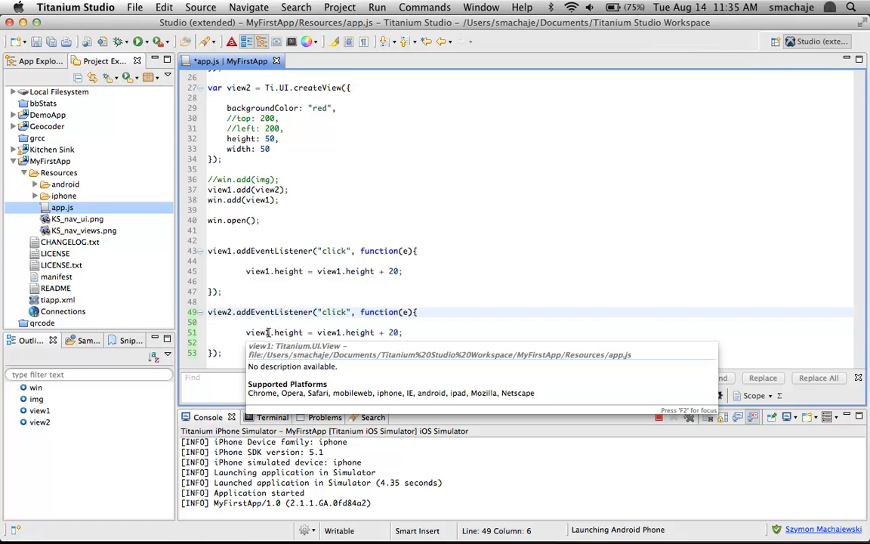
click(385, 332)
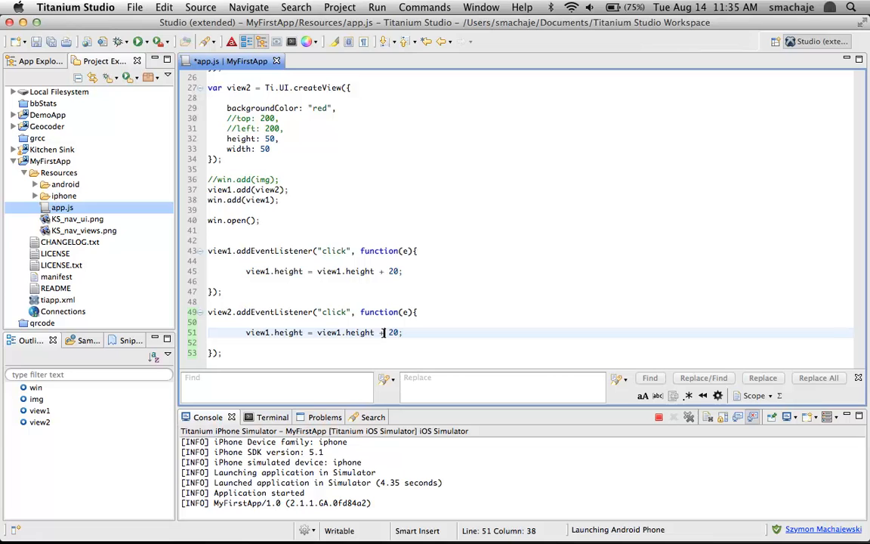
text(-)
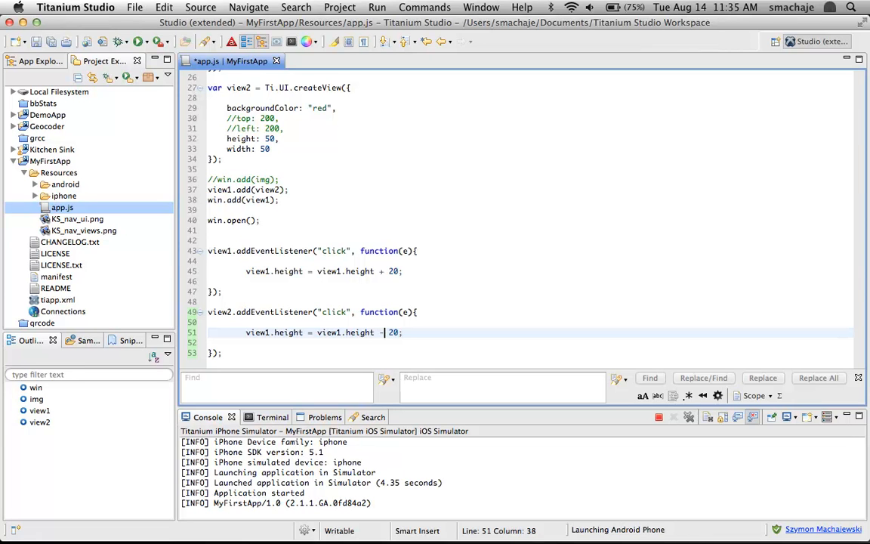
- Make the view2 handler subtract 20 from view1.height, save and run the app
text(-)
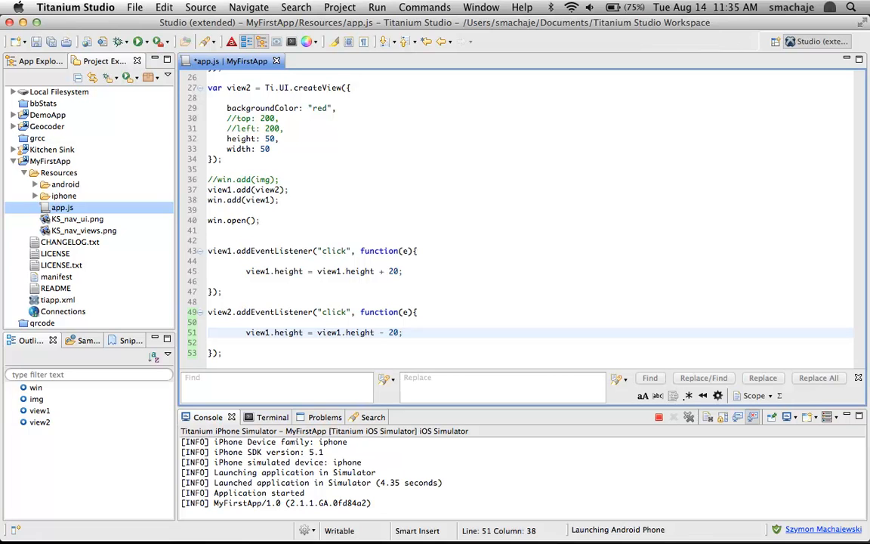
click(137, 43)
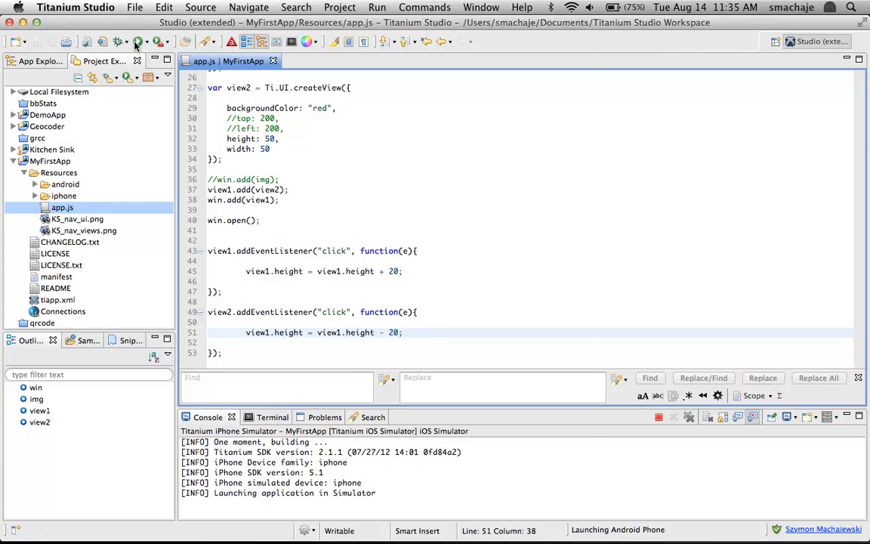
click(137, 43)
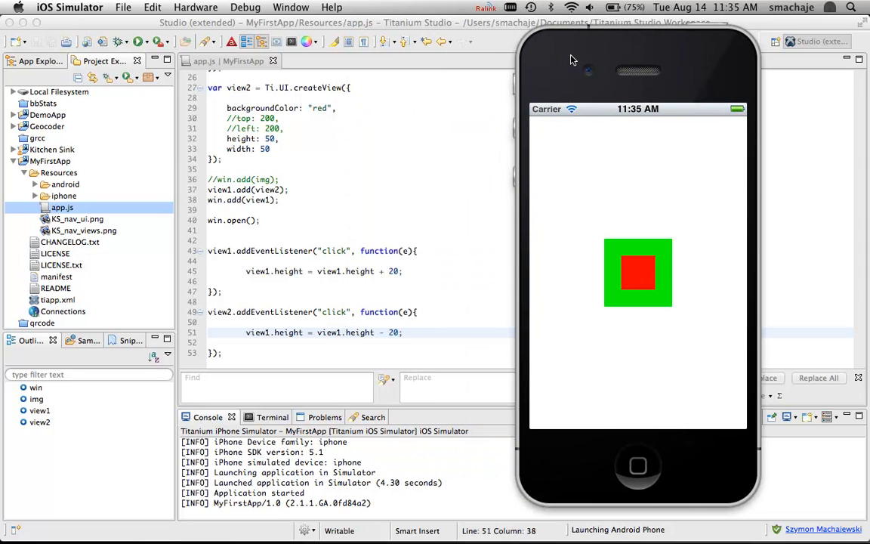
- In the simulator, tap the red square to shrink the green view
click(637, 271)
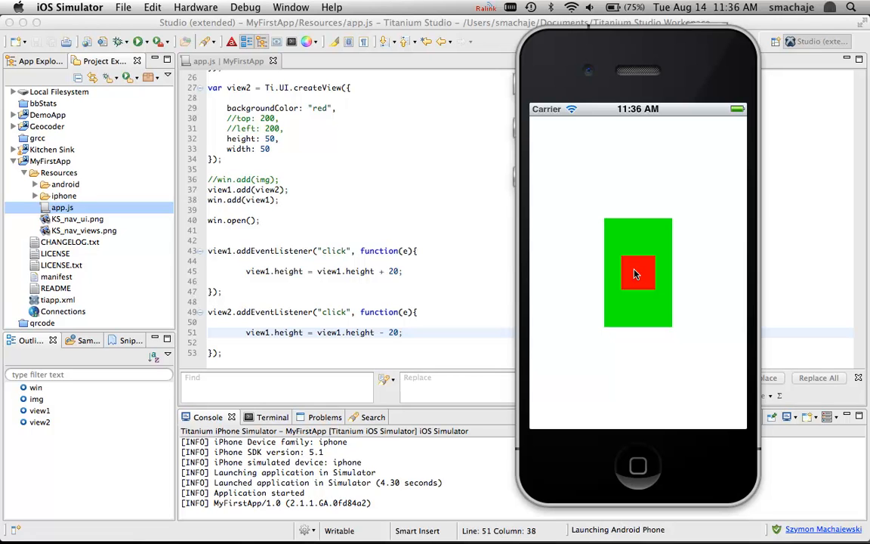
click(638, 273)
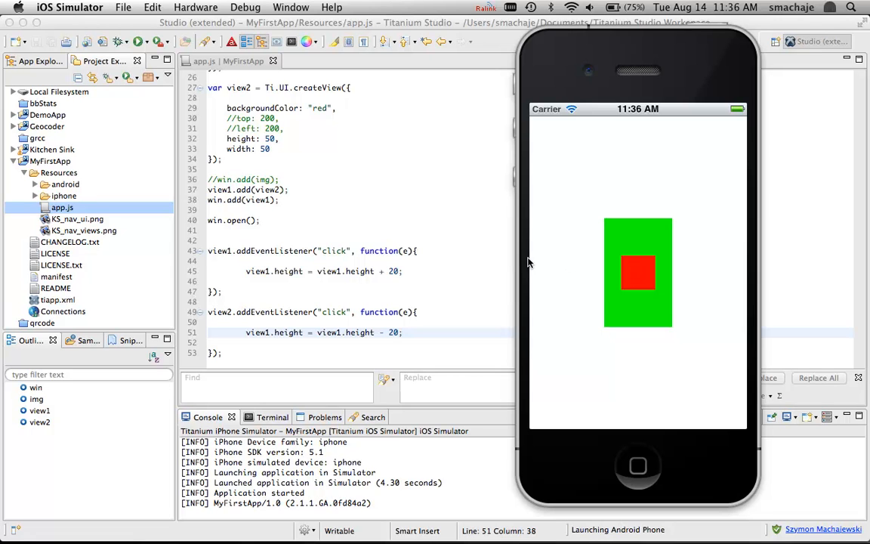
click(641, 275)
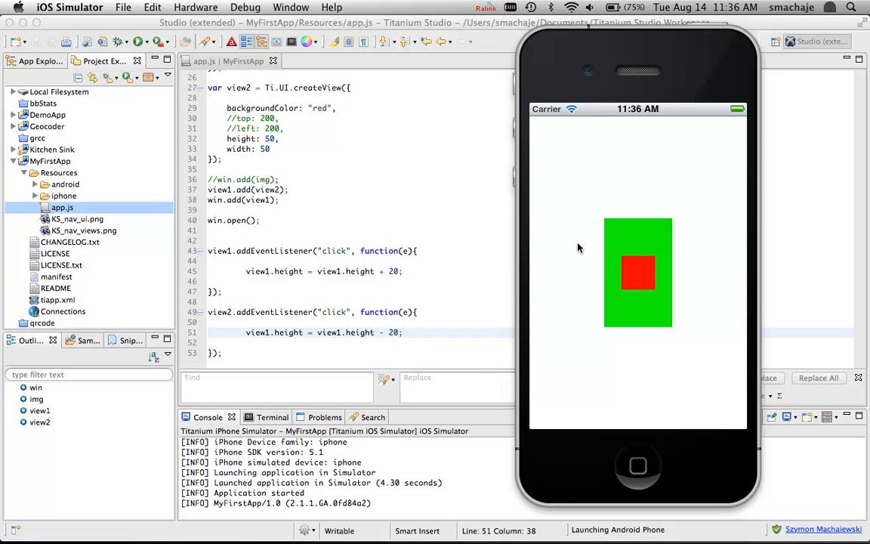
mouse_move(384, 278)
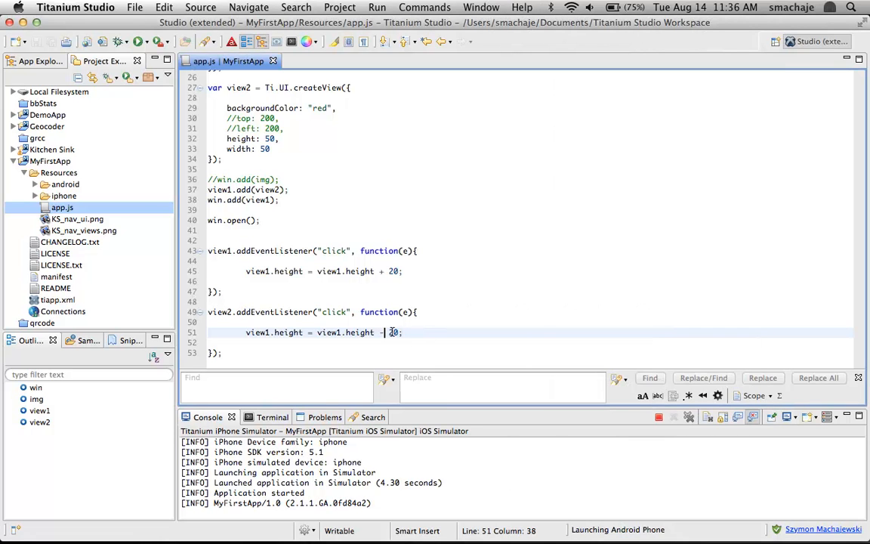
- Change the view2 handler to view1.height - 40 and relaunch in the iPhone simulator
text(4)
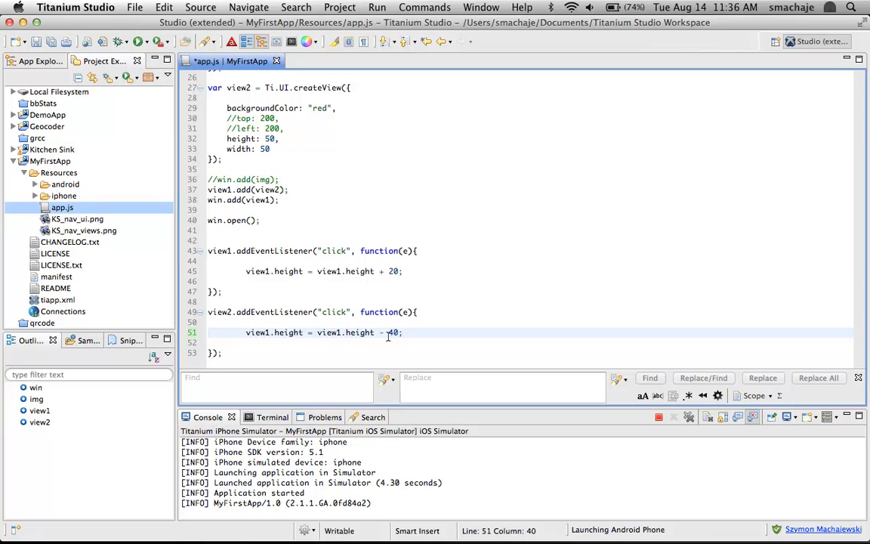
key(Backspace)
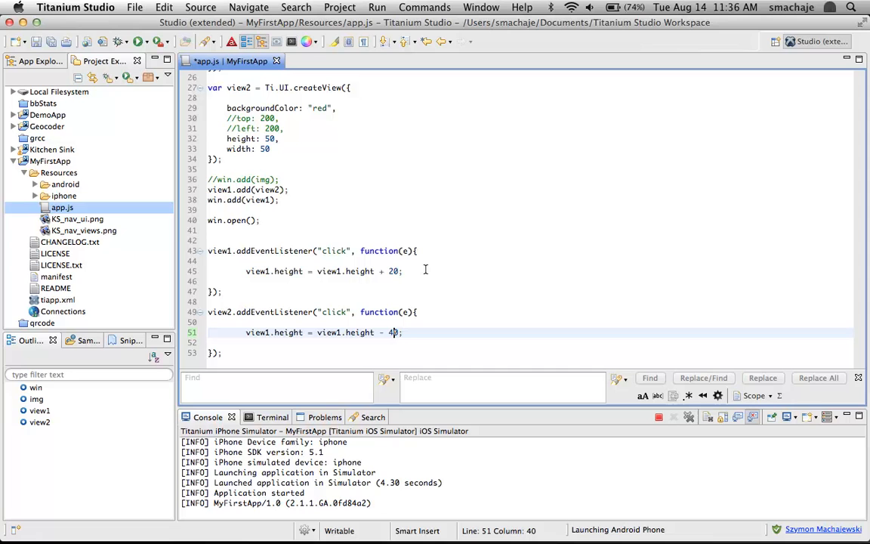
mouse_move(157, 94)
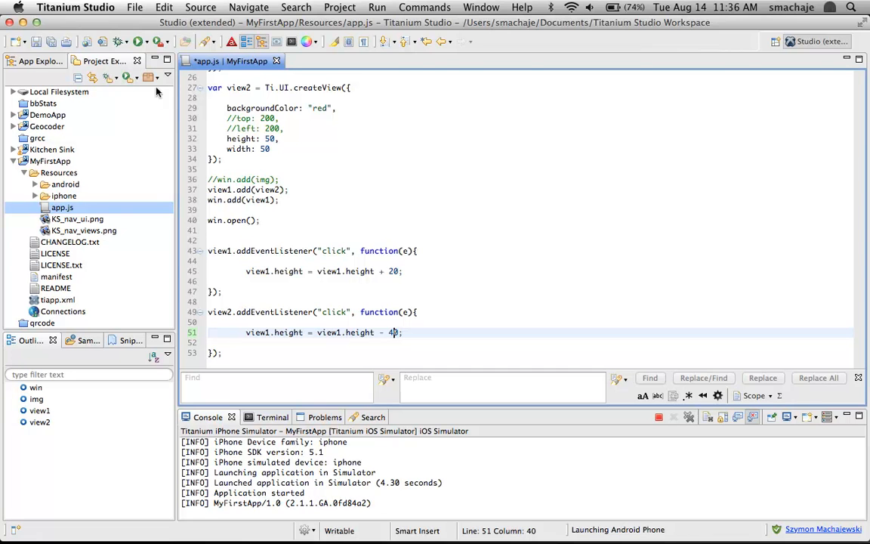
click(139, 42)
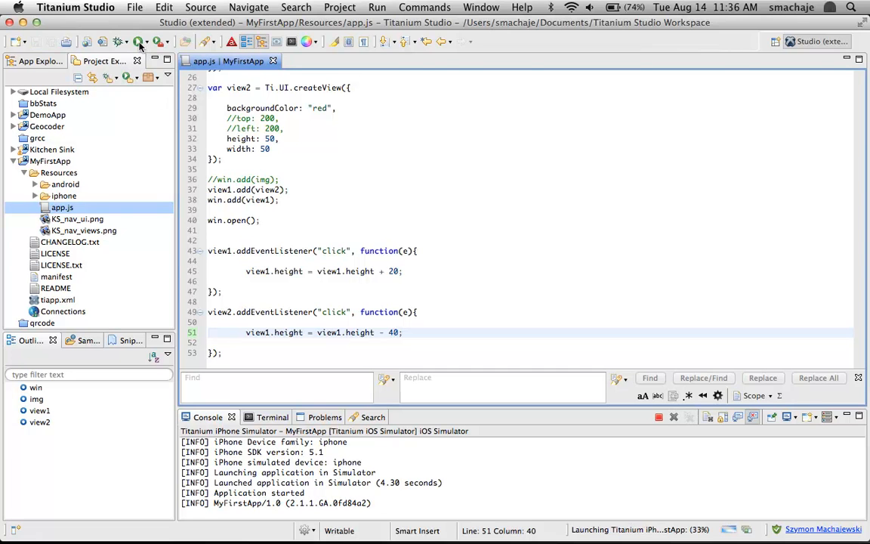
click(139, 43)
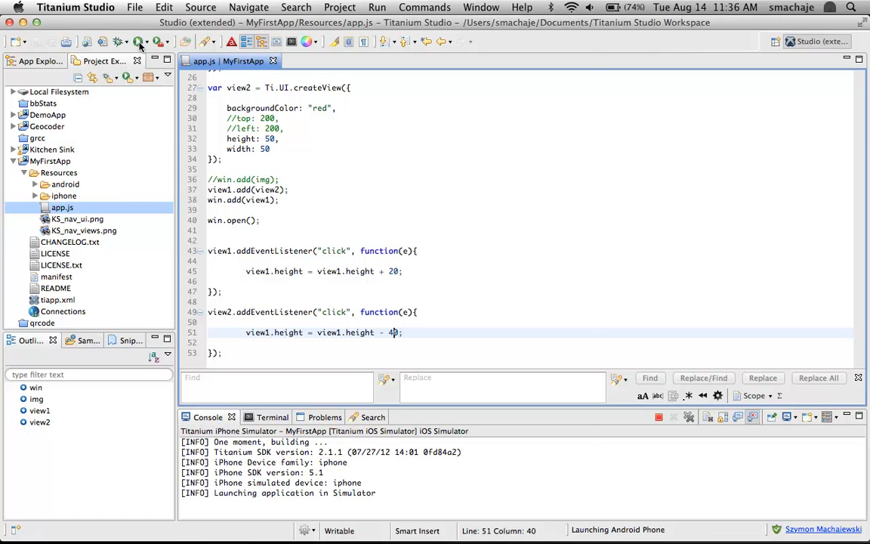
- Tap the green and red boxes repeatedly to make the green view taller and shorter
click(138, 43)
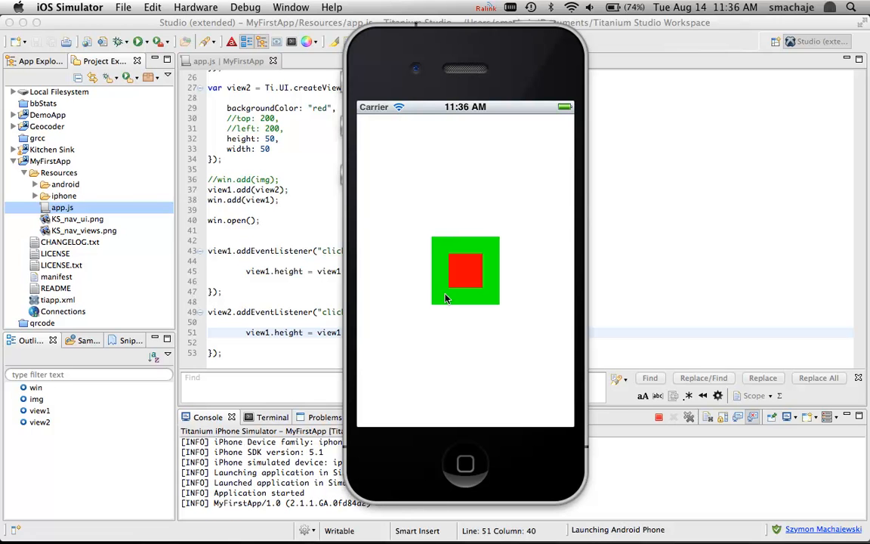
click(465, 270)
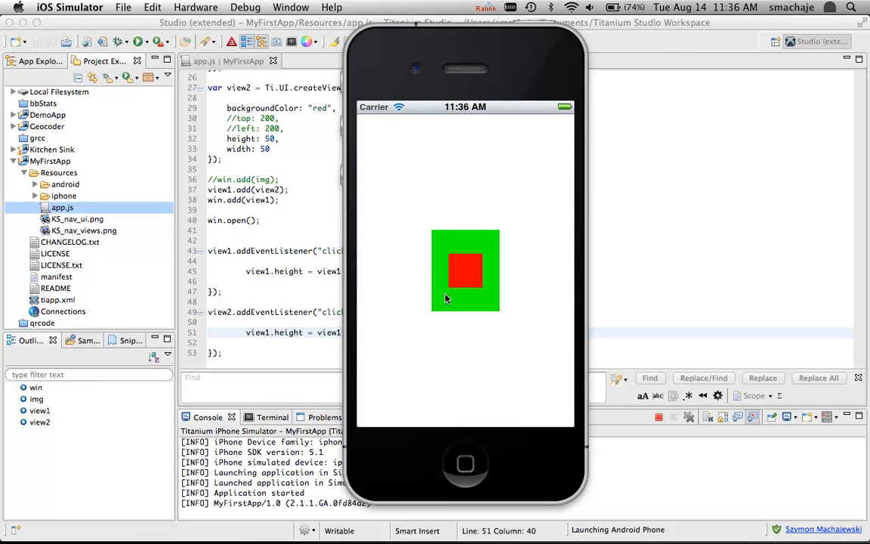
click(465, 269)
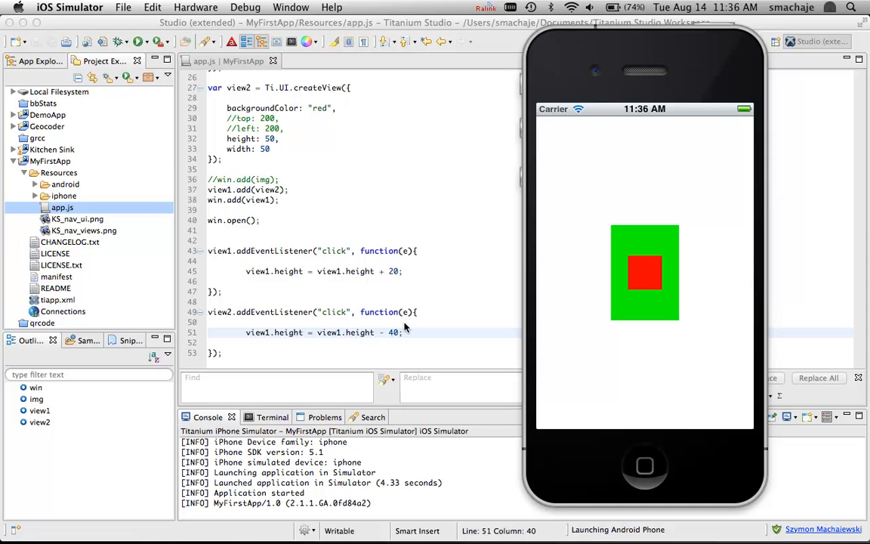
click(644, 273)
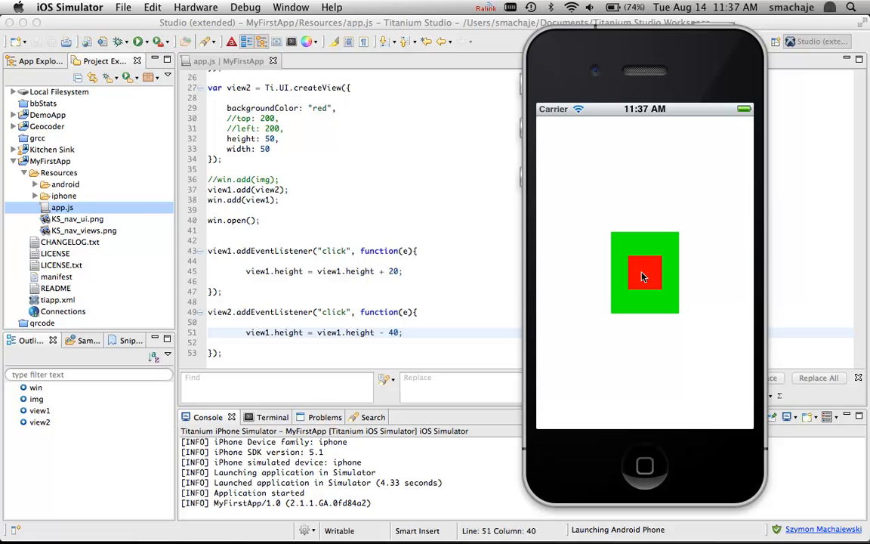
click(644, 272)
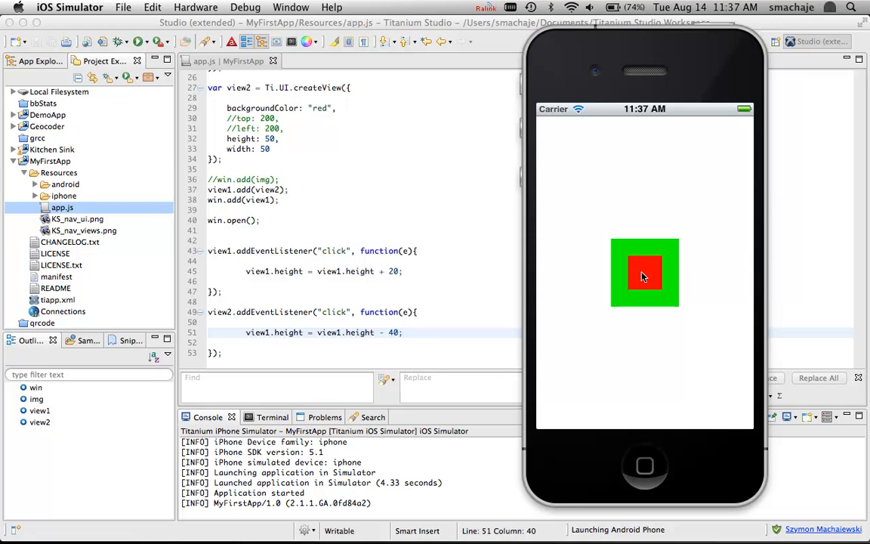
click(643, 272)
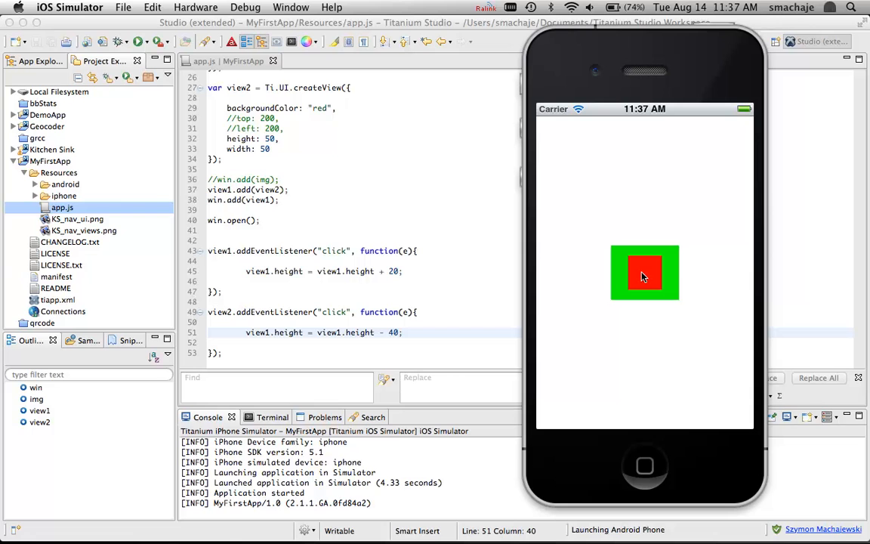
click(644, 271)
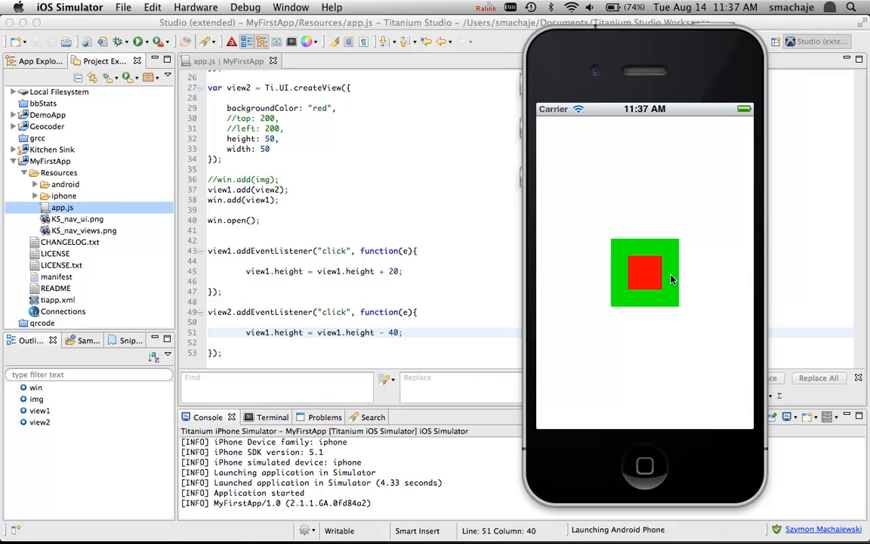
click(643, 271)
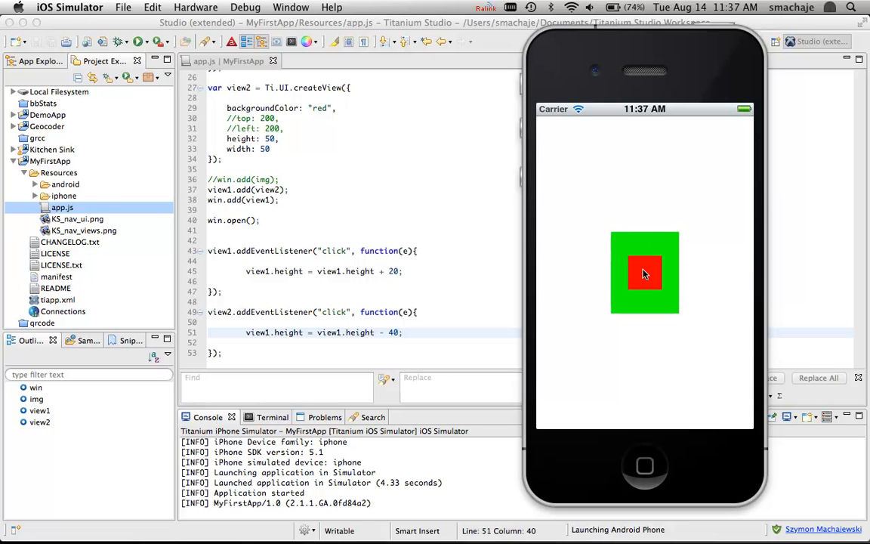
click(643, 272)
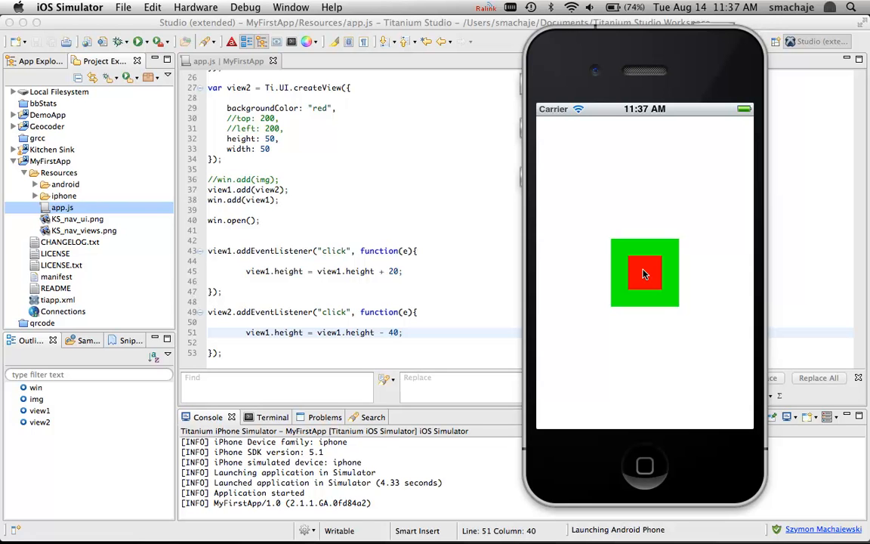
click(645, 273)
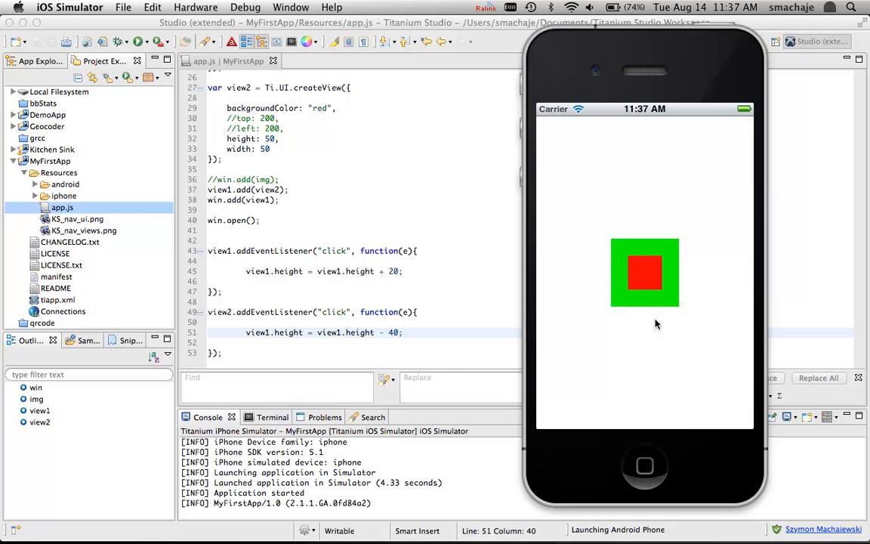
mouse_move(702, 268)
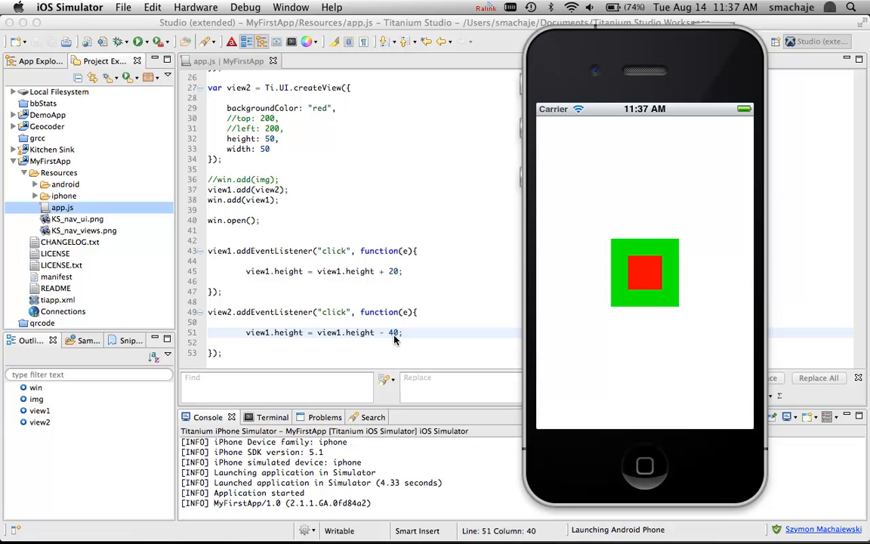
mouse_move(380, 316)
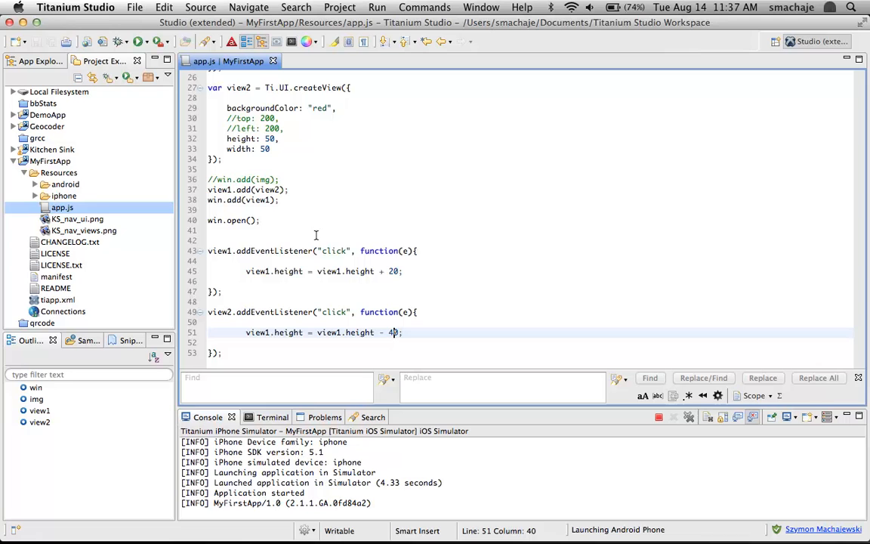
- Wrap both addEventListener blocks in /* */ and leave blank lines after the view2 createView block
text(/*)
text(*/)
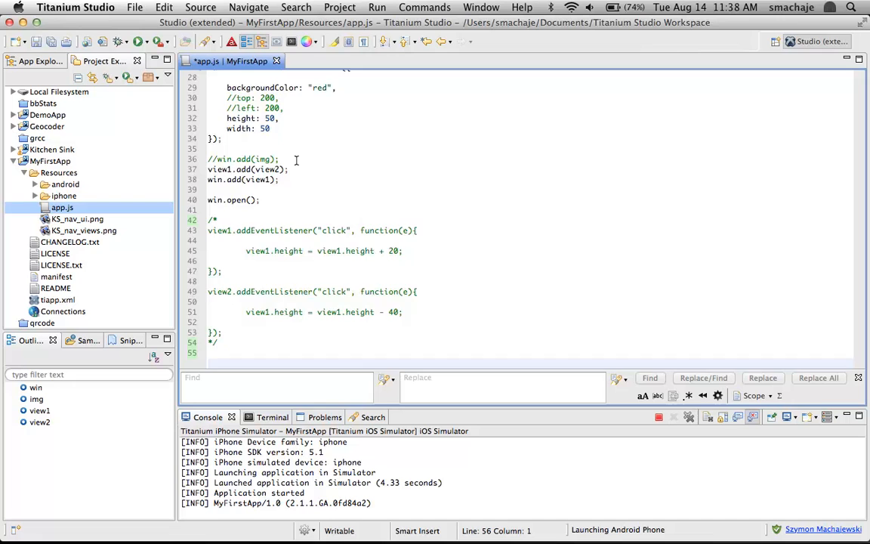
scroll(up, 3)
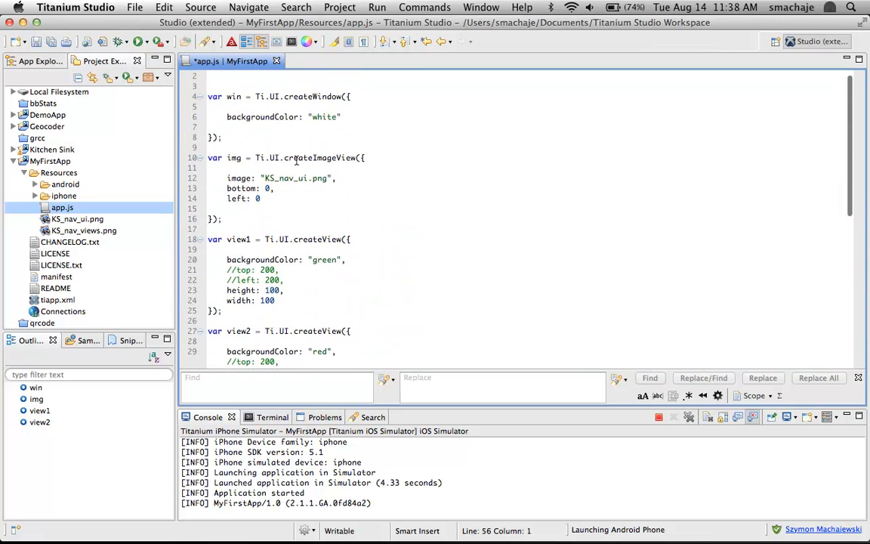
scroll(down, 3)
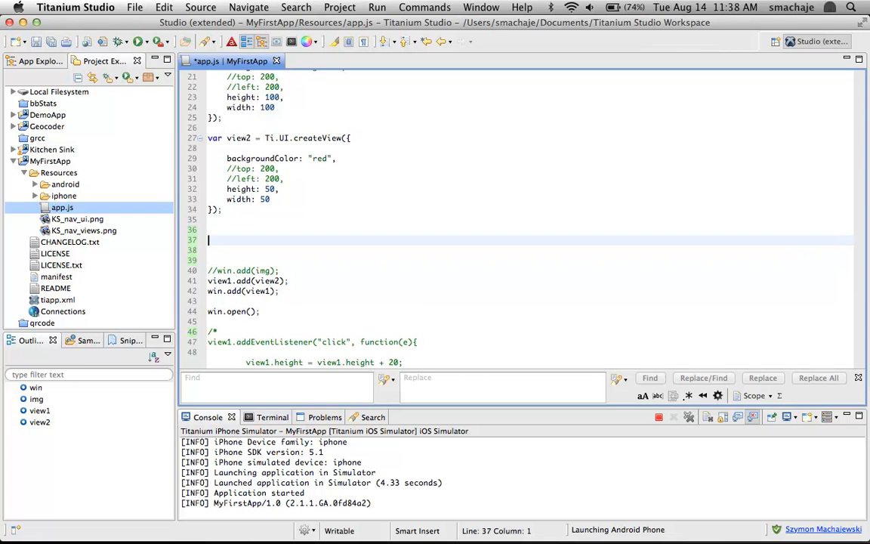
scroll(up, 3)
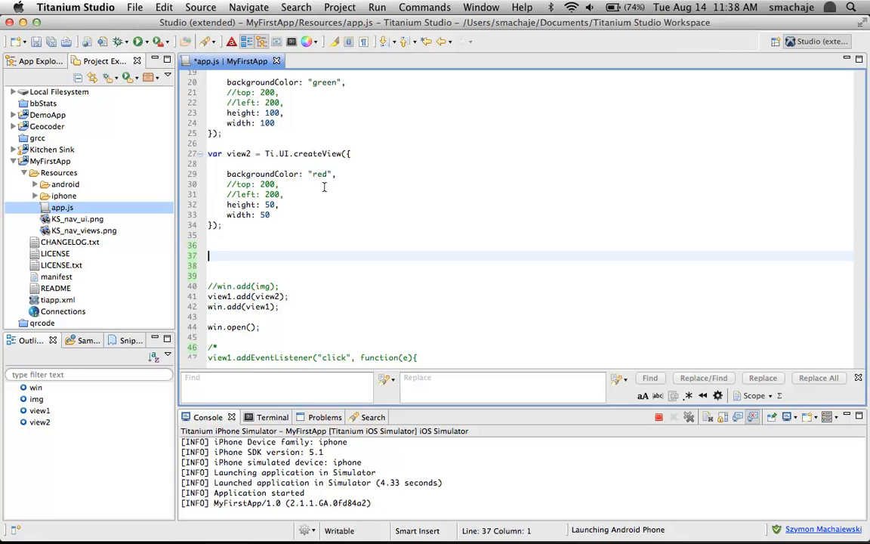
- Declare var bUp = Ti.UI.createButton({}) as a new button in app.js
text(var)
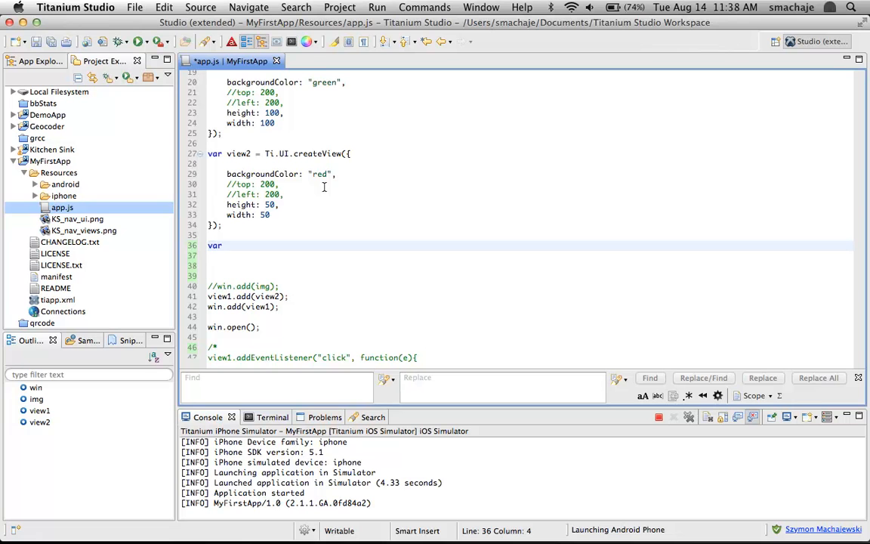
text(b)
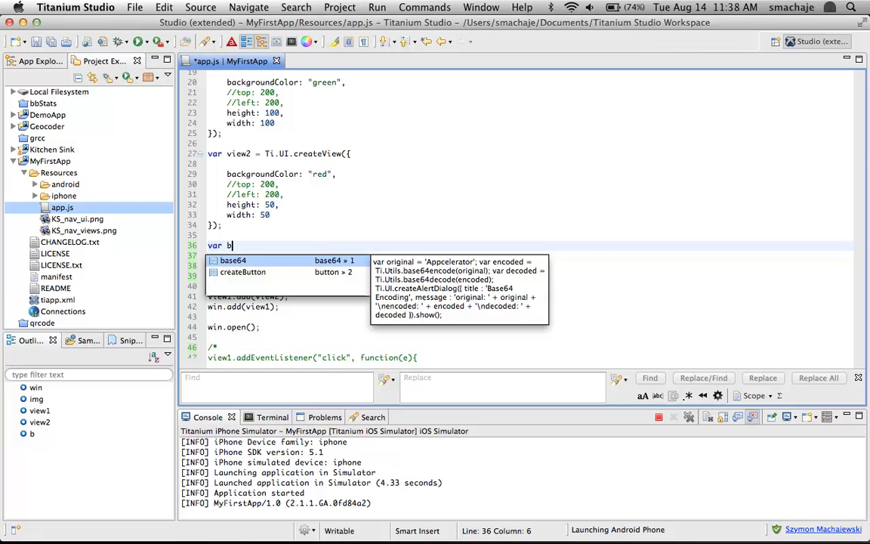
text(Up)
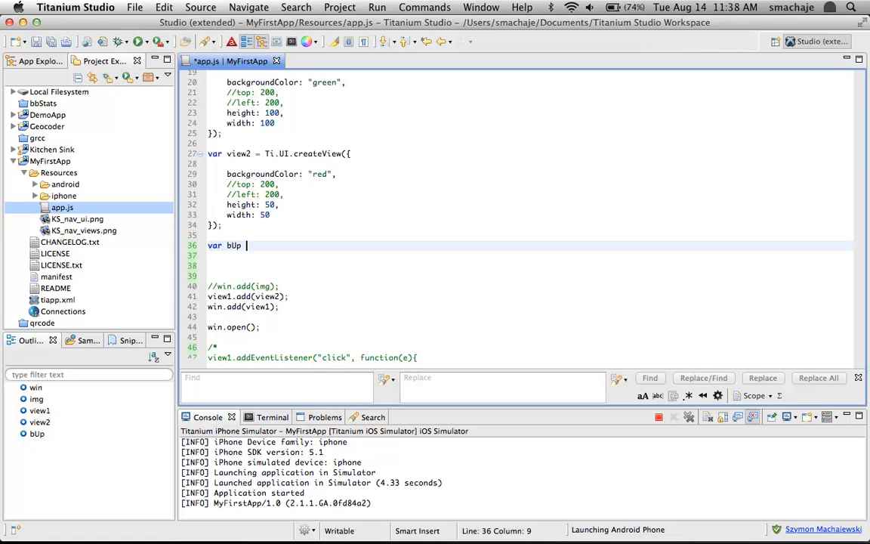
text(= T)
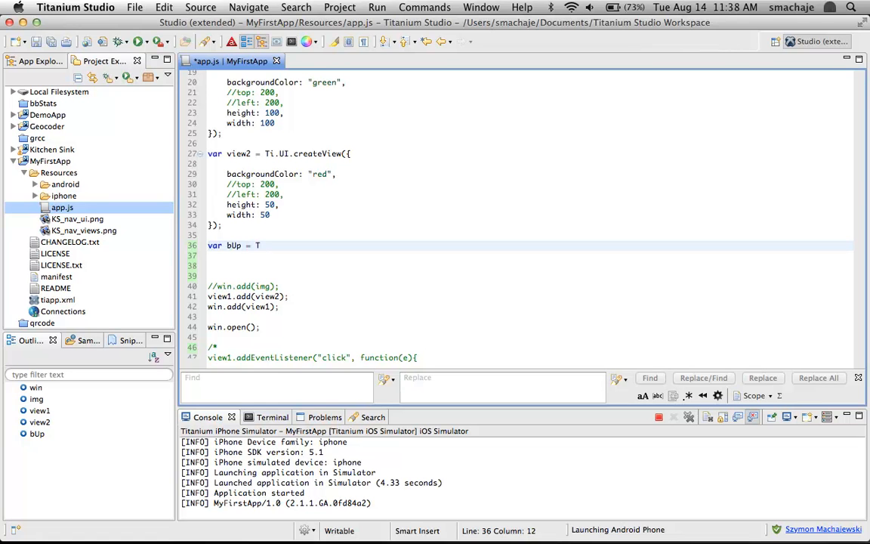
text(i.UI)
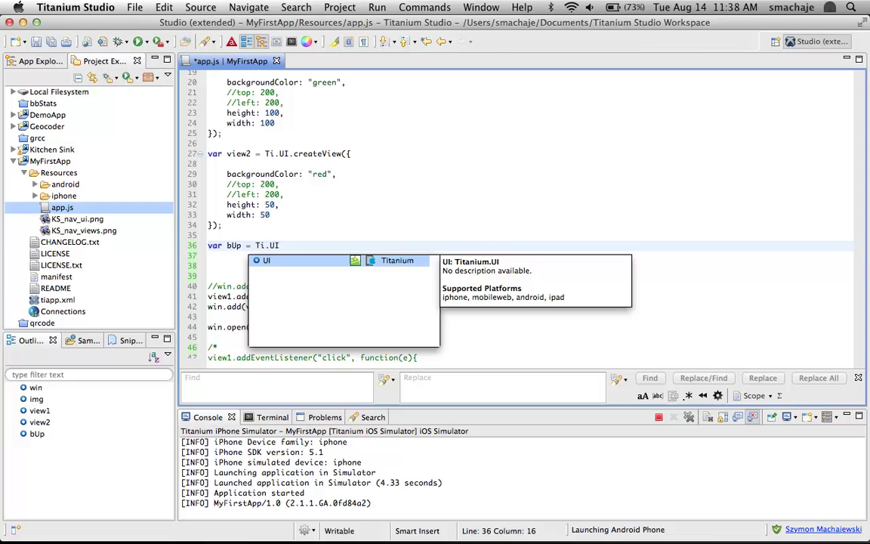
text(.createButton)
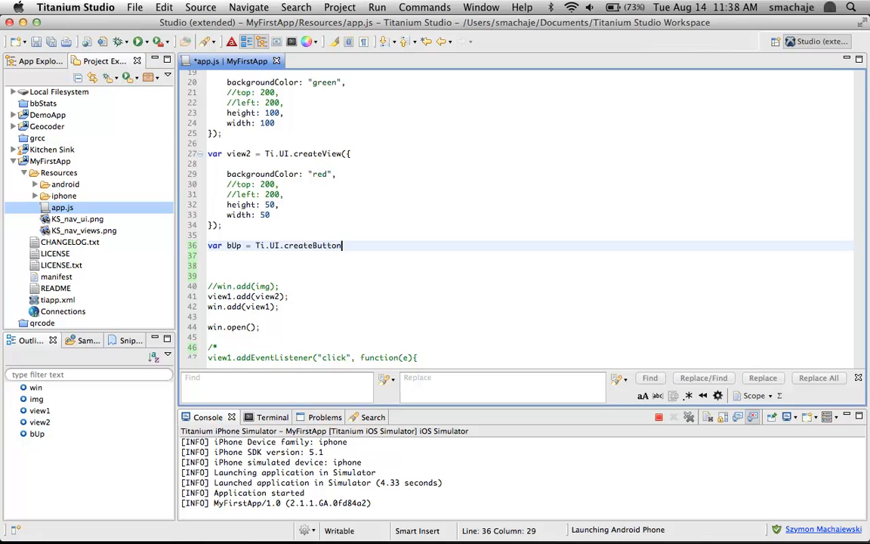
text(({}))
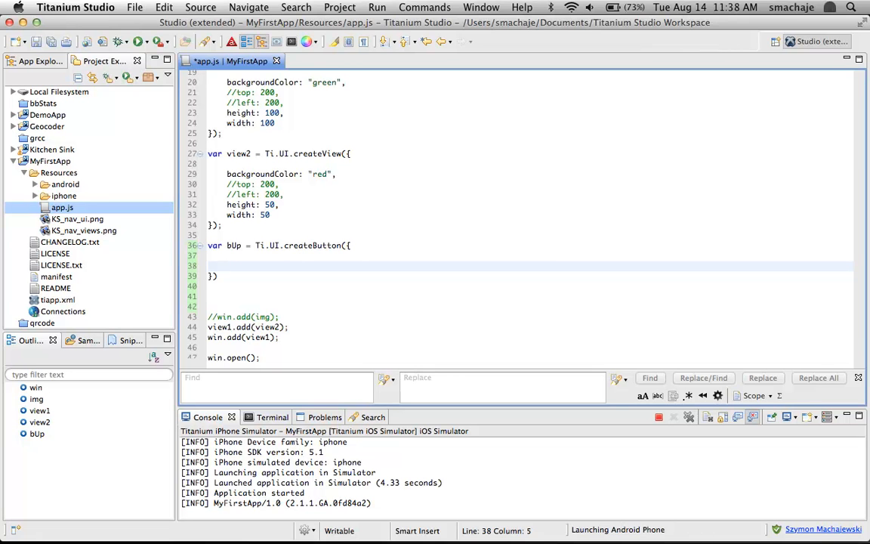
- Give bUp bottom: 0, left: 0, height: 30, width: 100 and title: "Up"
text(b)
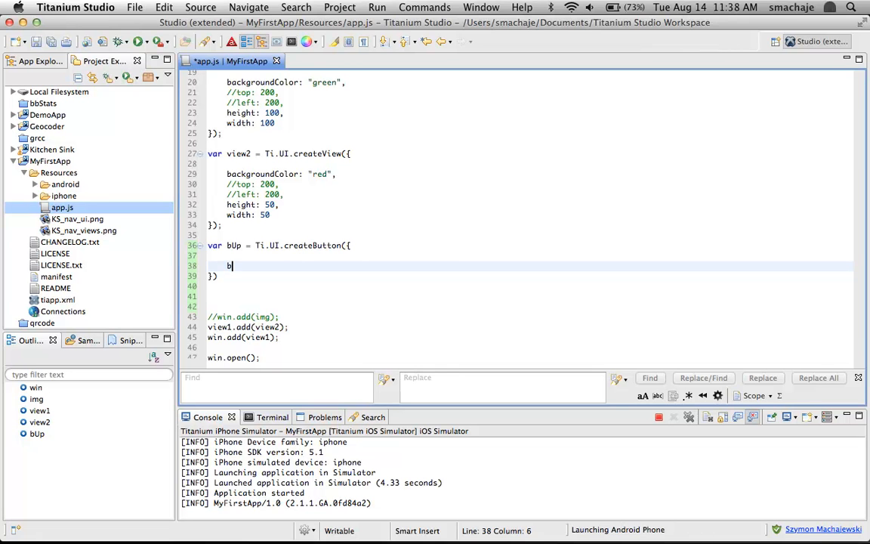
text(ottom:)
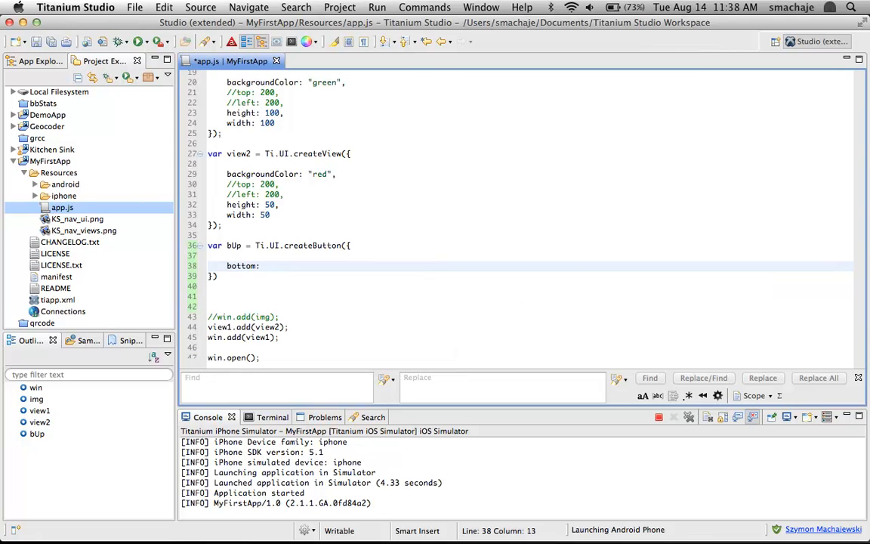
text(0,)
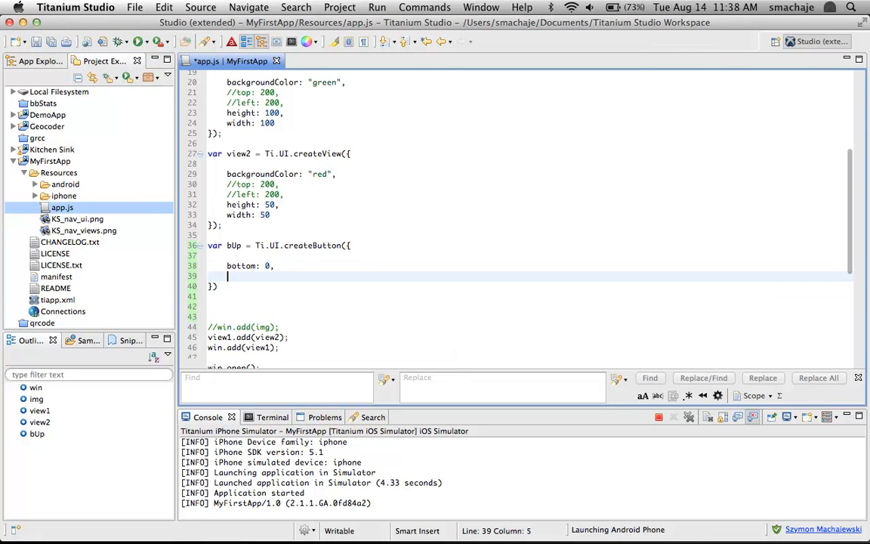
text(left: 0,)
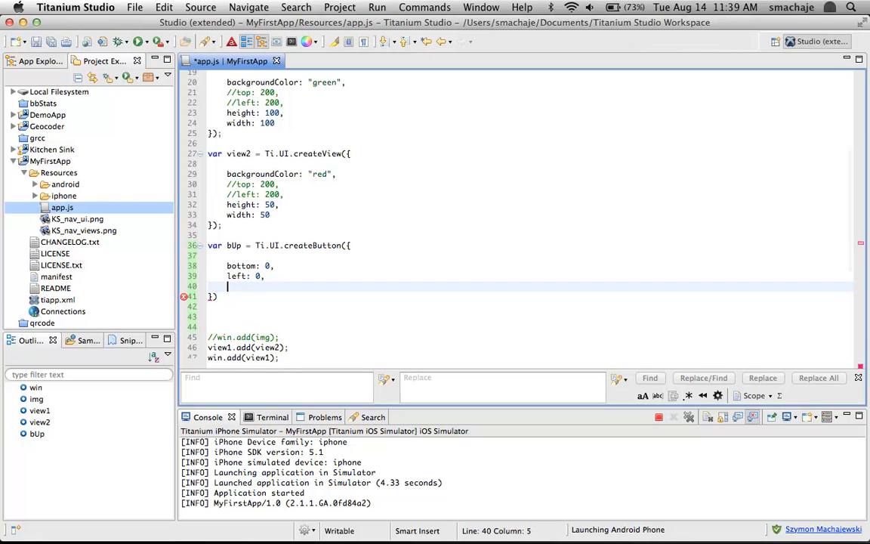
text(height: 30,)
text(wi)
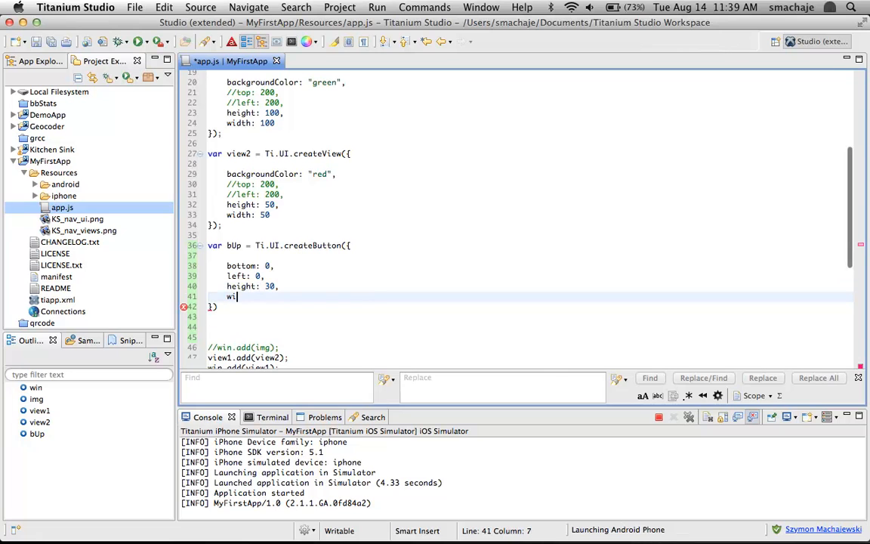
text(dth:100,)
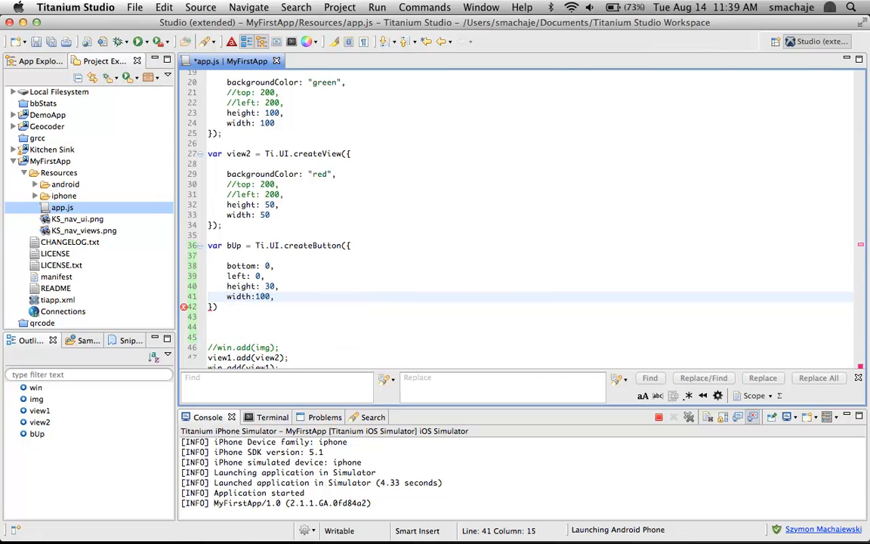
text(title:)
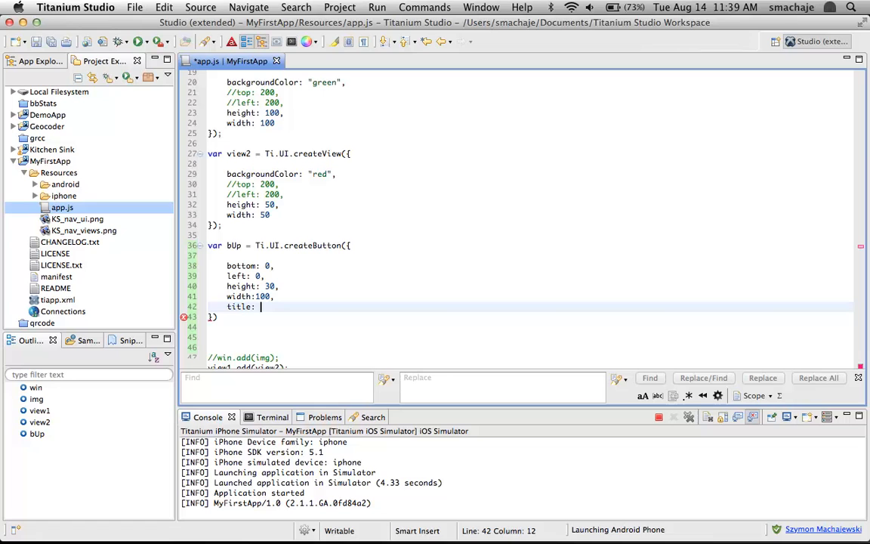
text(")
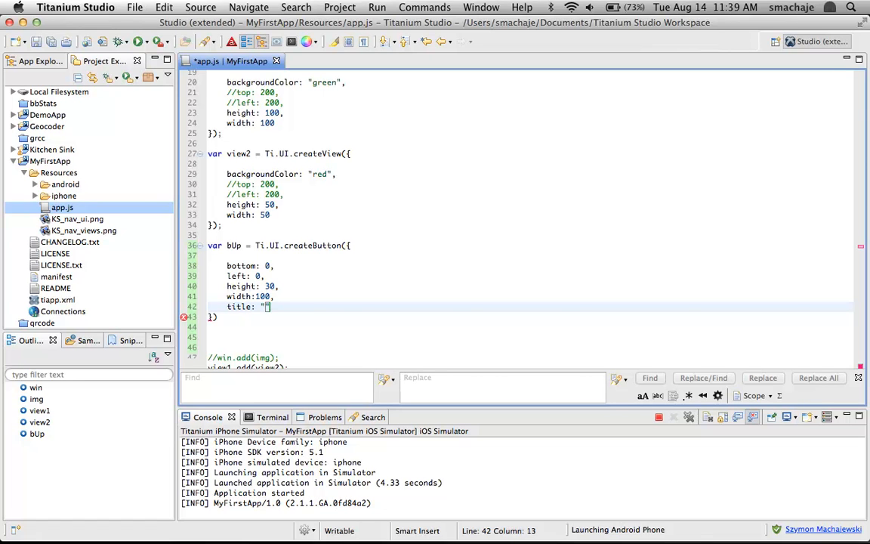
text(Up)
click(528, 315)
text(;)
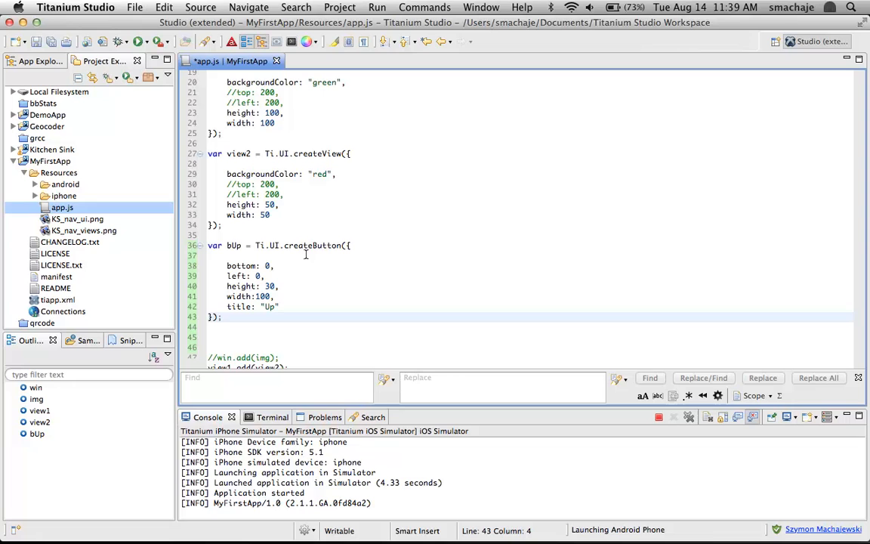
mouse_move(321, 350)
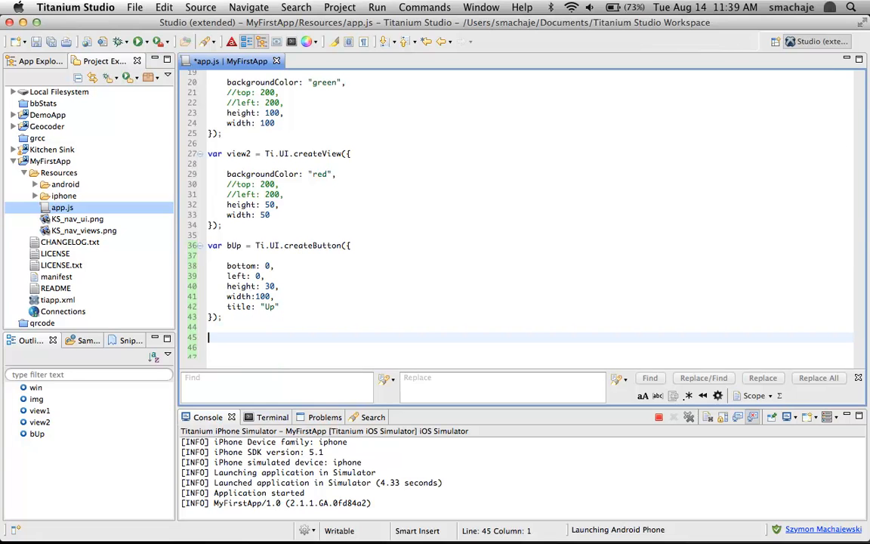
- Declare var bDown = Ti.UI.createButton below the bUp button
text(var b)
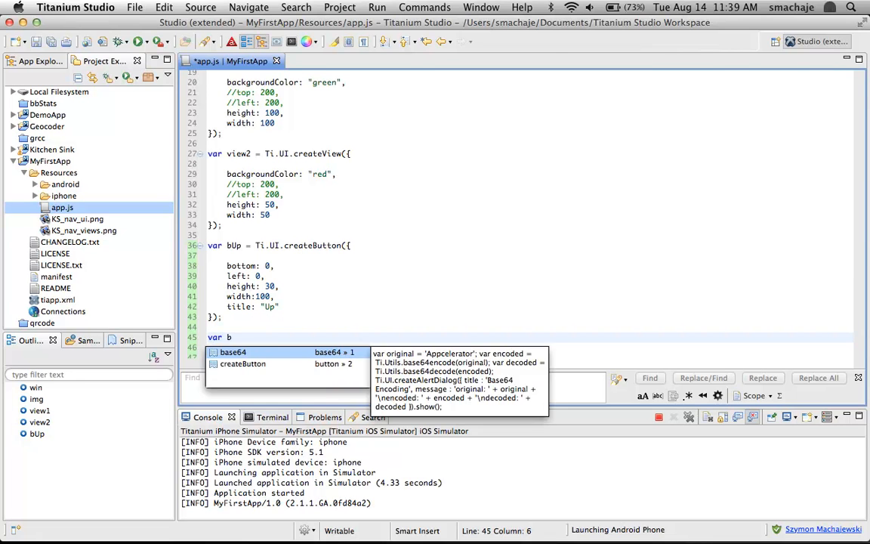
text(Down =)
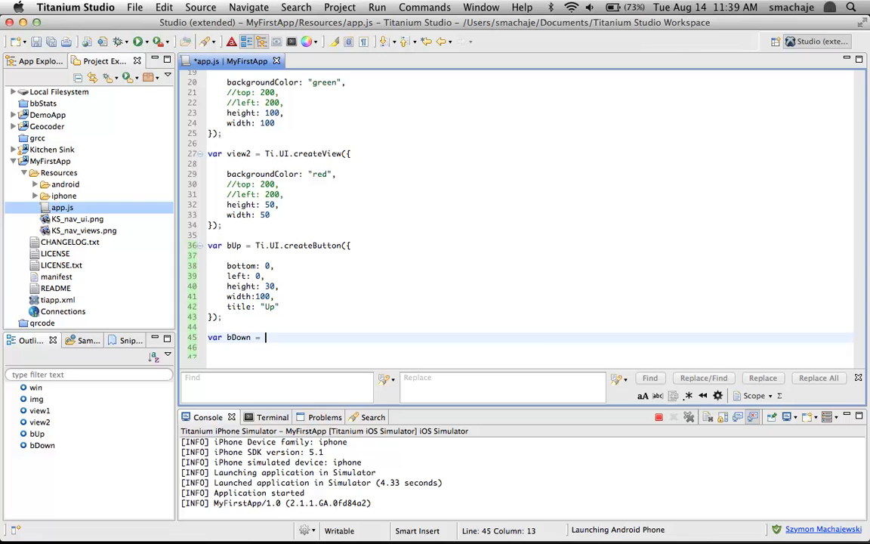
text(Ti.)
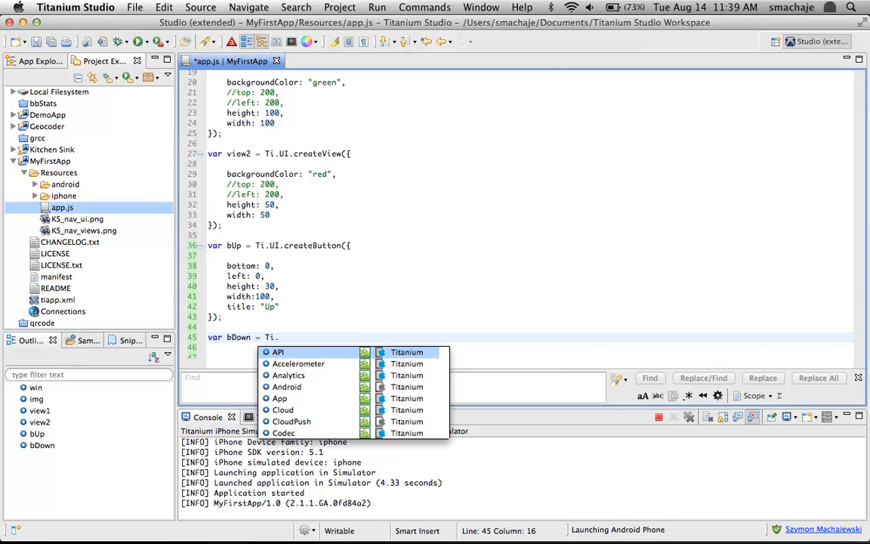
text(UI.createButton({)
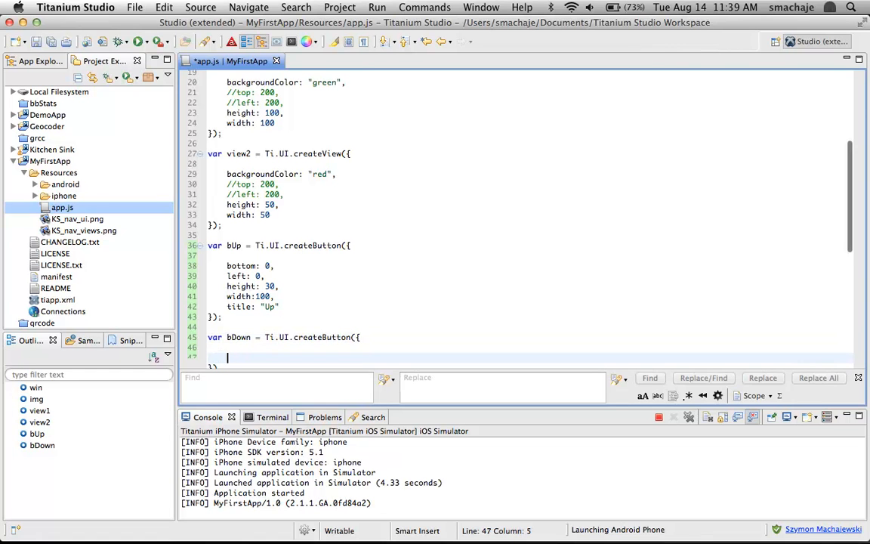
- Give bDown bottom: 0, right: 0, height: 30, width: 100 and title: "Down", closing with );
text(bottom: 0,)
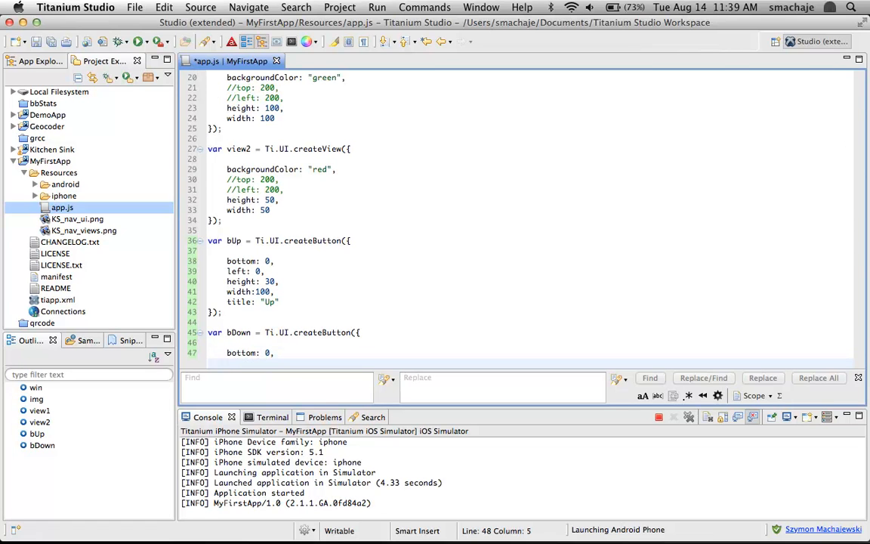
text(right)
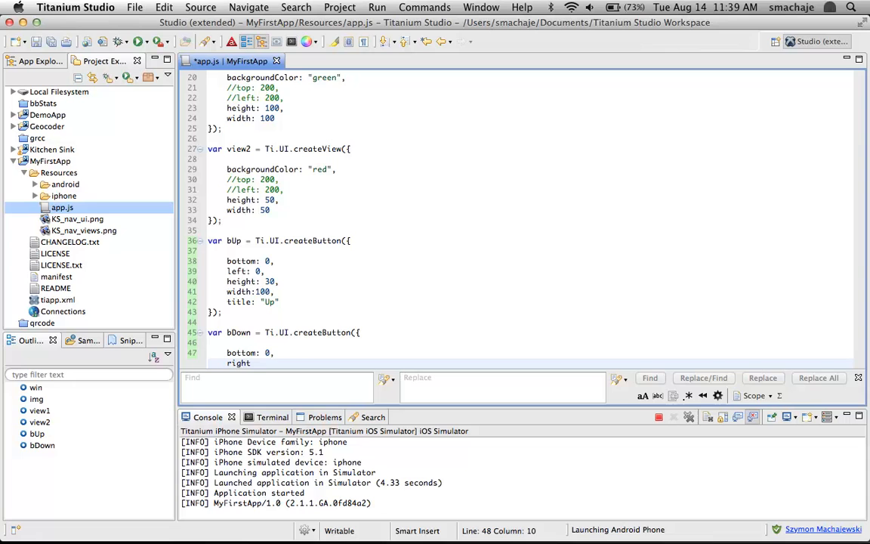
text(: 0,)
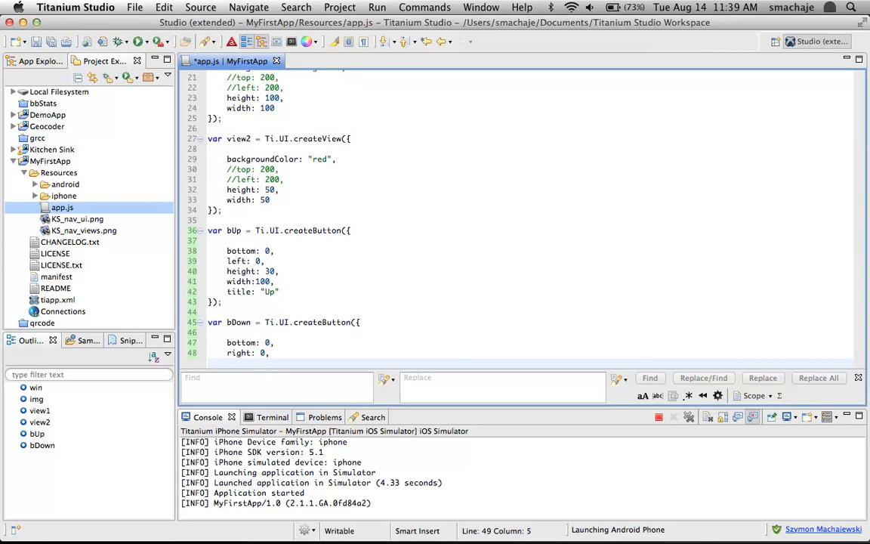
text(width: 100,)
text(title: "Dow)
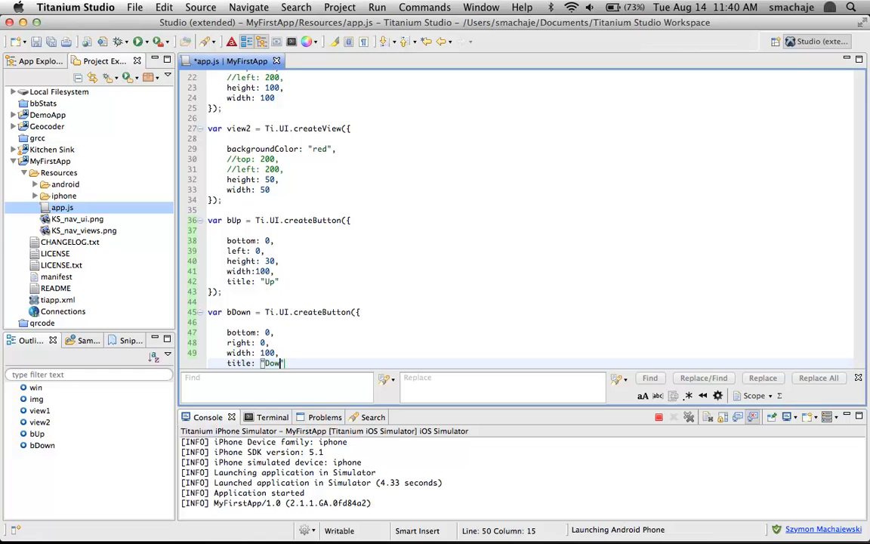
text(n)
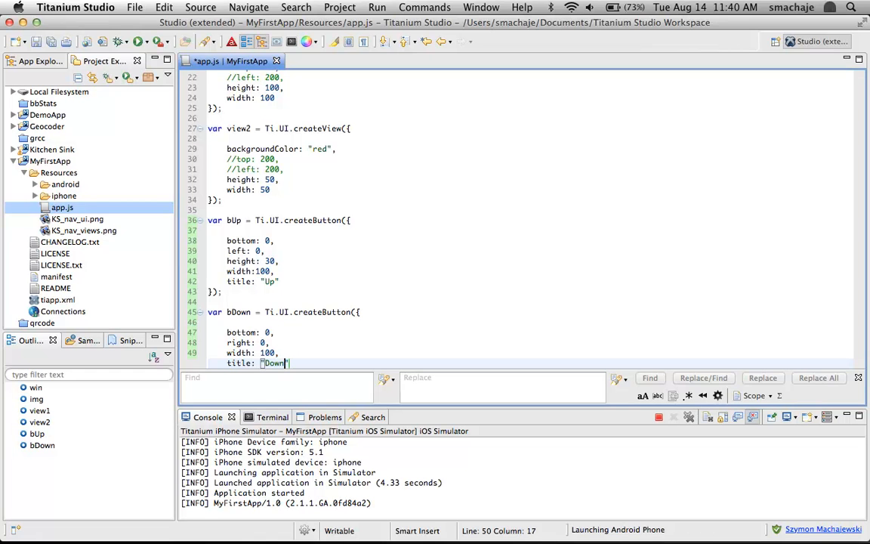
key(Return)
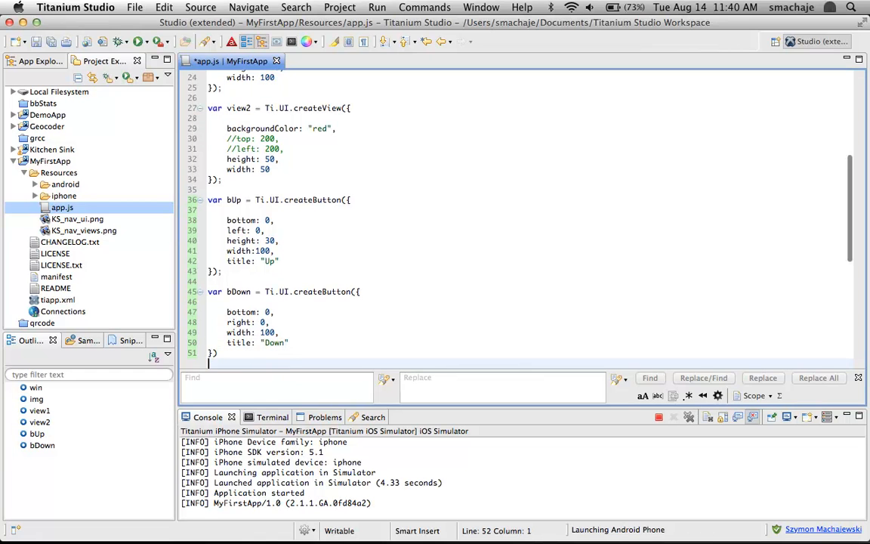
text();)
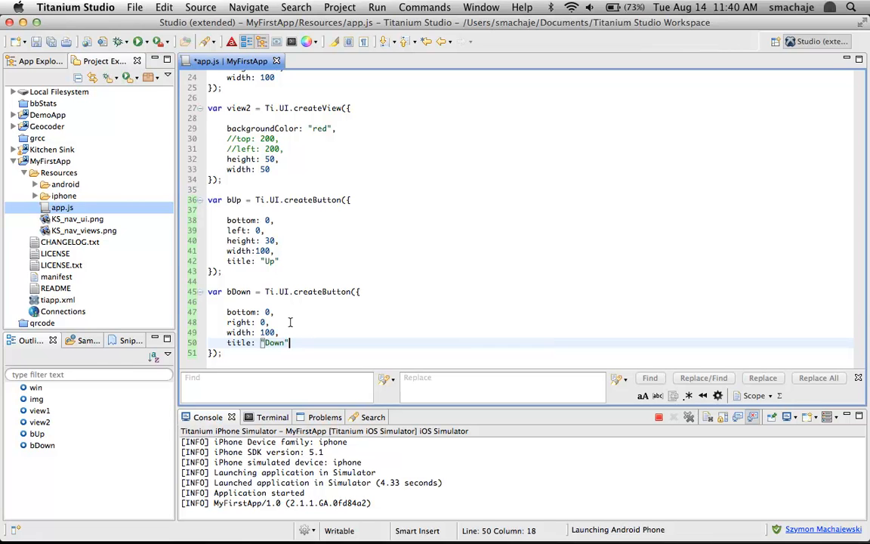
text(height: 30)
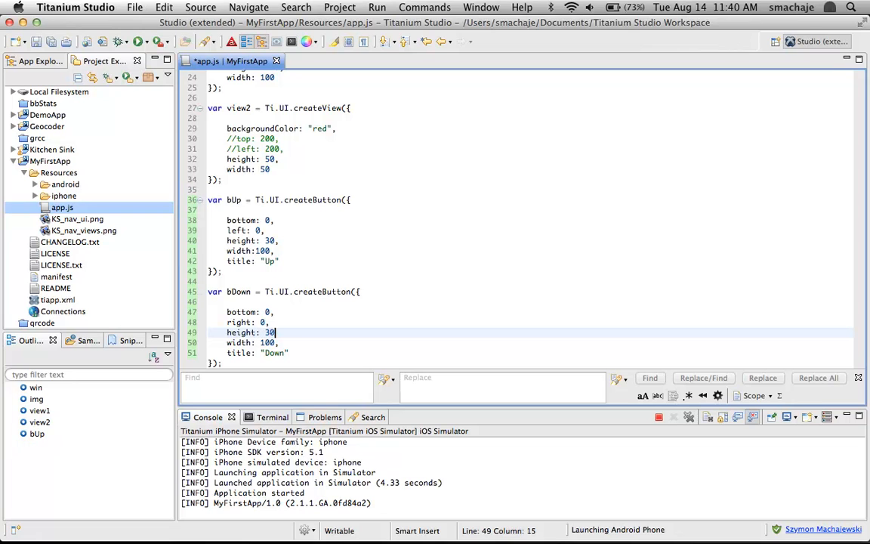
text(,)
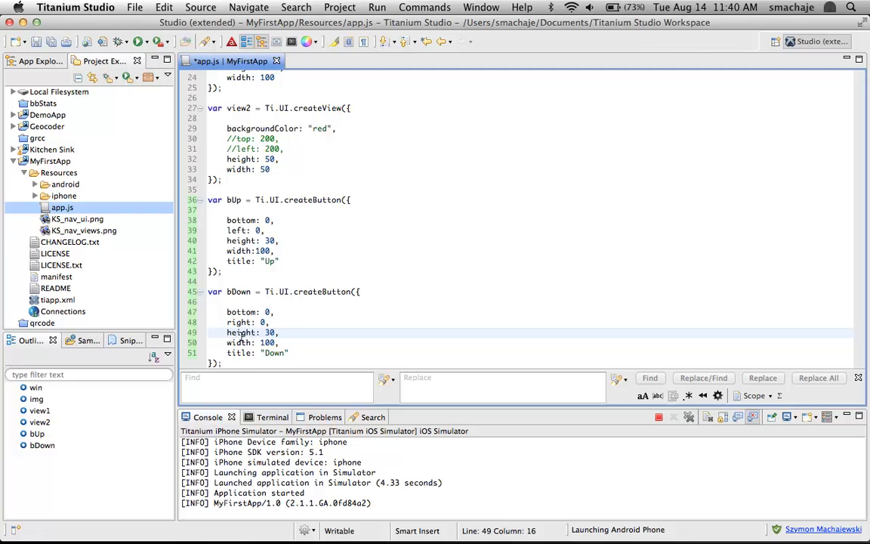
scroll(down, 3)
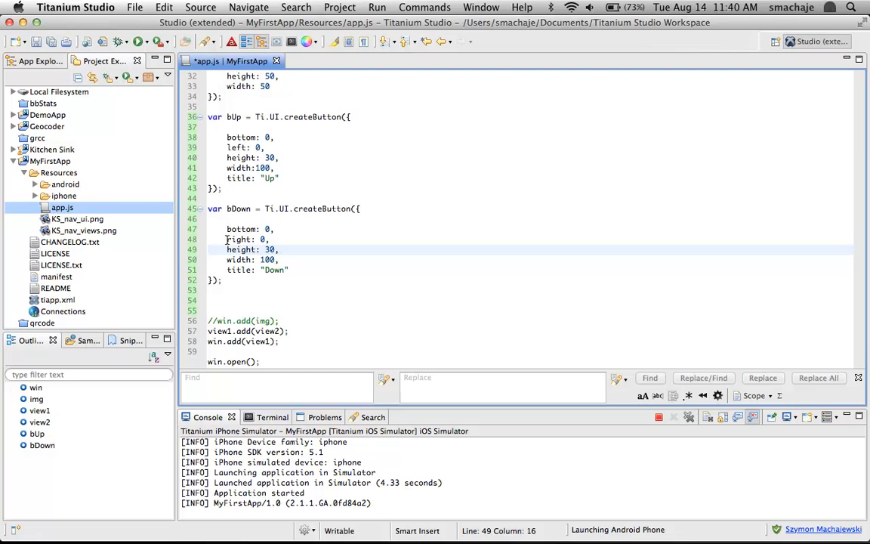
- Move the right: 0 line in bDown to after the title: "Down" line
click(249, 238)
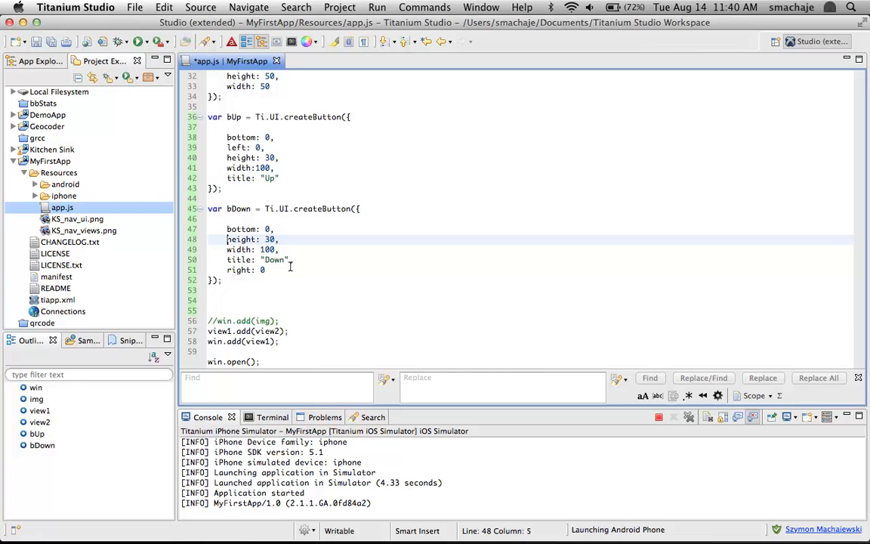
scroll(down, 3)
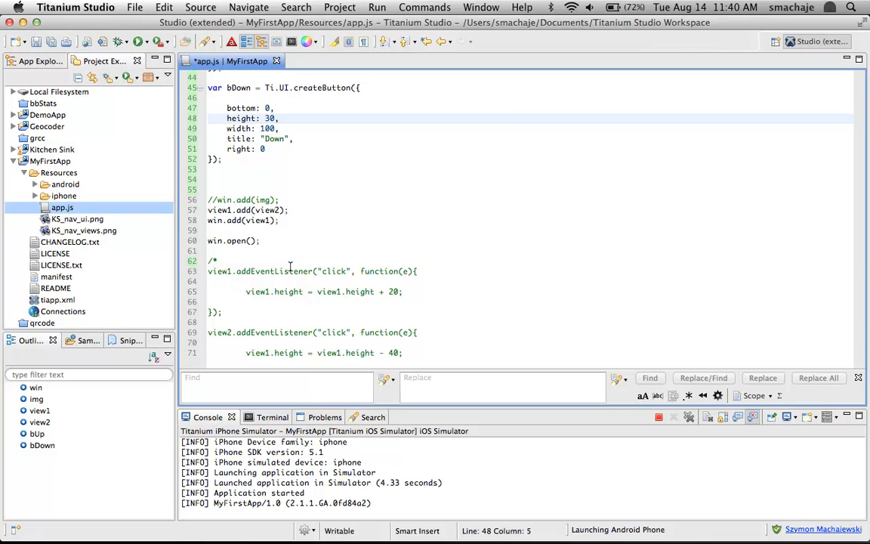
- Add win.add(bUp); and win.add(bDown); above win.open() in app.js
scroll(up, 3)
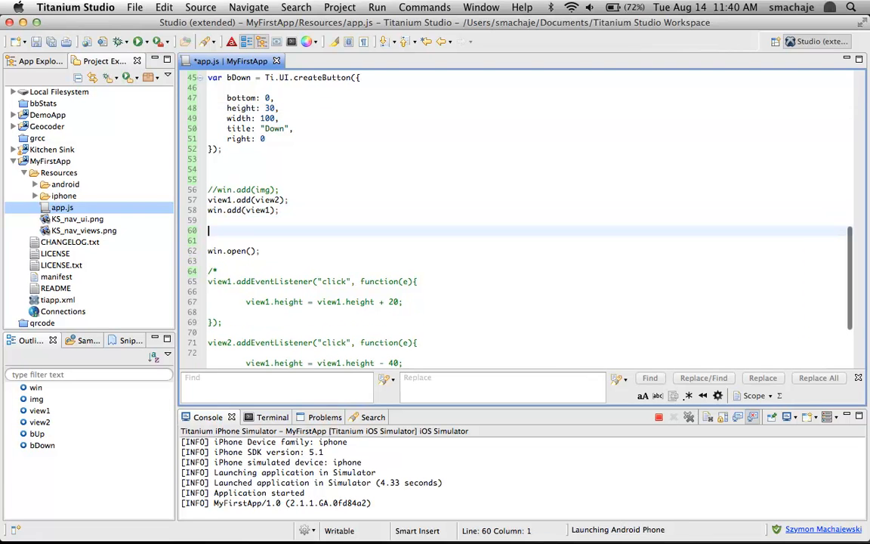
text(win)
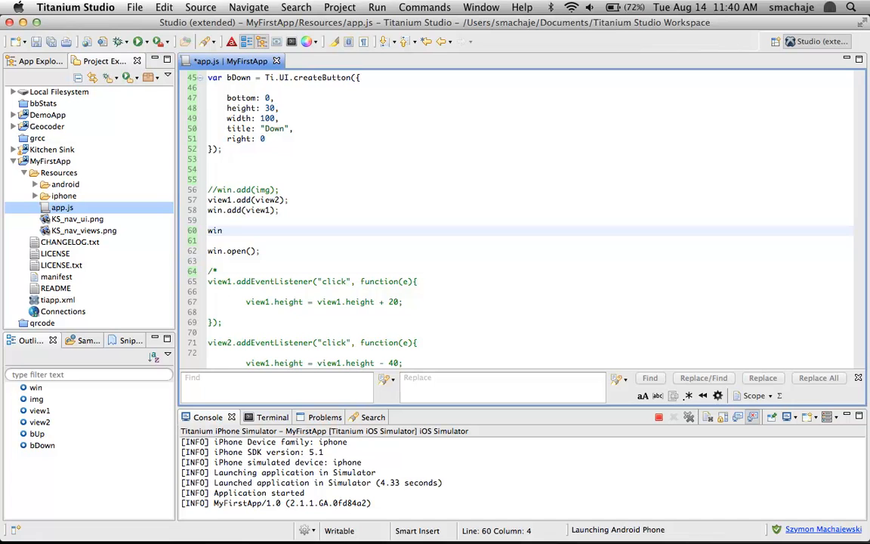
text(.add()
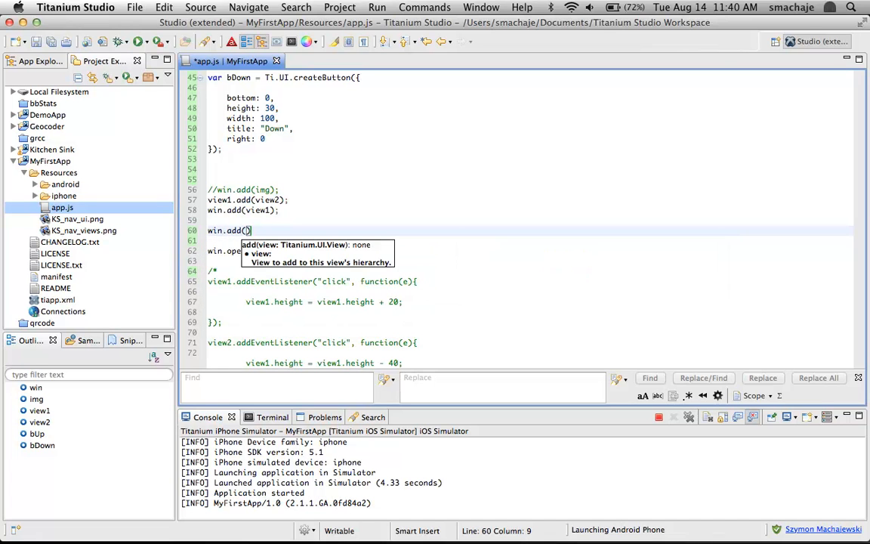
text(bUp)
click(529, 240)
text(win.add(bDown);)
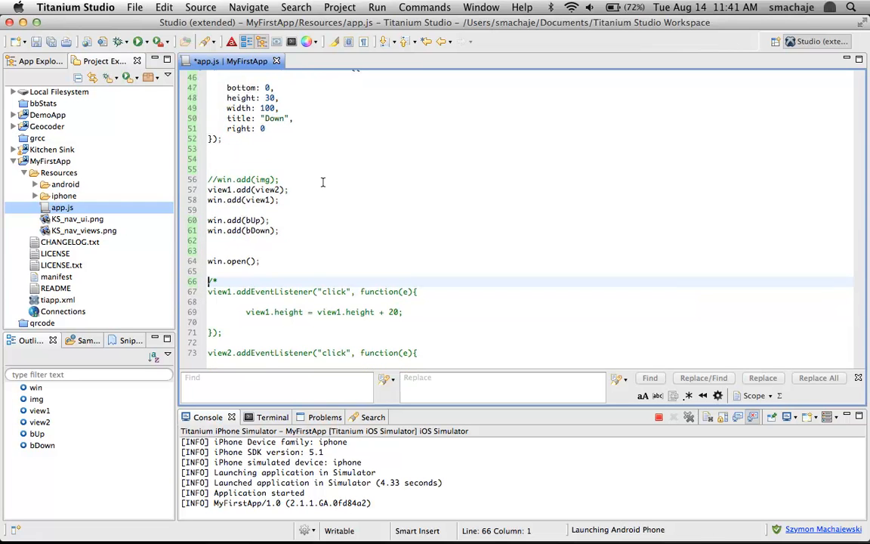
- Rebuild and run MyFirstApp in the iPhone simulator with both buttons added
scroll(up, 3)
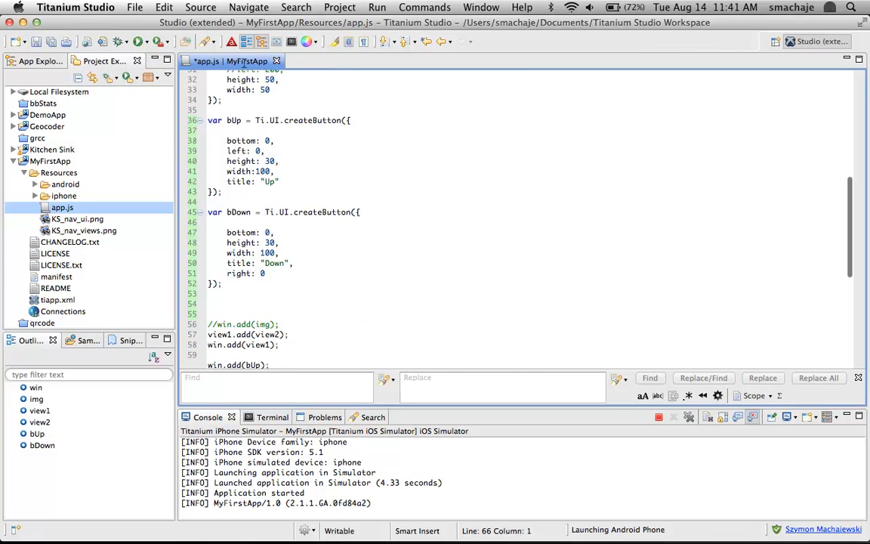
click(137, 42)
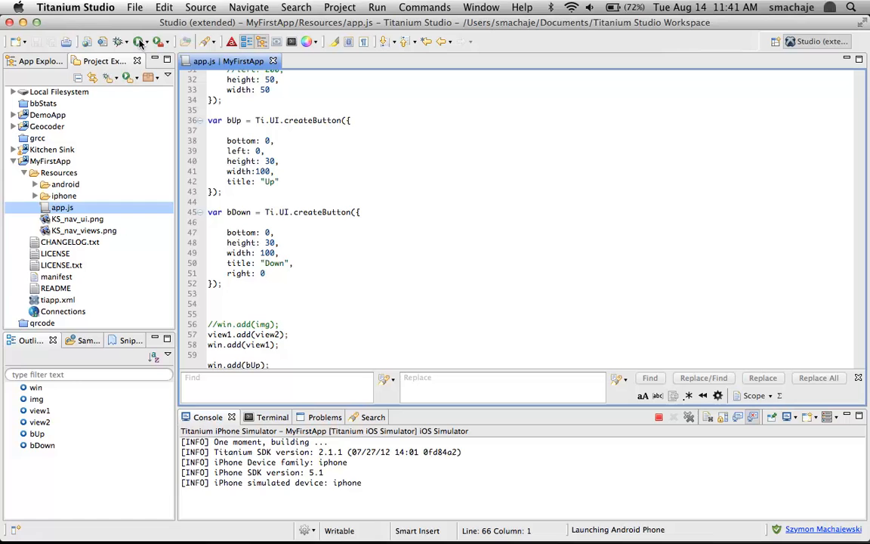
click(139, 43)
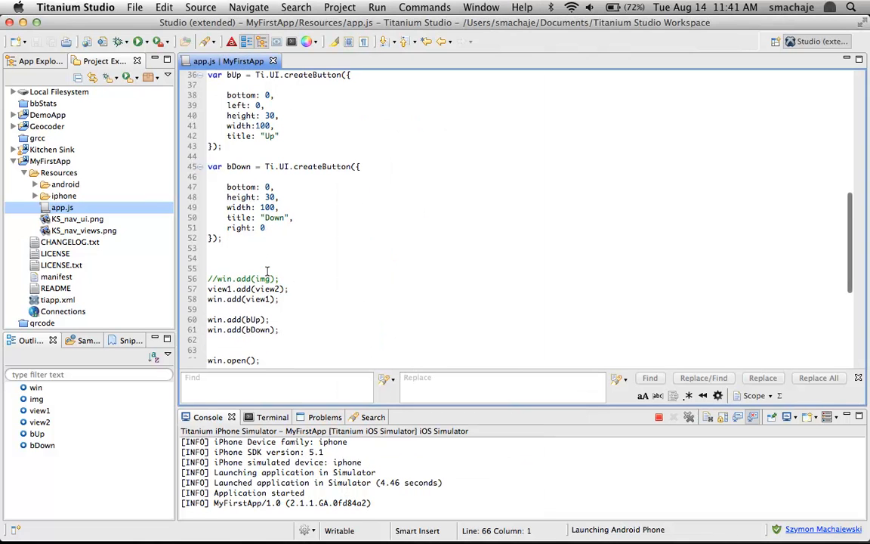
scroll(down, 3)
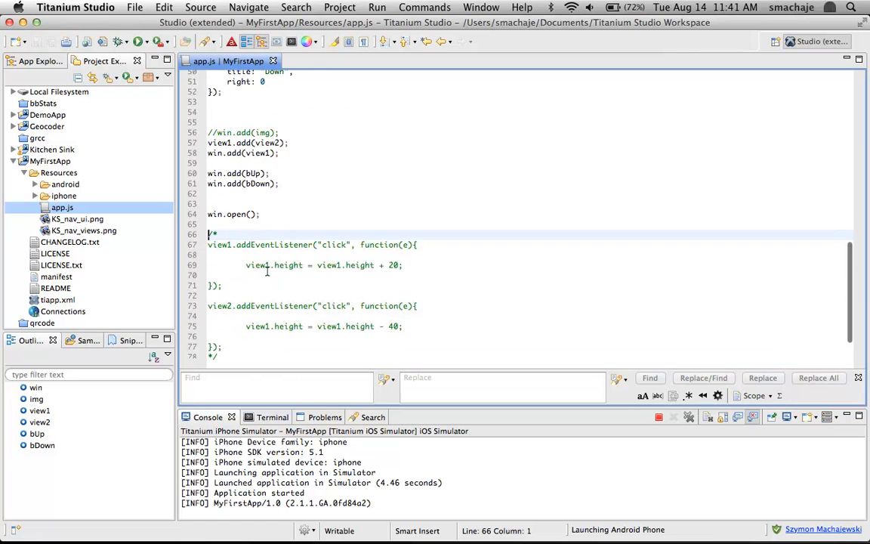
scroll(down, 3)
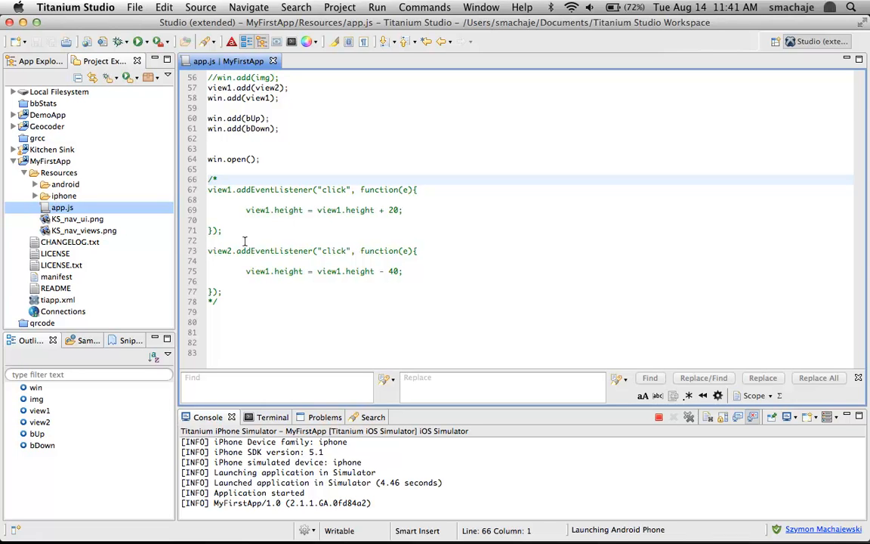
- Add bUp.addEventListener("click",goUp); on a new line after the commented-out block
click(248, 311)
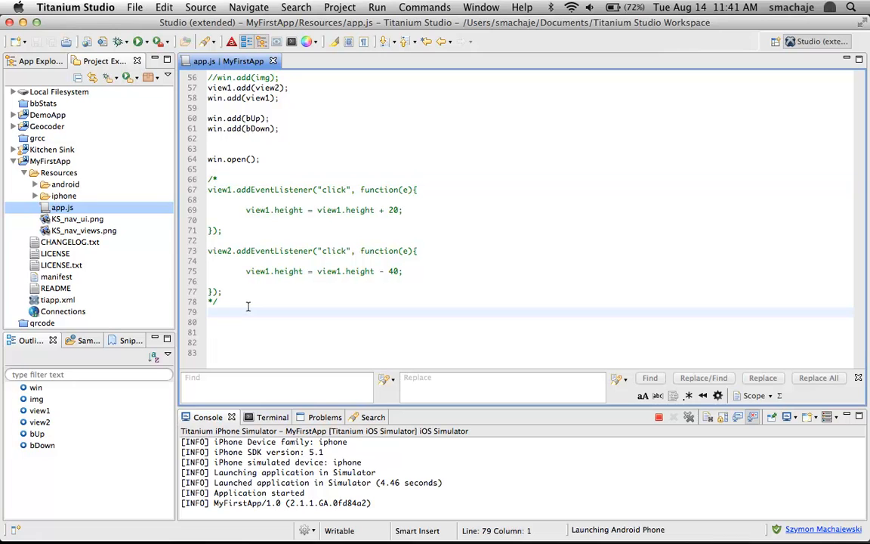
key(Return)
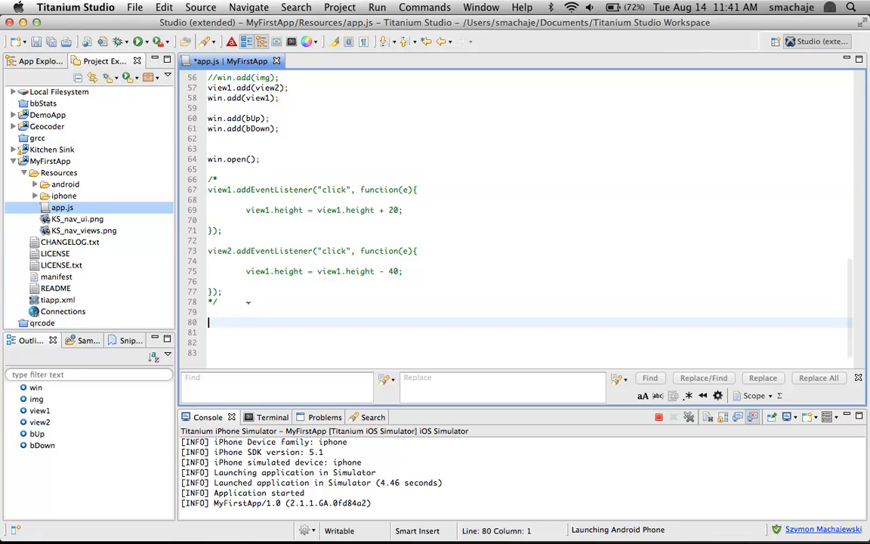
text(b)
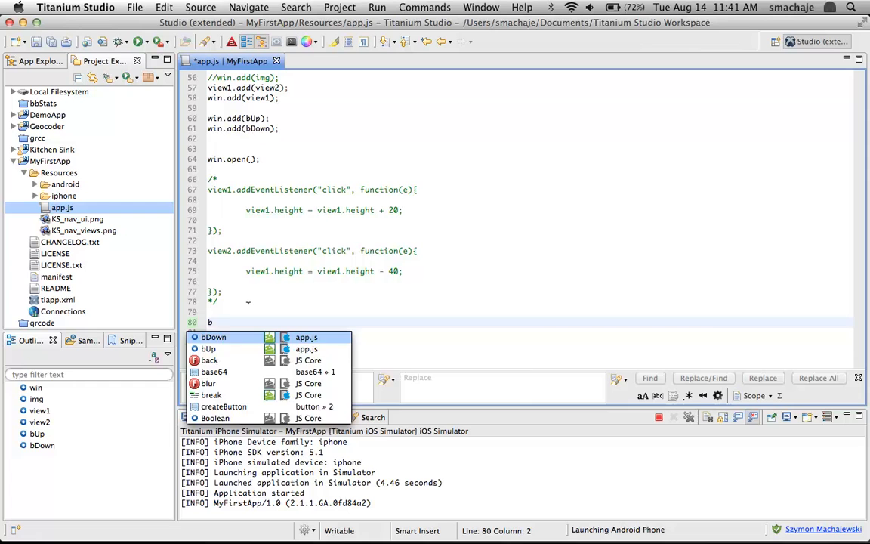
text(Up.addEventListener)
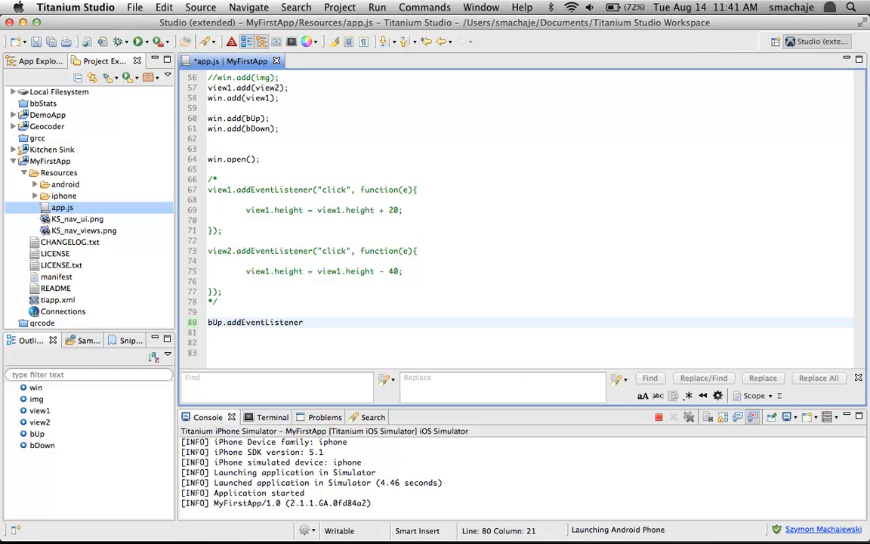
text(("click"))
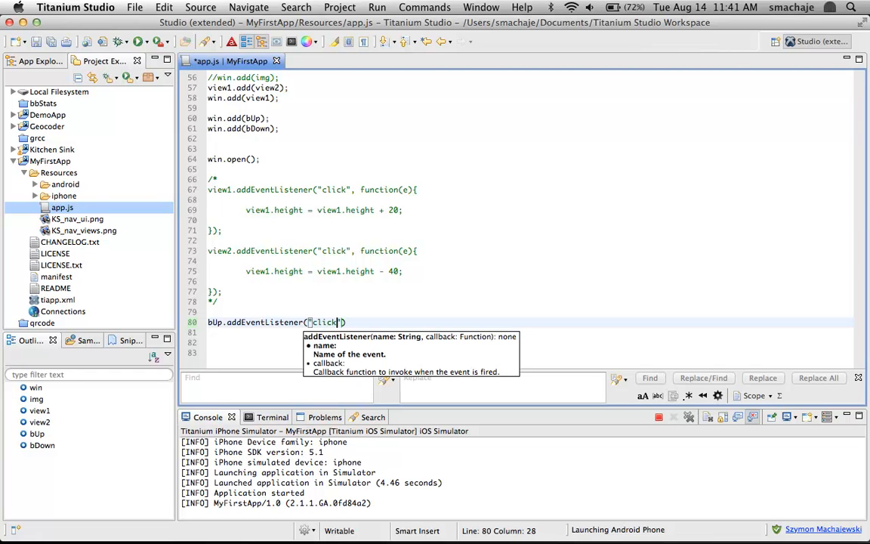
text(",)
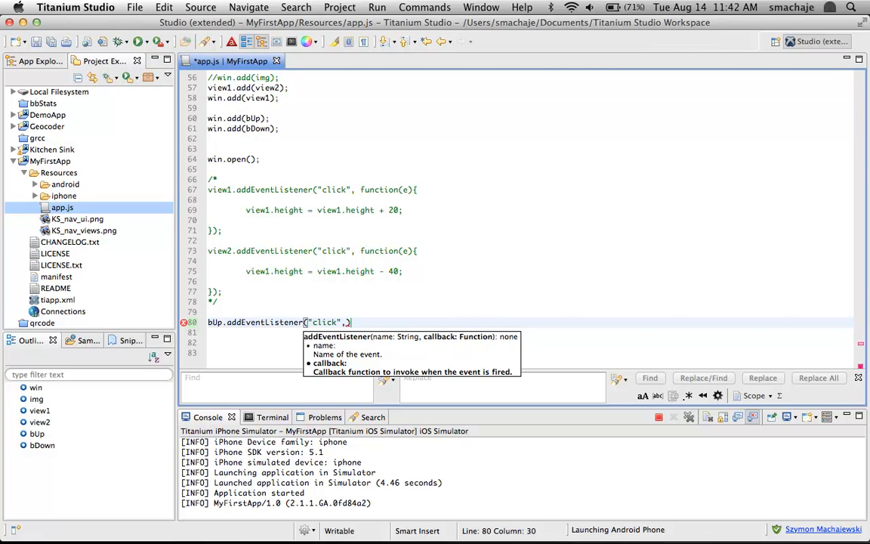
text(goUp)
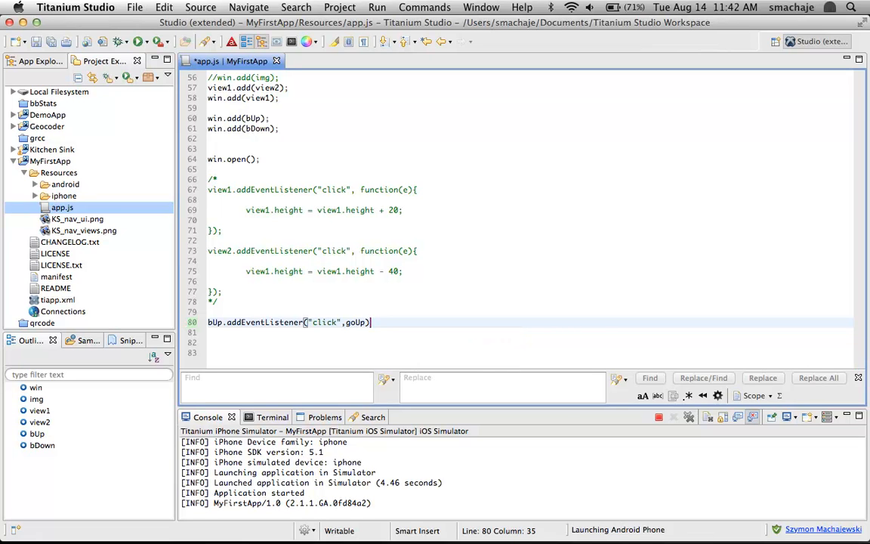
text(;)
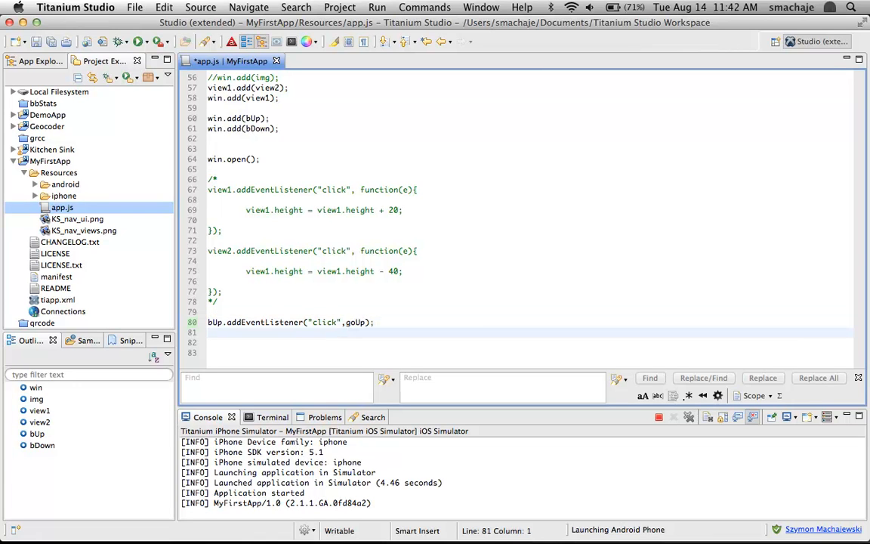
- Add the matching bDown.addEventListener("click",goDown); line and position the caret below the listeners
text(bUp.addEventListener("click",go);)
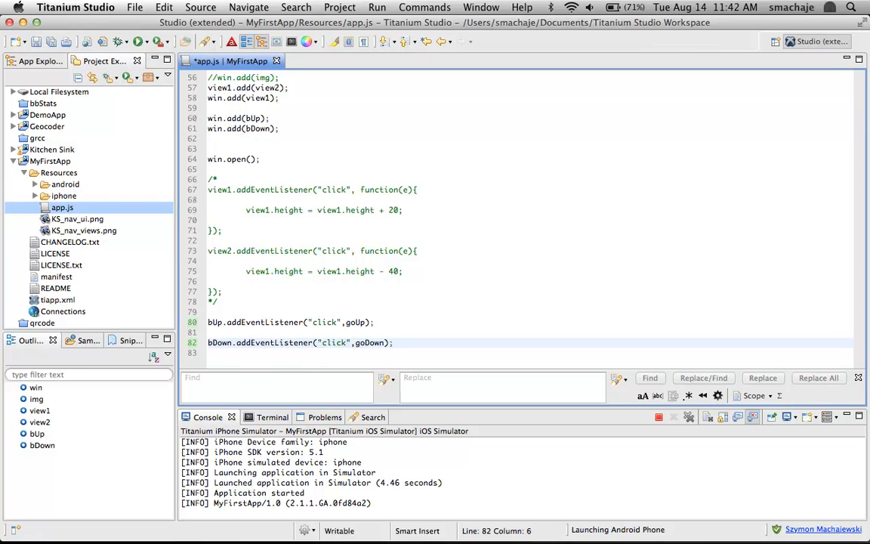
scroll(up, 3)
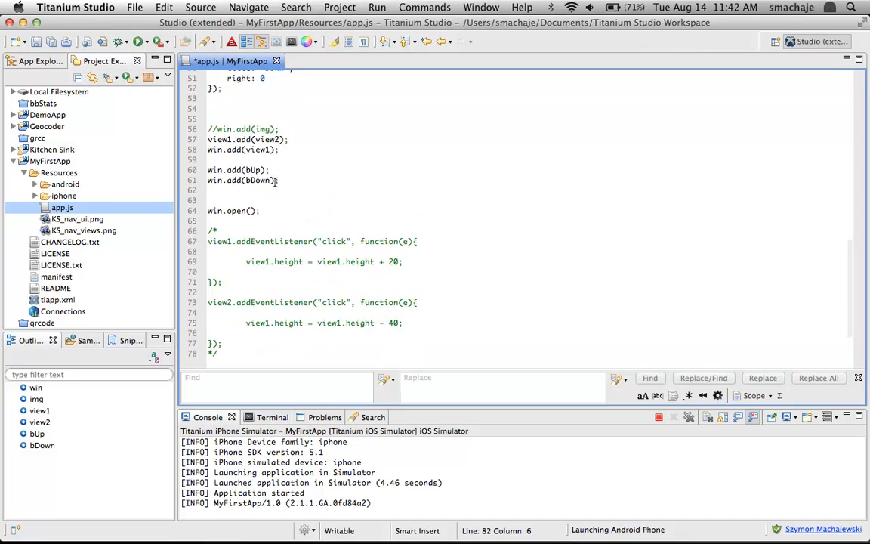
scroll(up, 3)
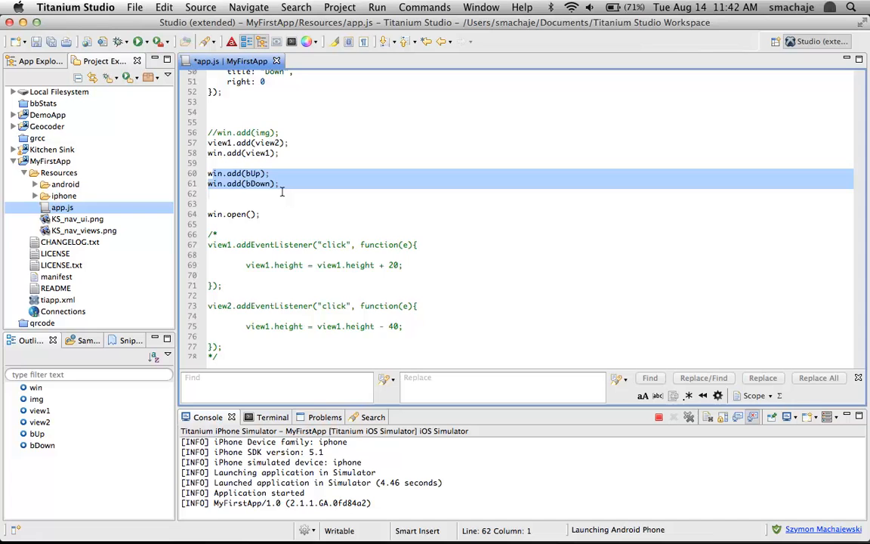
scroll(down, 3)
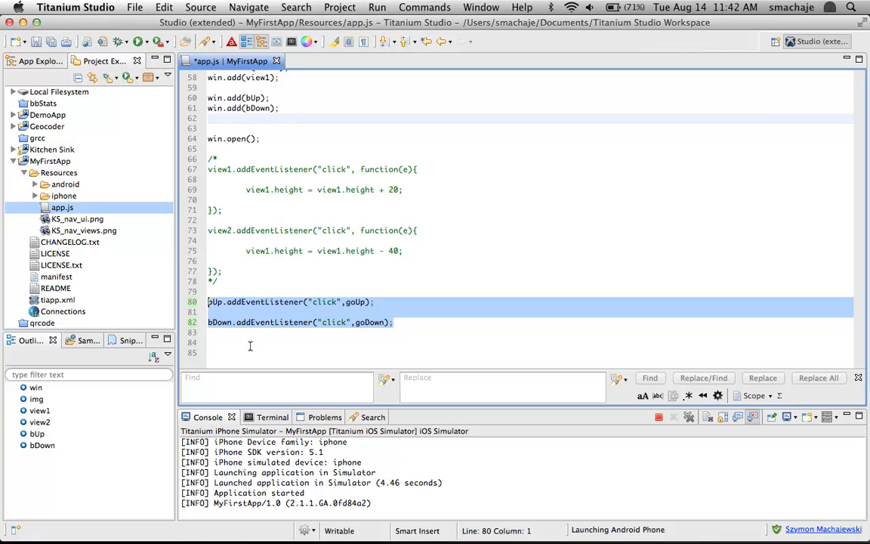
click(249, 353)
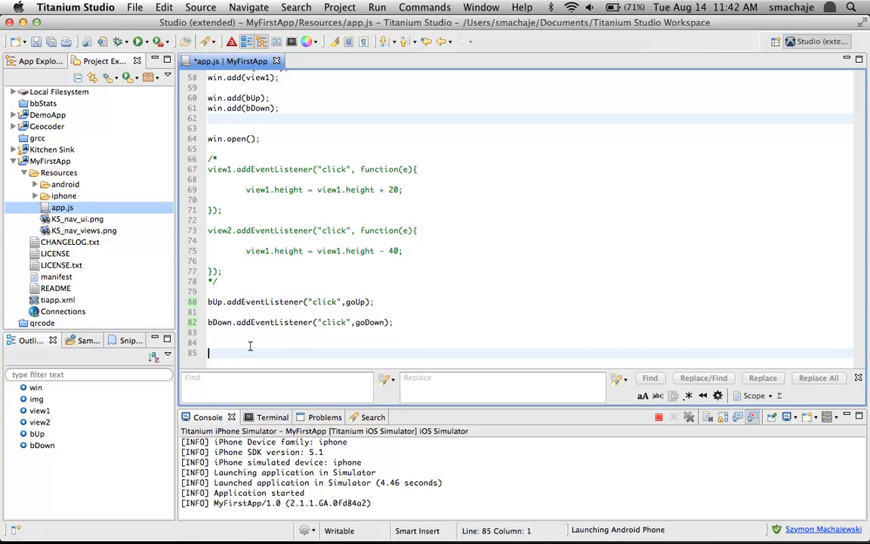
click(262, 335)
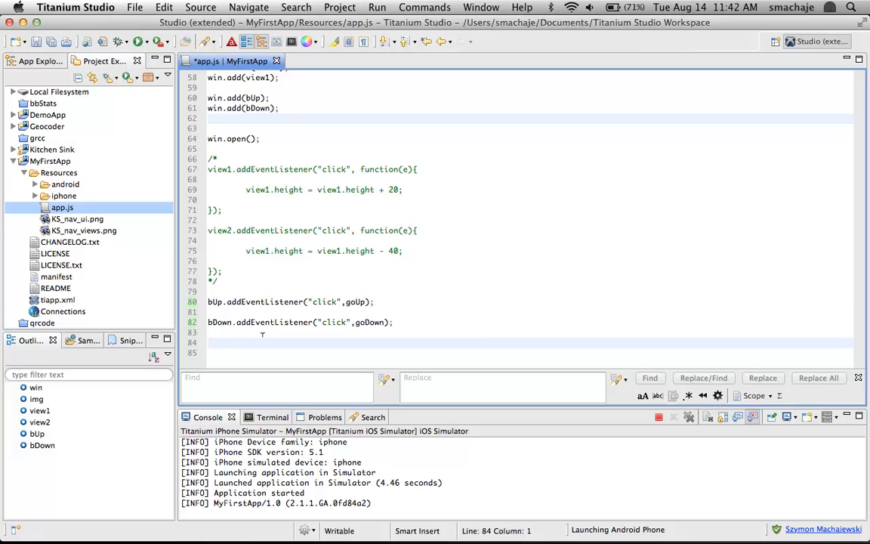
click(366, 321)
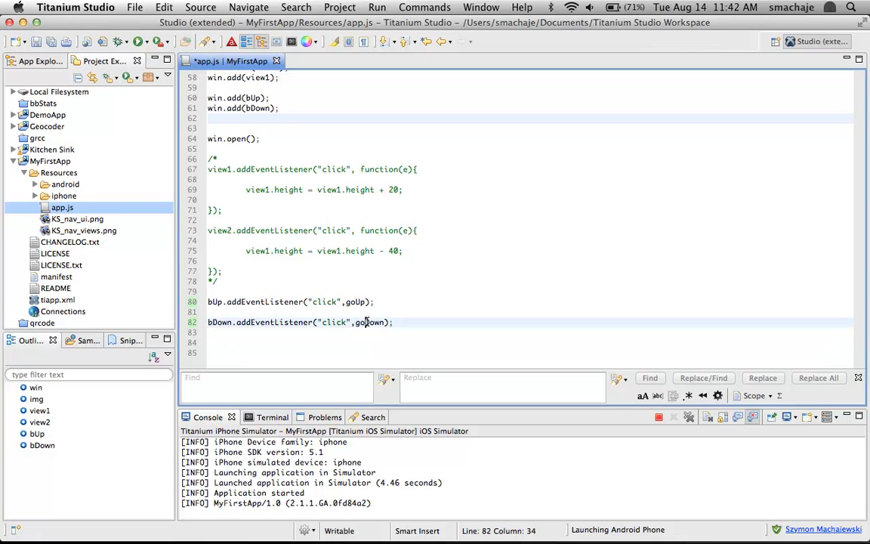
click(302, 353)
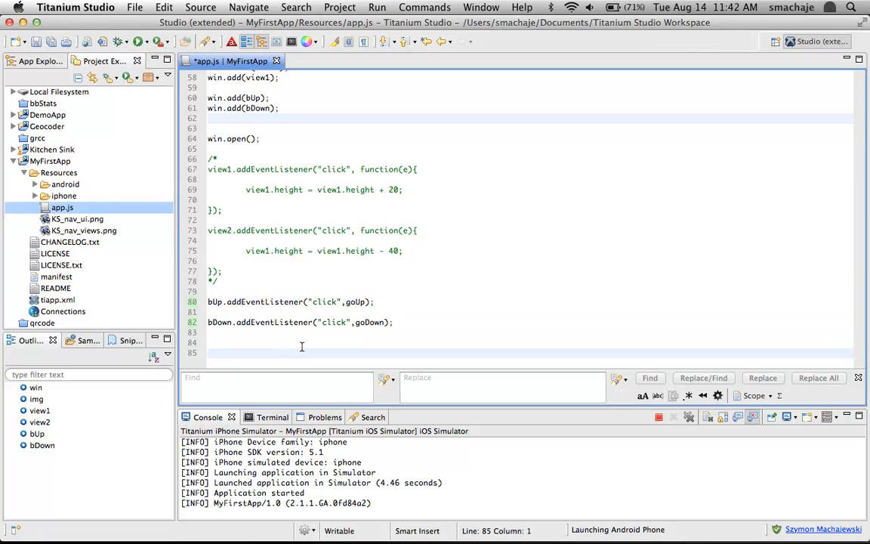
- Write an empty function goUp(e){ } shell below the two button listeners
text(function go)
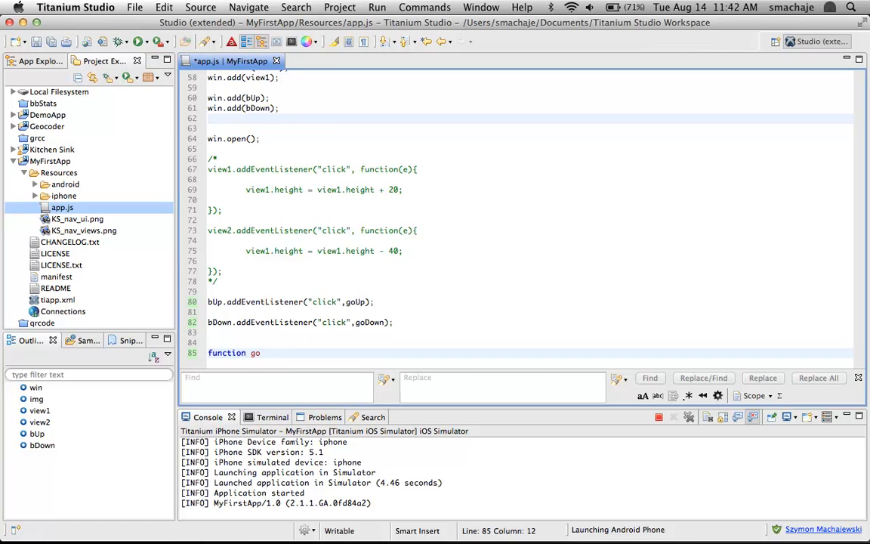
text(Up)
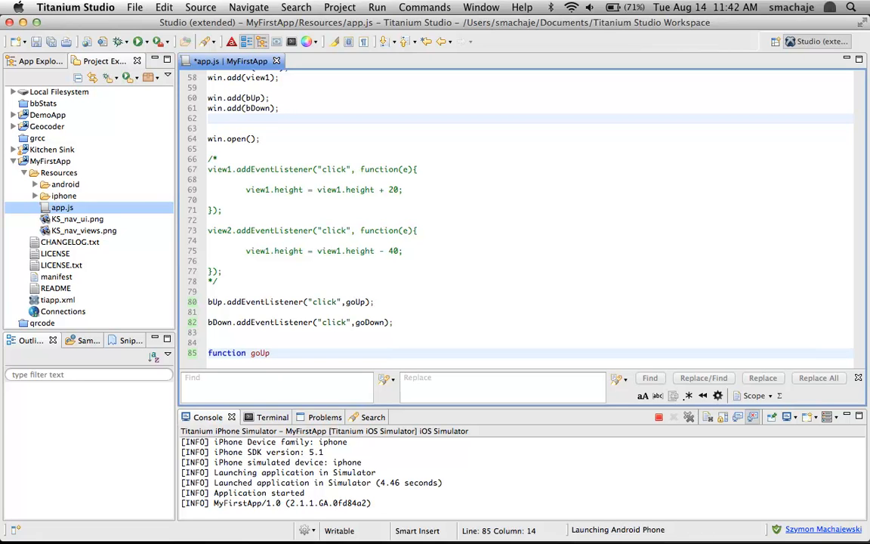
text((e){)
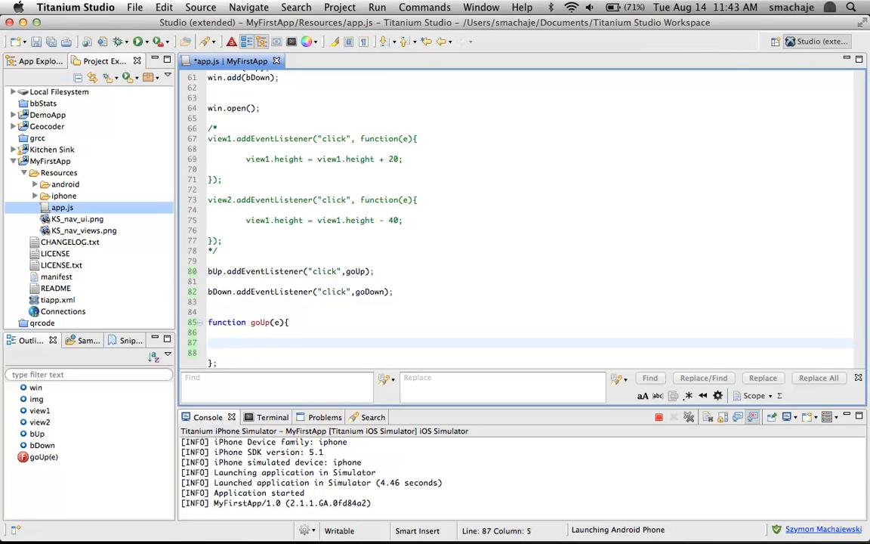
text(v)
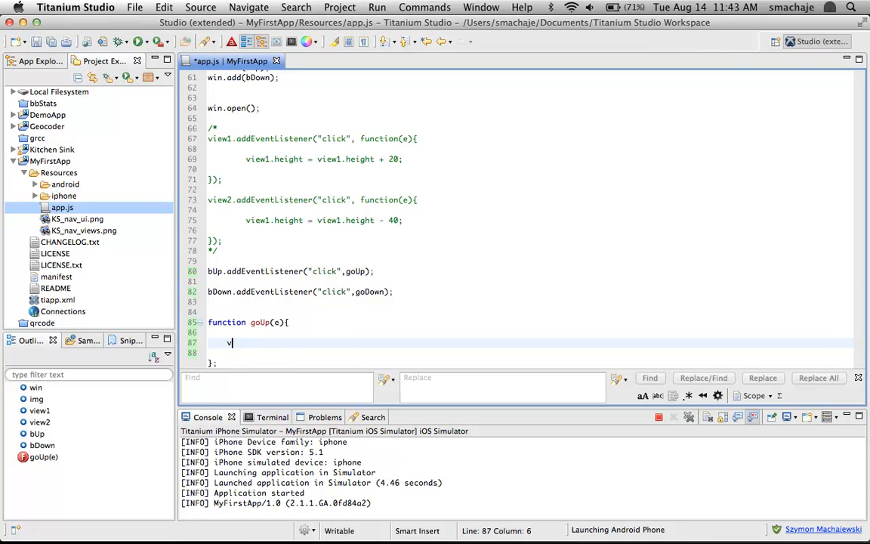
text(iew)
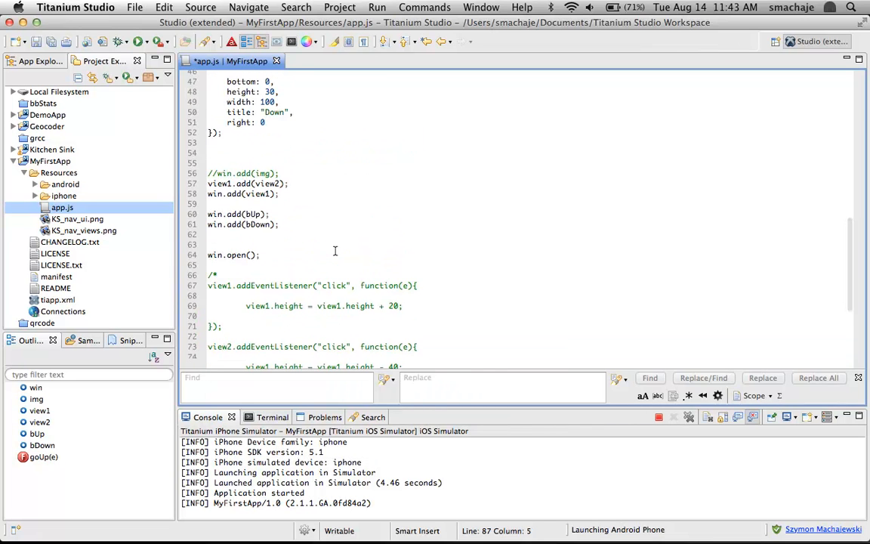
- Uncomment win.add(img) and comment out win.add(view1)
scroll(up, 3)
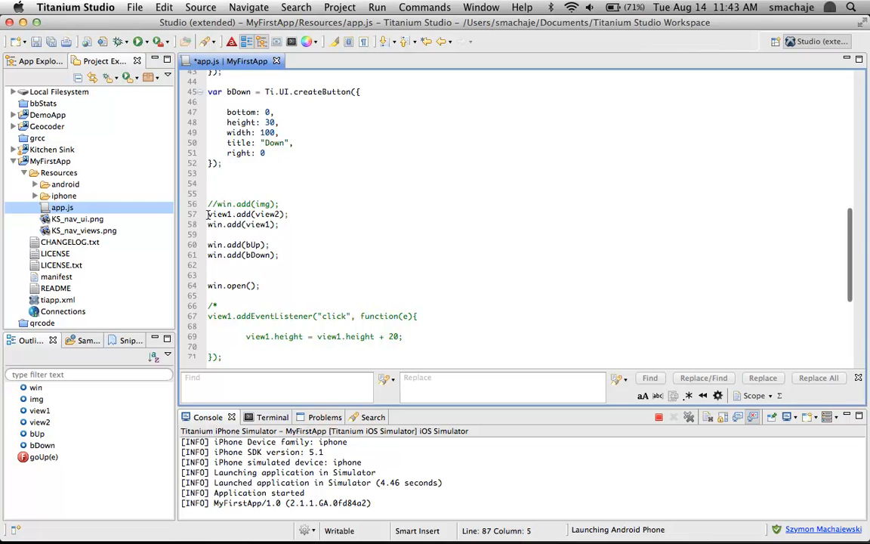
click(210, 215)
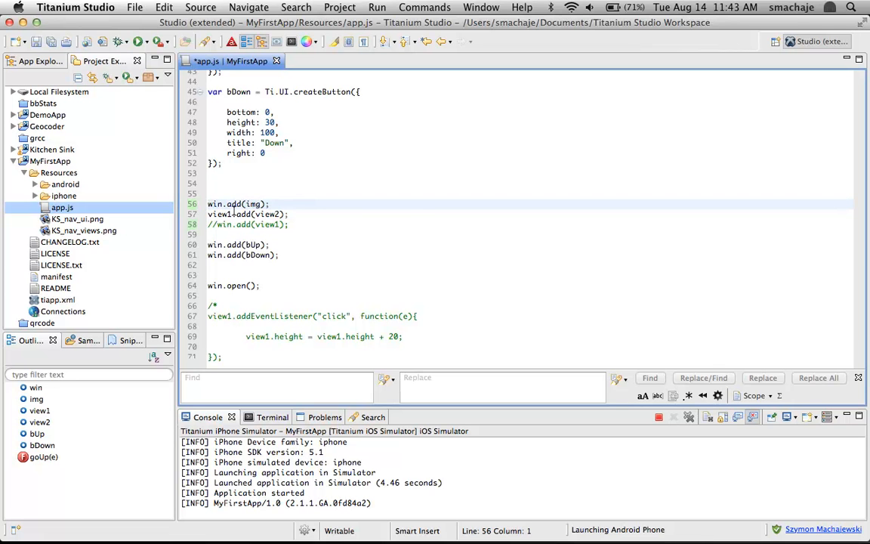
scroll(up, 3)
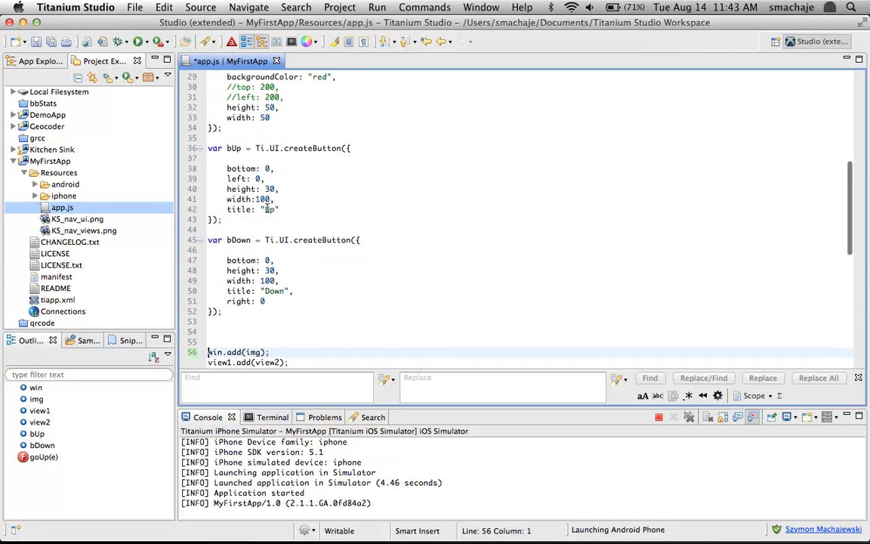
scroll(up, 3)
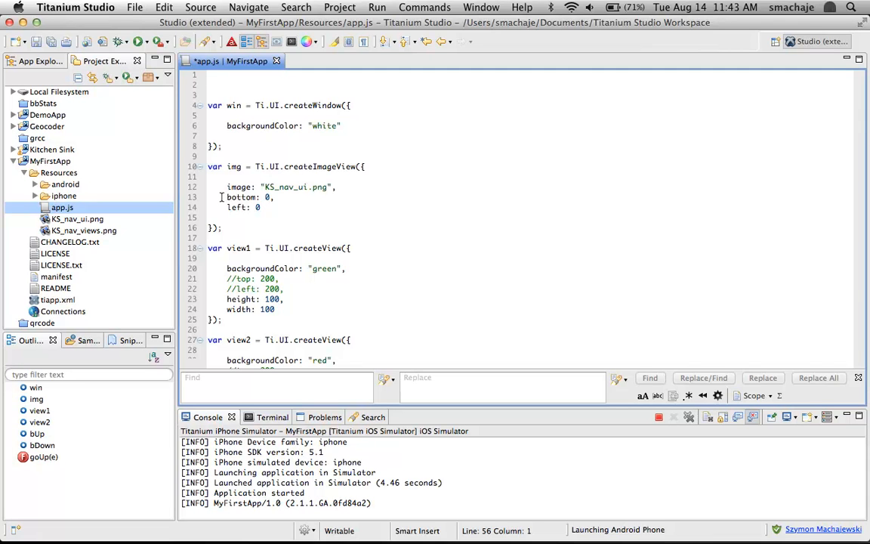
- Comment out bottom: 0 and left: 0 in the ImageView definition with //
click(224, 196)
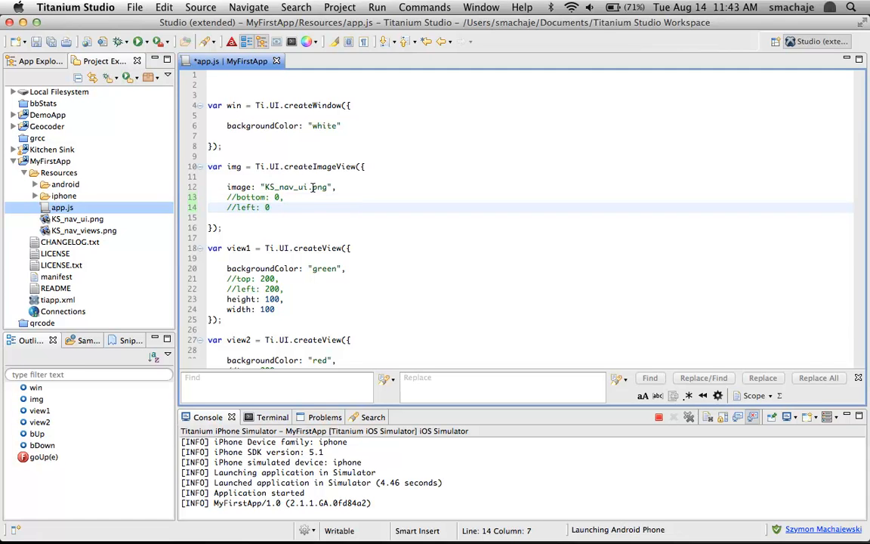
click(331, 188)
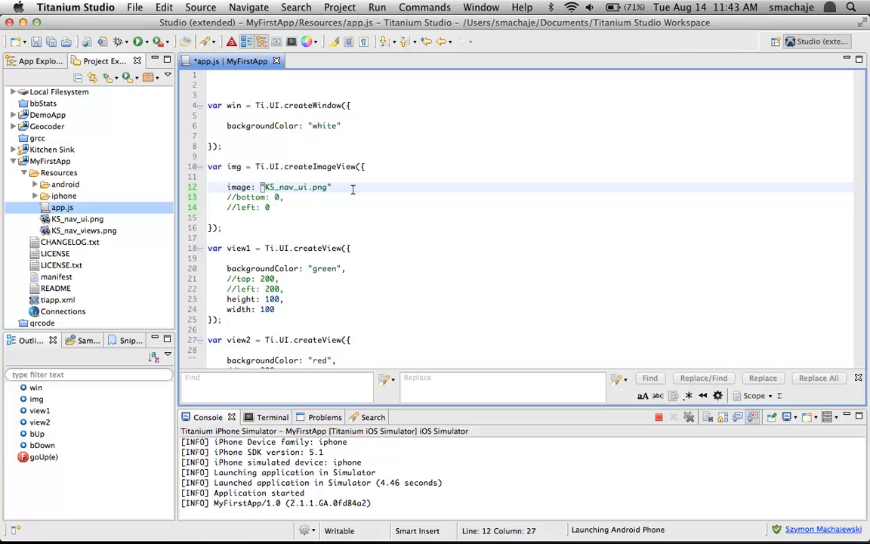
scroll(down, 3)
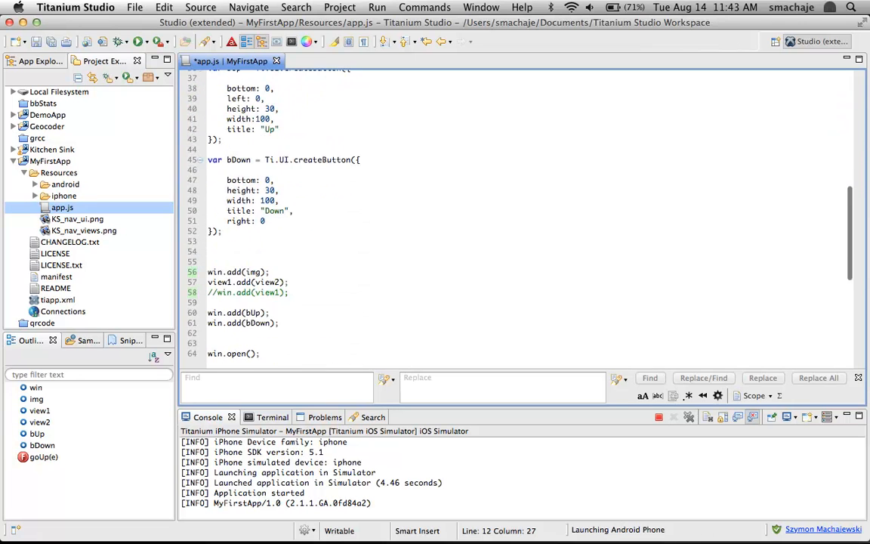
scroll(down, 3)
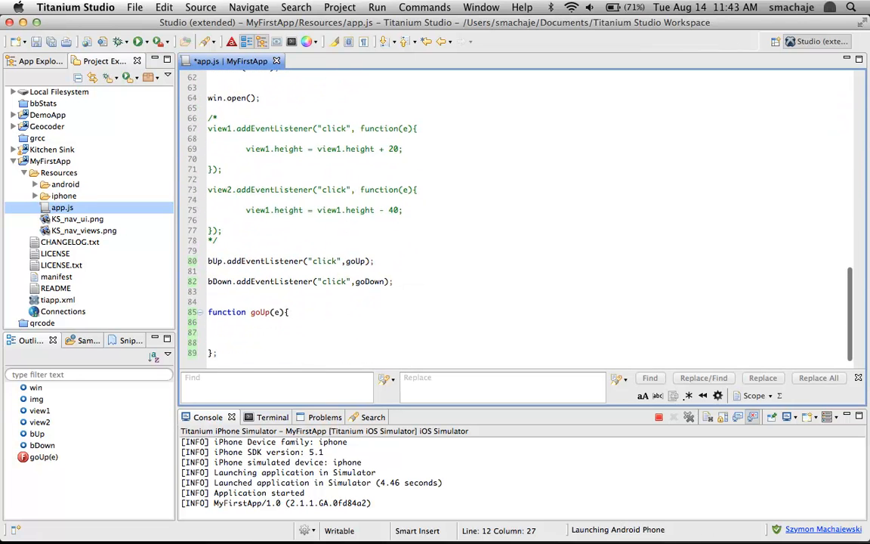
- Fill the goUp(e) body with img.top = img.top + 20; using code completion
click(274, 332)
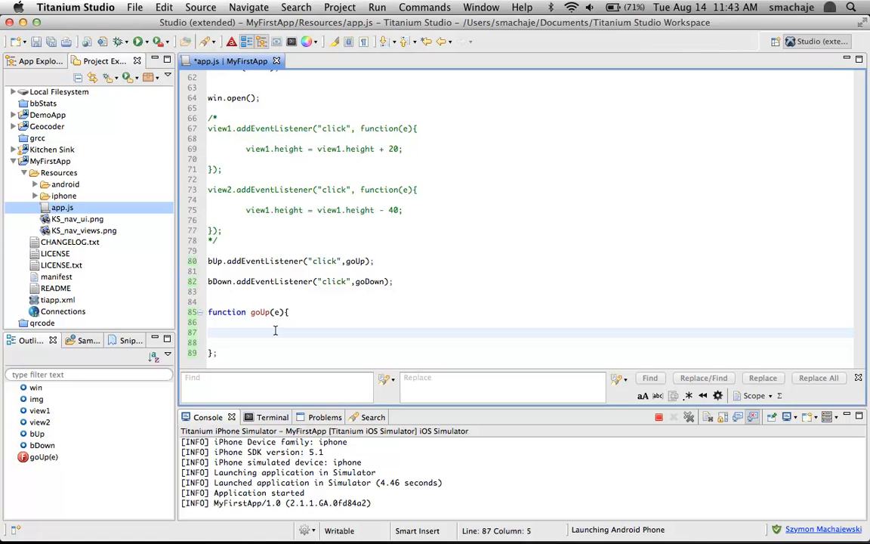
text(in)
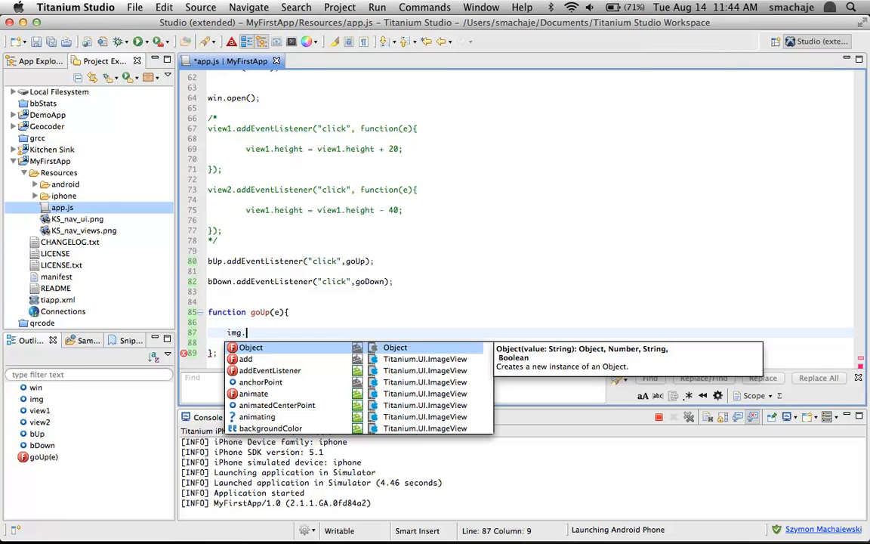
text(top =)
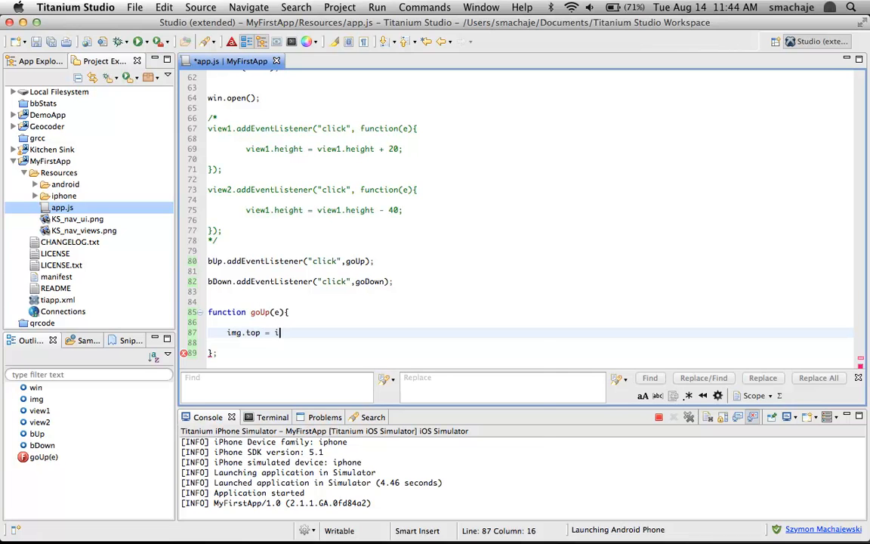
text(img.top)
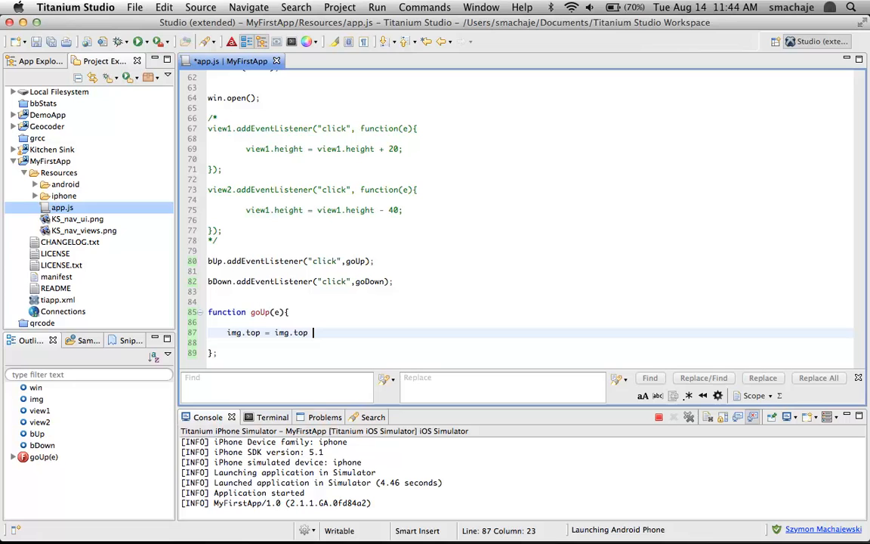
text(+ 20;)
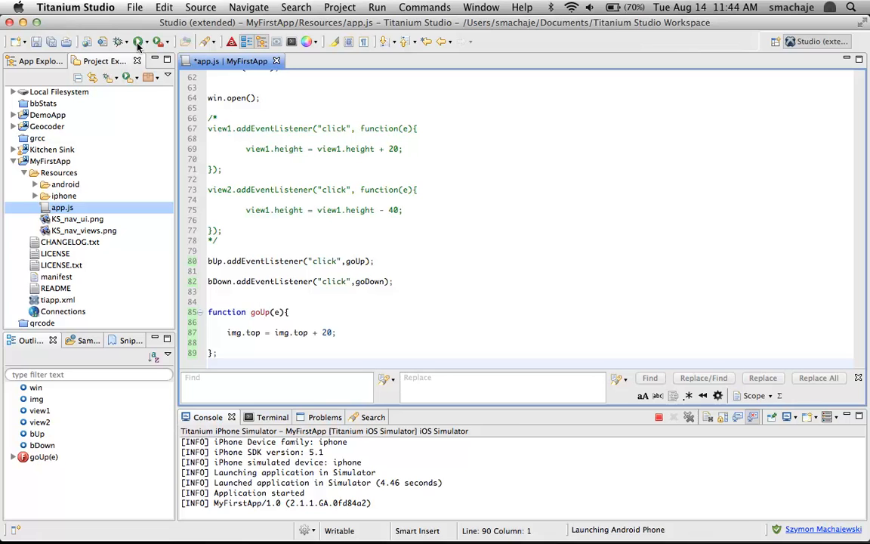
- Launch the app in iPhone Simulator, dismiss the 'Can't find variable: goDown' error, and tap Up
click(139, 43)
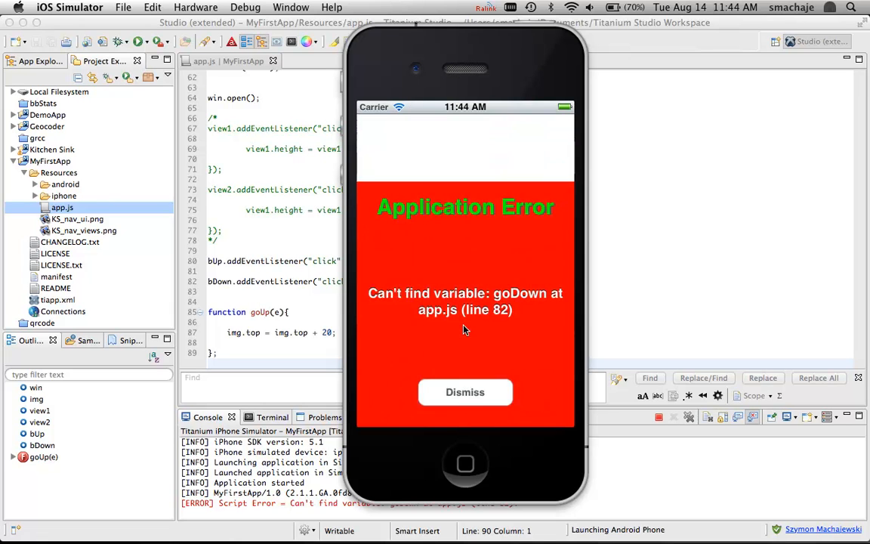
click(466, 391)
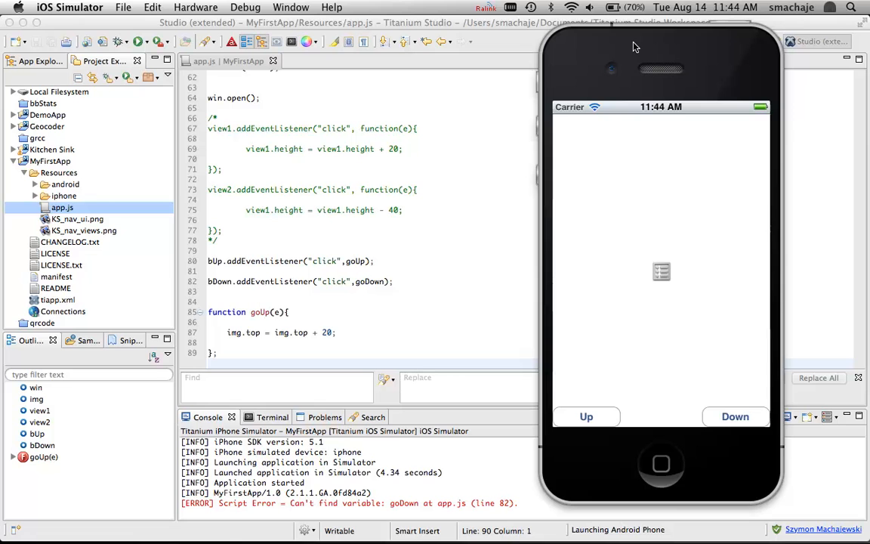
mouse_move(507, 266)
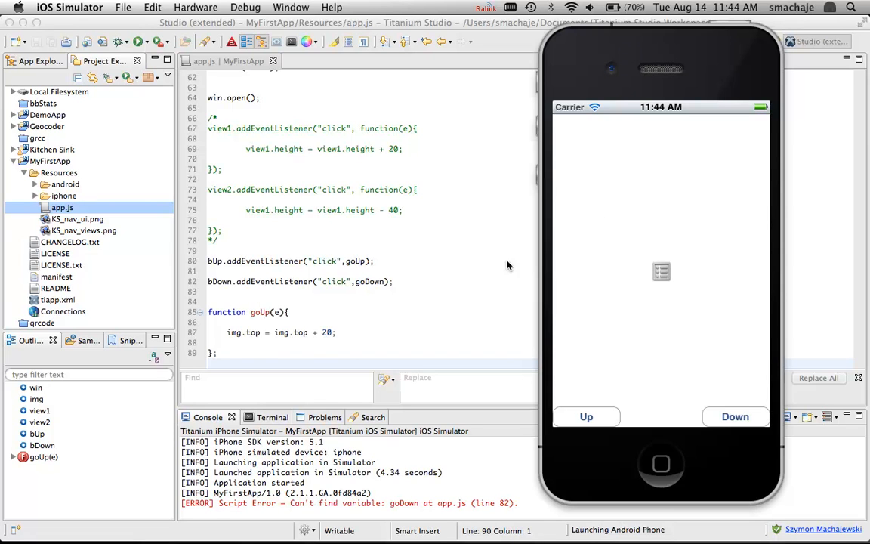
mouse_move(369, 285)
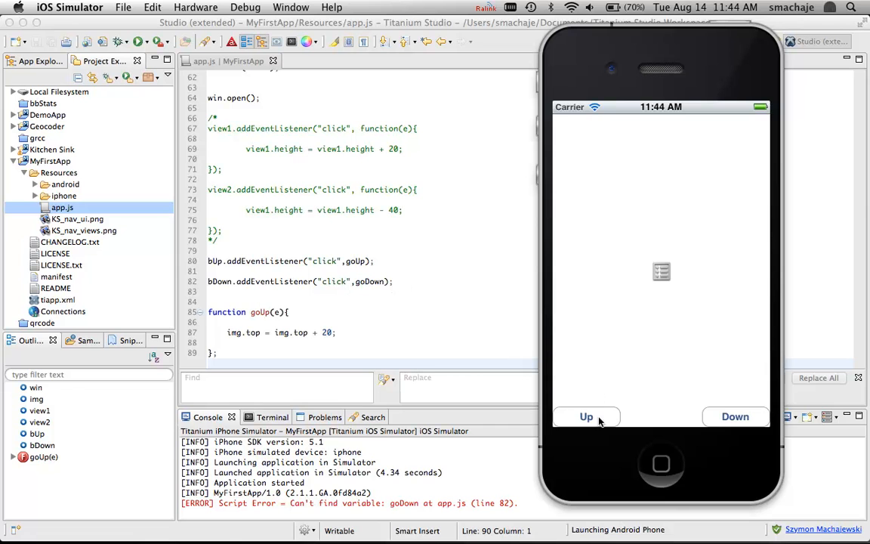
click(586, 417)
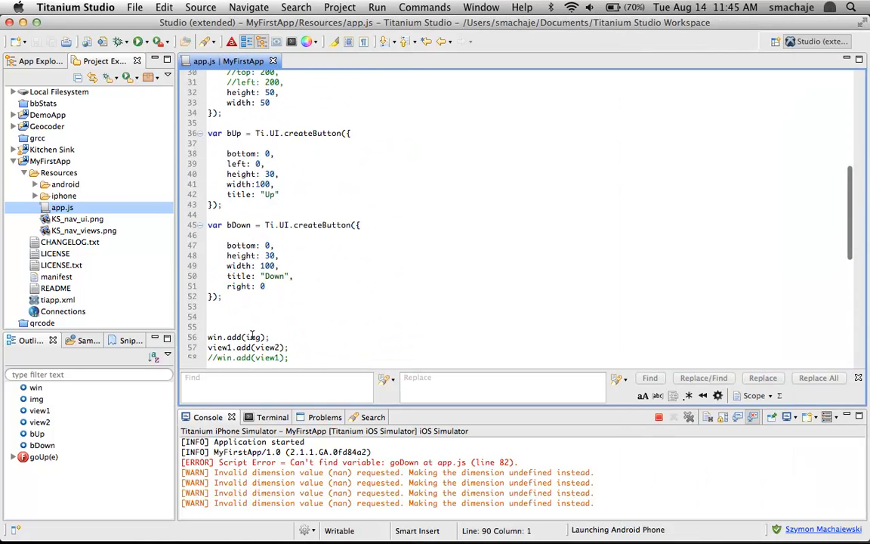
- Review the Ti.UI.createImageView block, then return below goUp to begin the img.top line
scroll(up, 3)
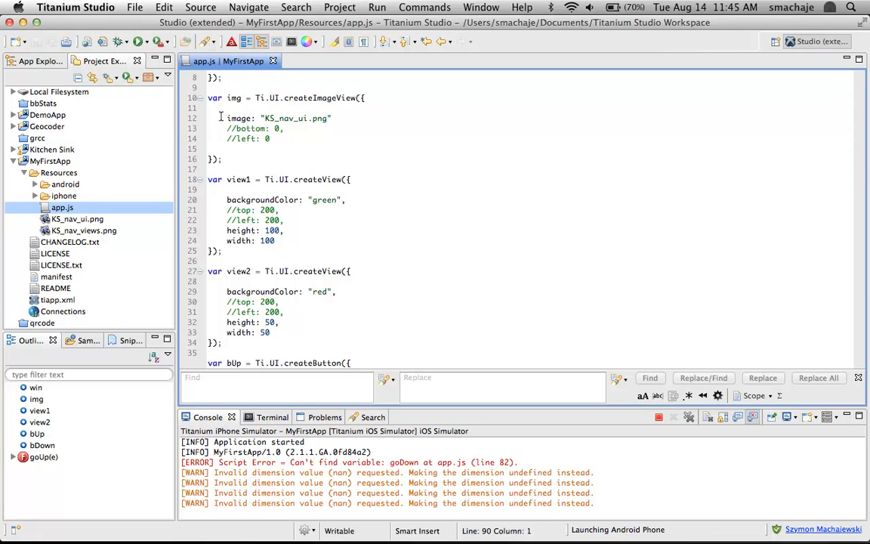
click(227, 118)
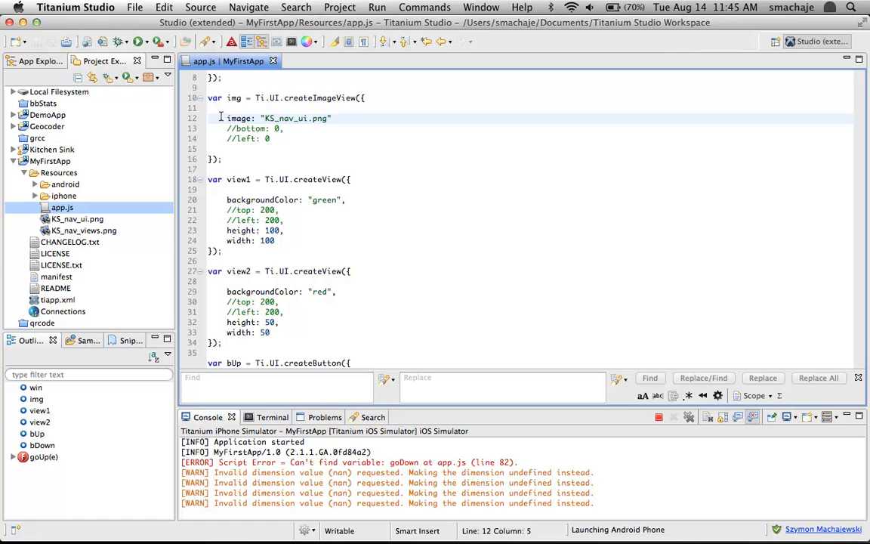
scroll(down, 3)
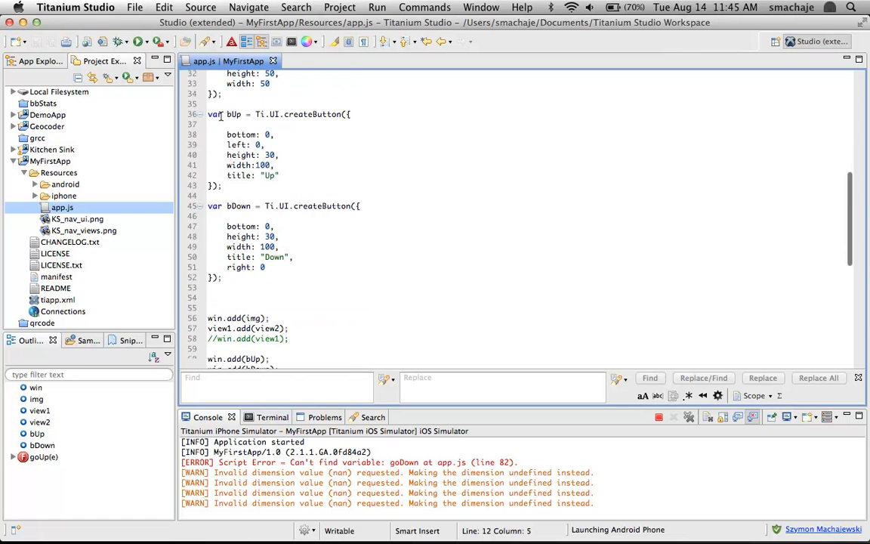
scroll(down, 3)
text(img.top =)
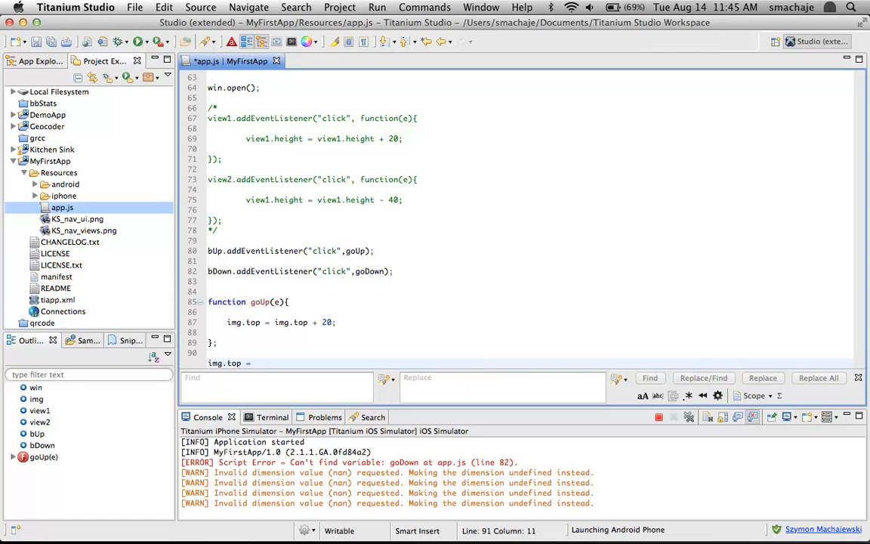
- Complete the line as img.top = Ti.Platform.displayCaps.platformHeight/2 - 40;
text(Ti.Platform.)
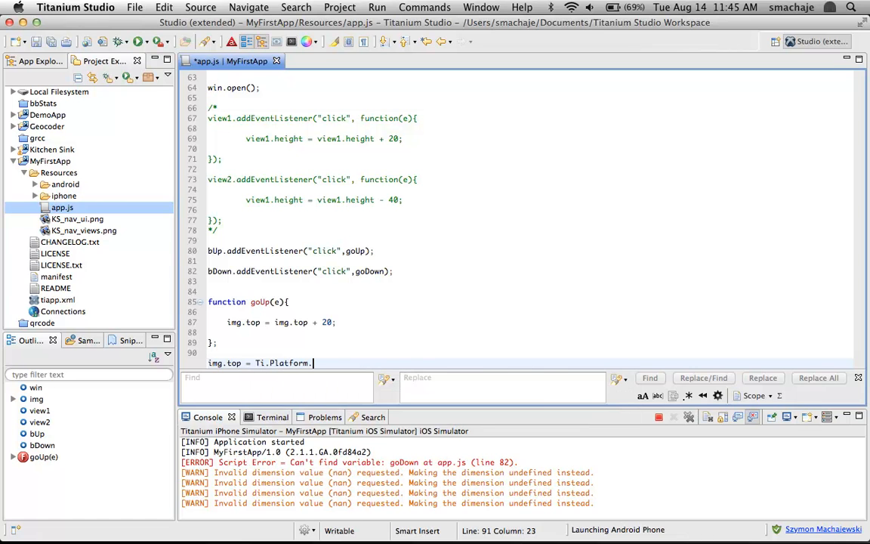
text(displayCaps)
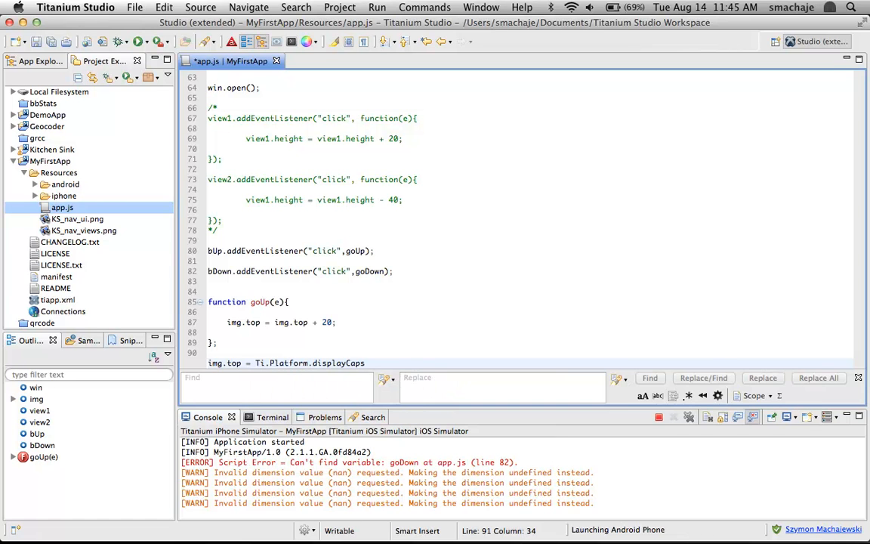
text(platformHeight/)
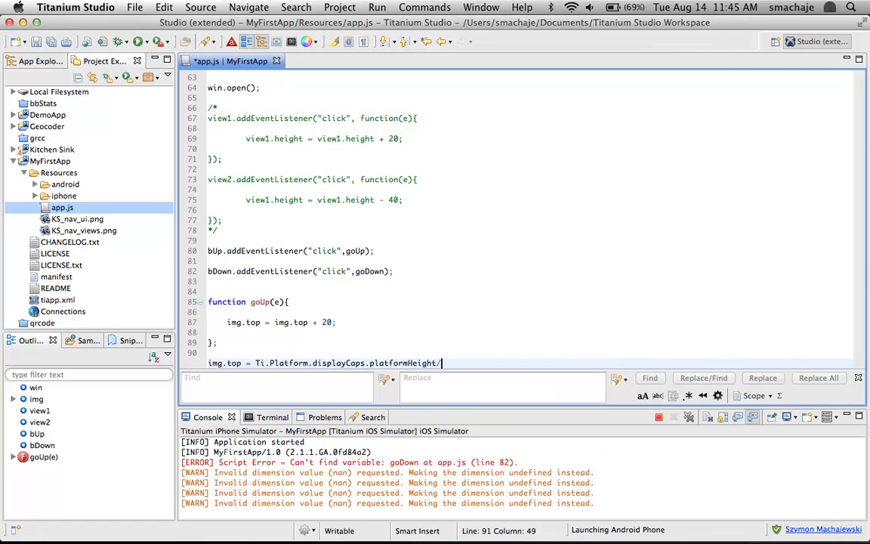
text(2)
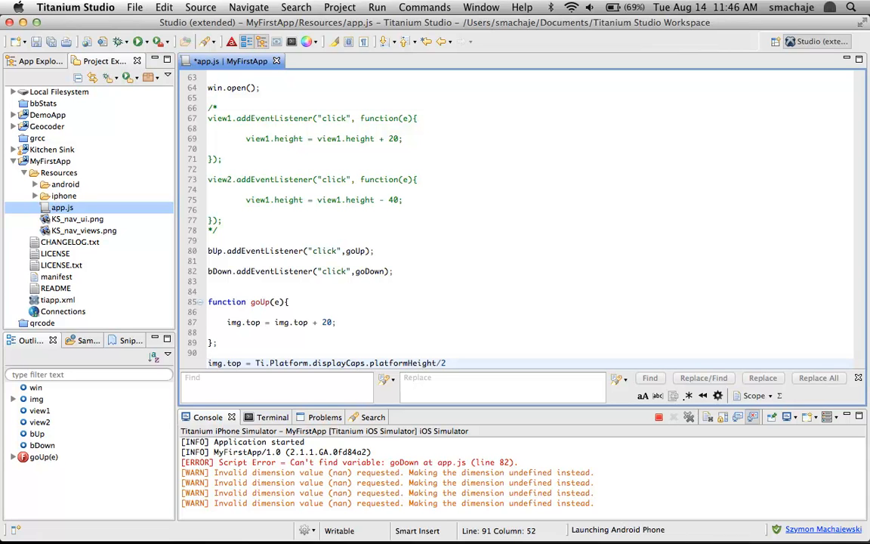
mouse_move(256, 361)
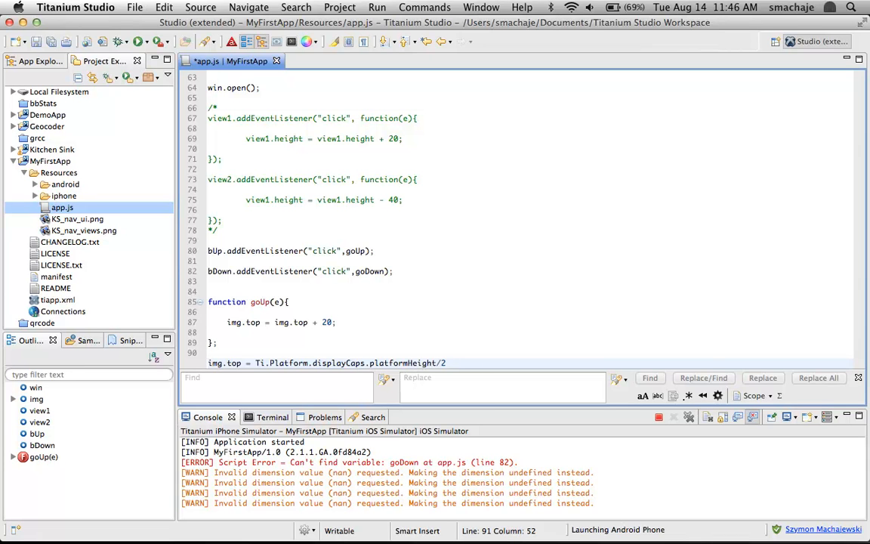
click(450, 362)
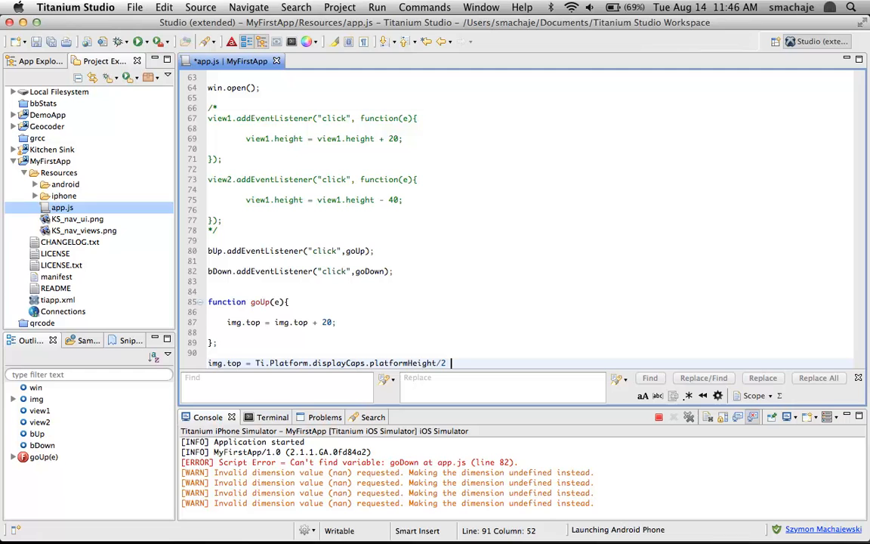
text(- 40;)
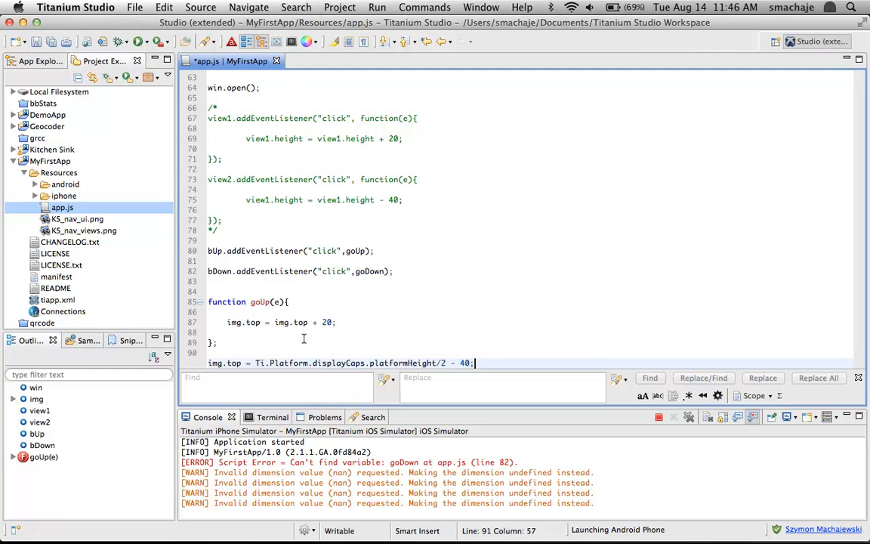
mouse_move(216, 363)
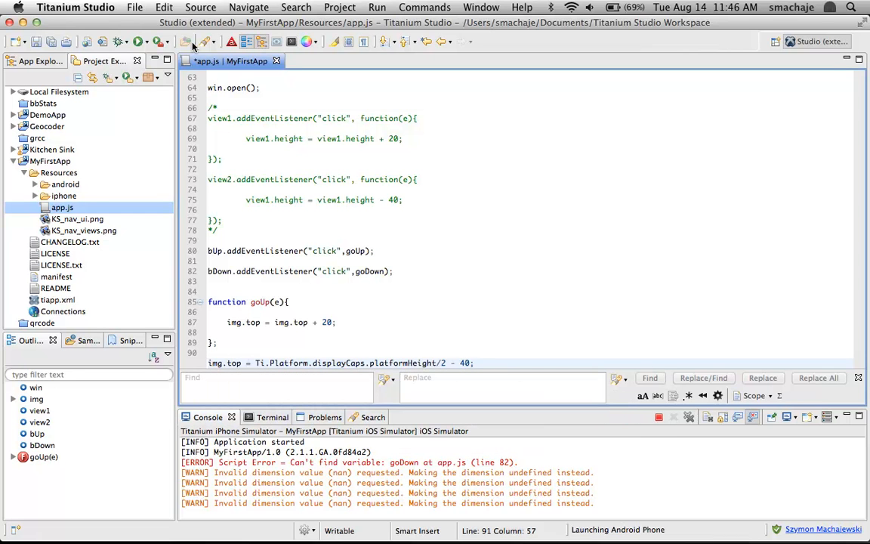
- Rebuild and relaunch in iPhone Simulator, dismissing the goDown error to show the centered image
click(139, 42)
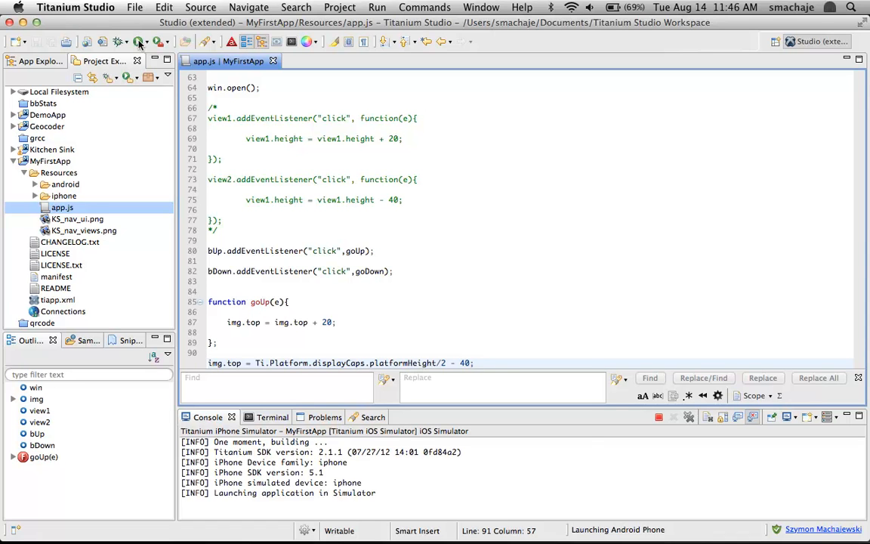
click(139, 42)
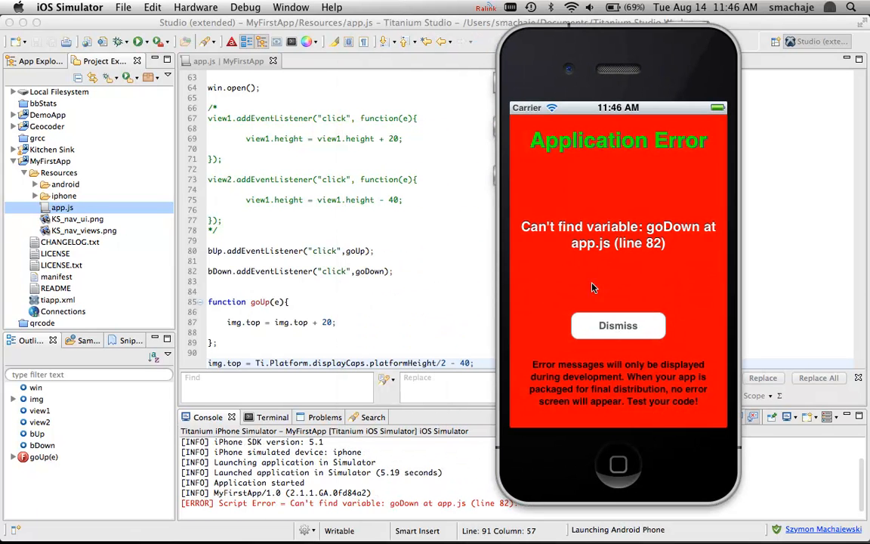
click(617, 325)
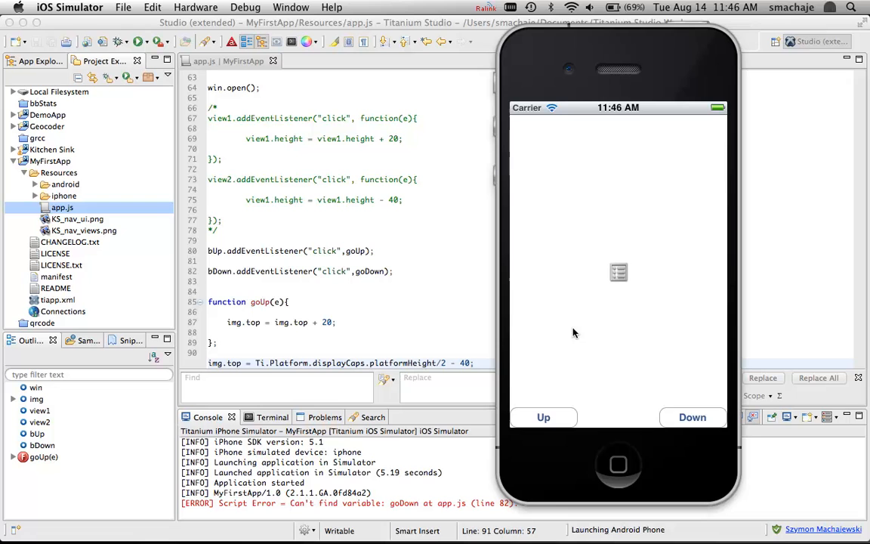
click(544, 417)
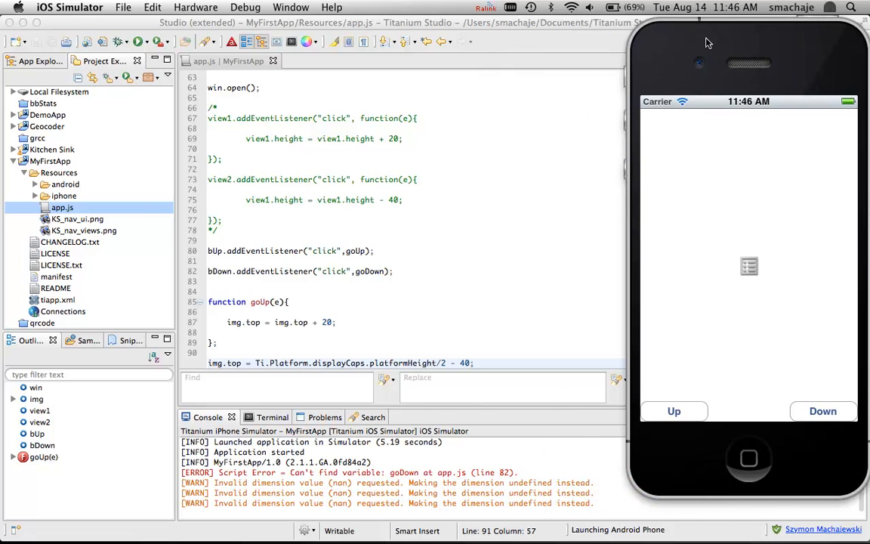
mouse_move(480, 377)
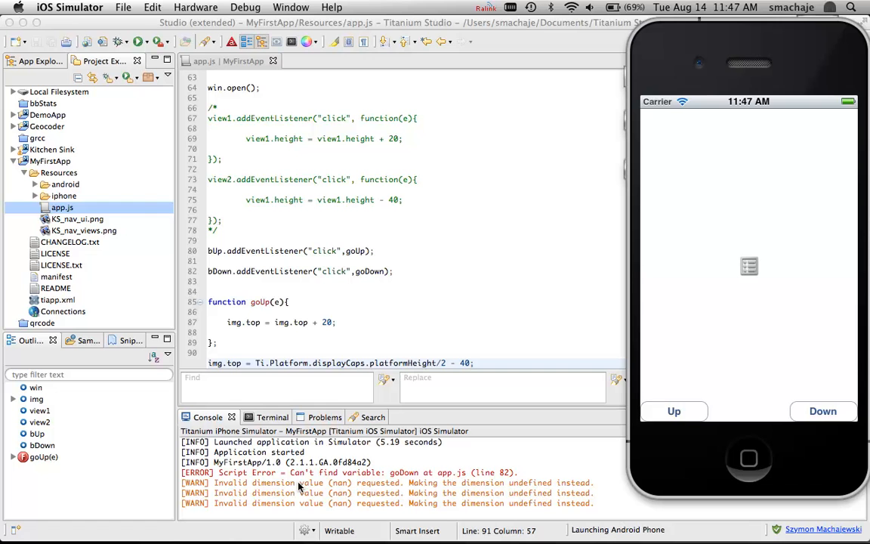
mouse_move(381, 287)
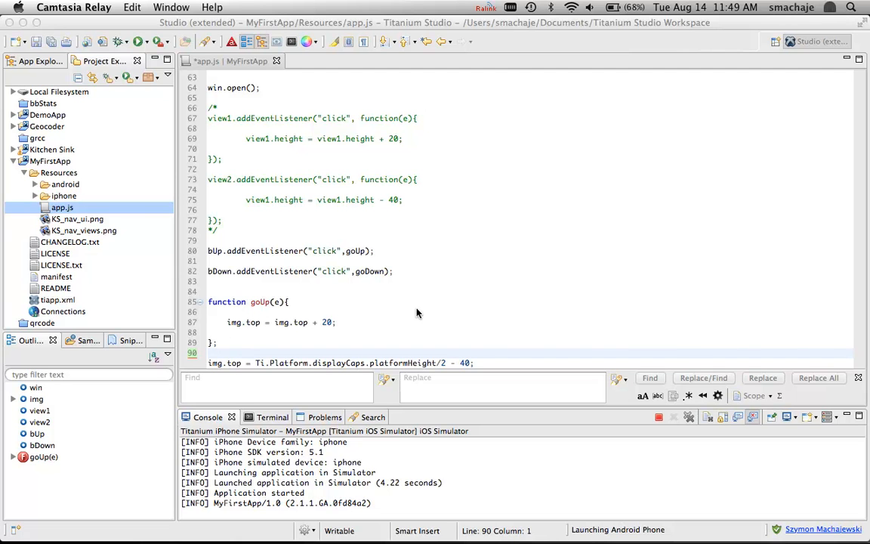
mouse_move(302, 241)
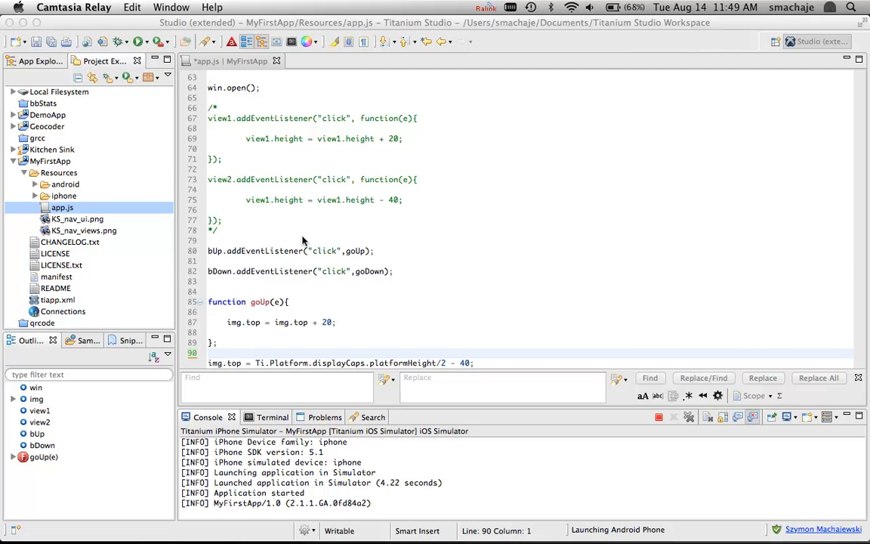
mouse_move(224, 299)
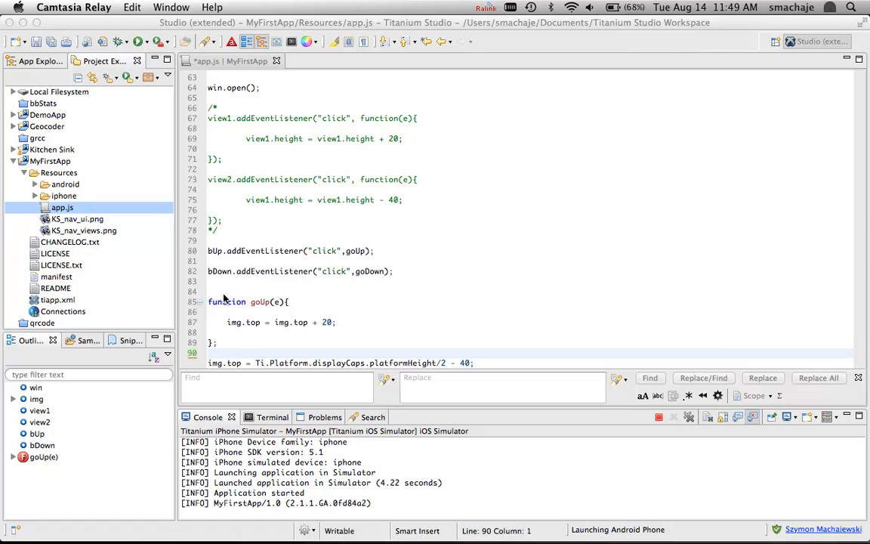
mouse_move(193, 275)
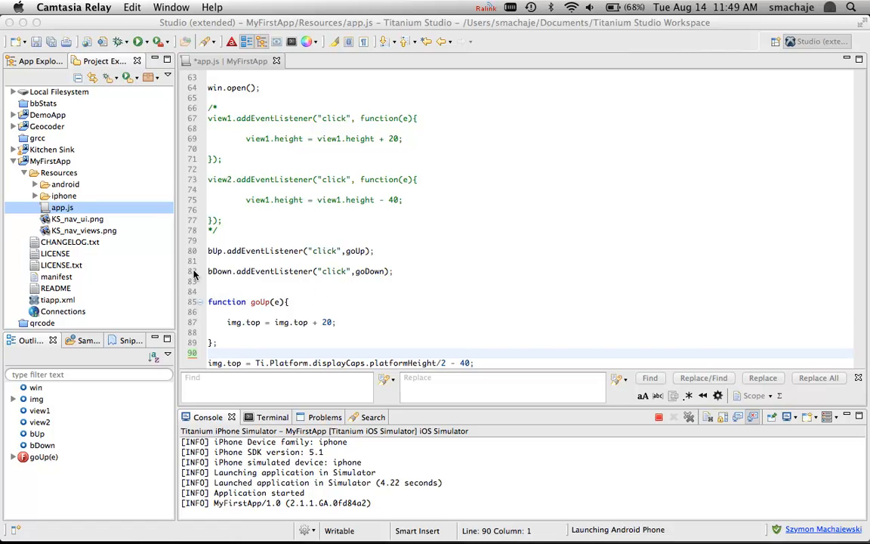
mouse_move(245, 274)
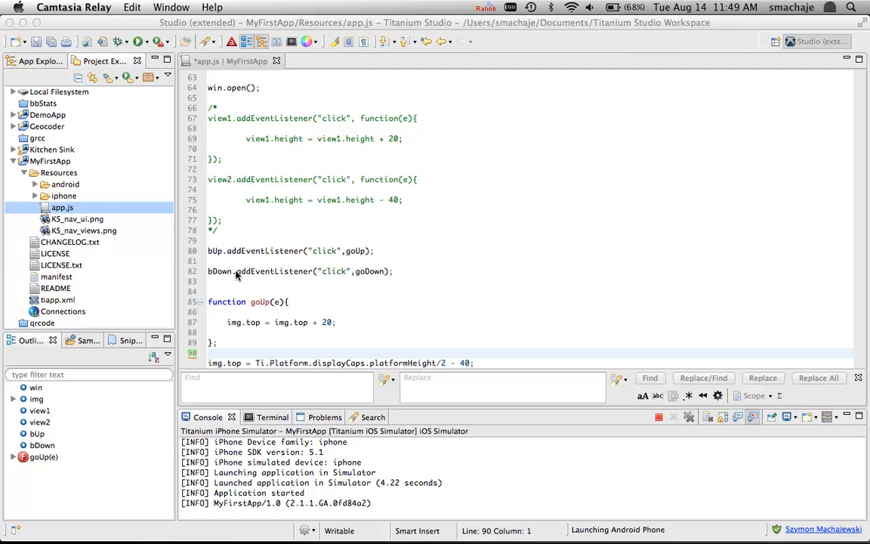
- Comment out the bDown.addEventListener line with // and run the app in the simulator
click(393, 272)
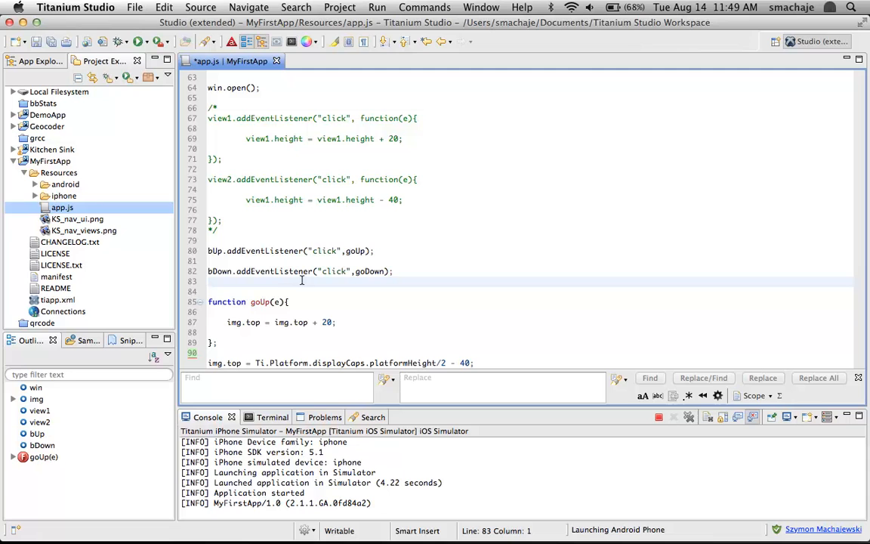
click(302, 272)
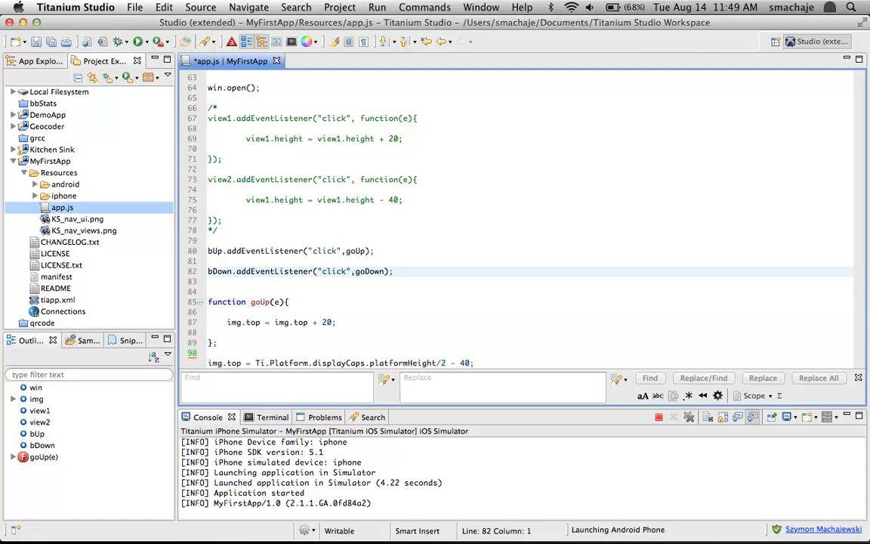
text(//)
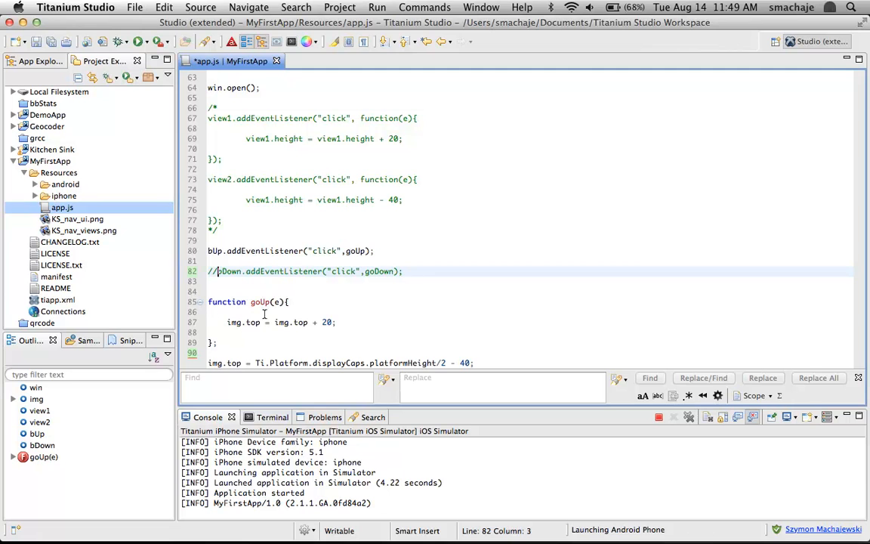
mouse_move(314, 157)
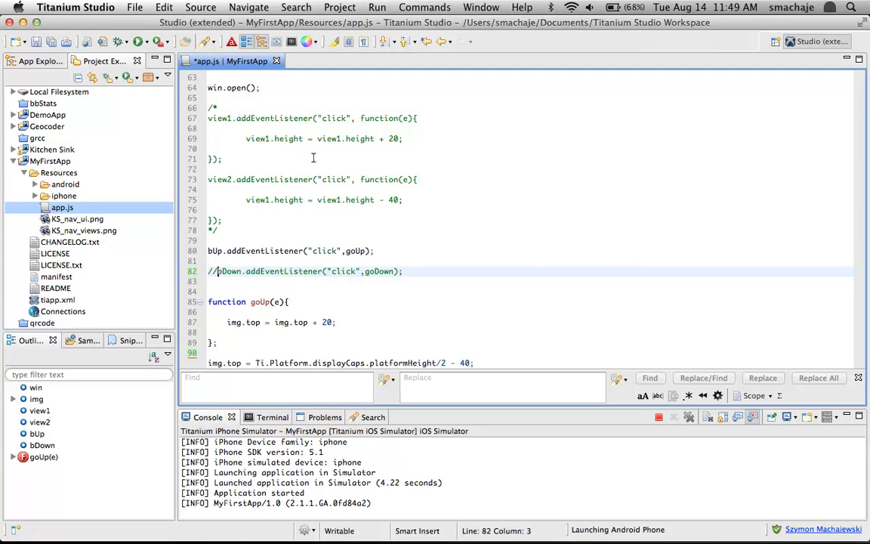
click(139, 42)
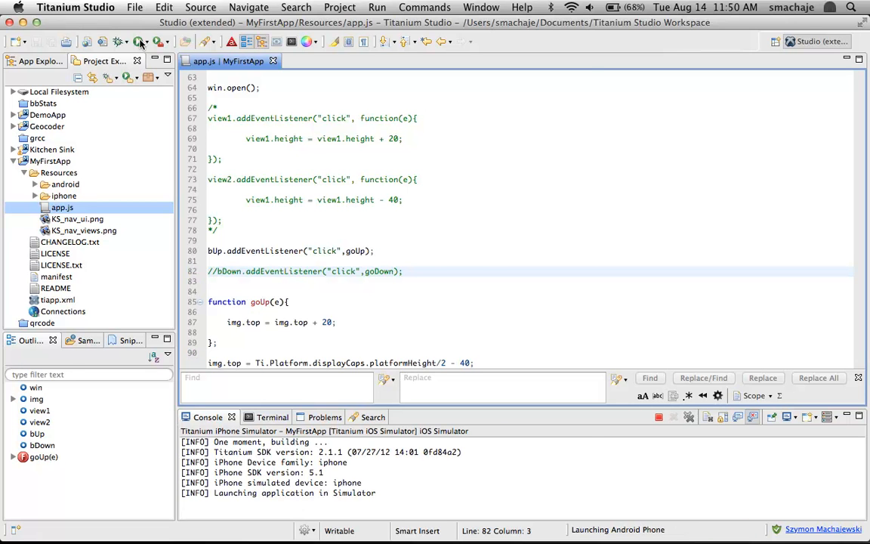
- Tap Up four times in the simulator, watching goUp push the image downward
click(139, 43)
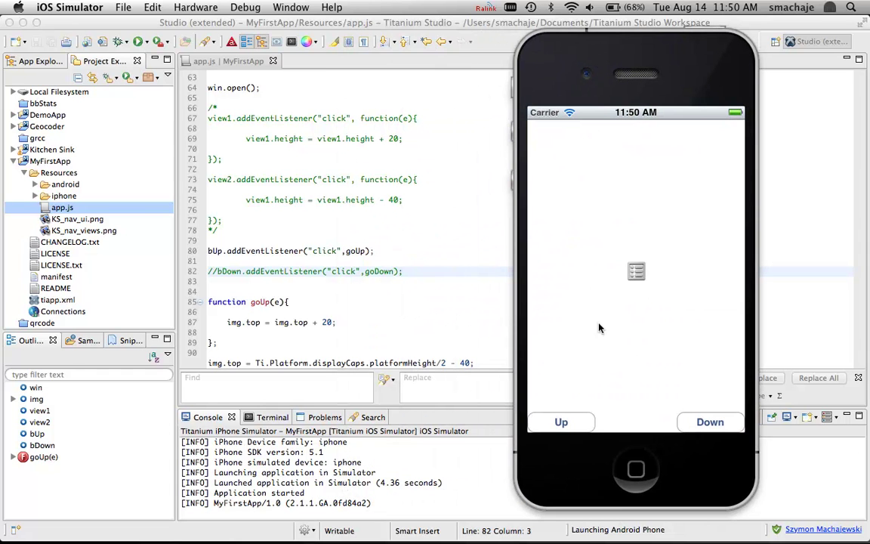
click(560, 422)
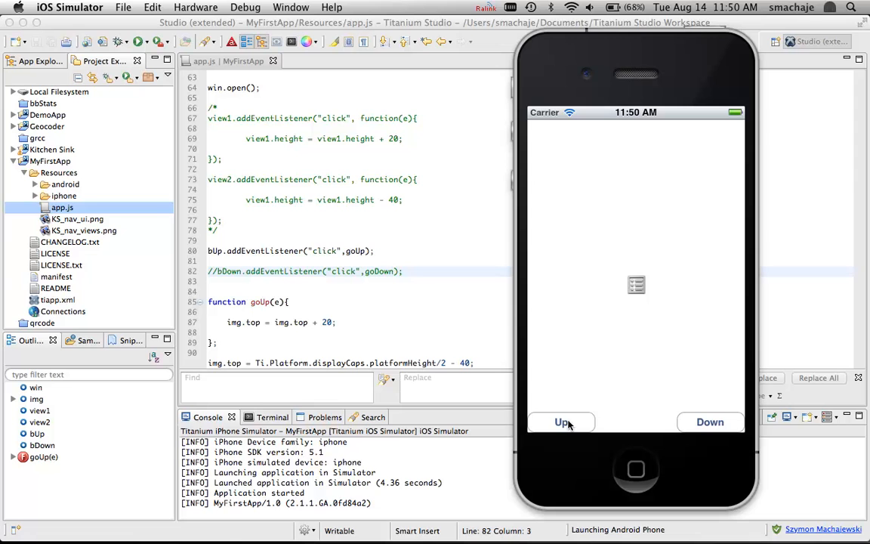
click(561, 421)
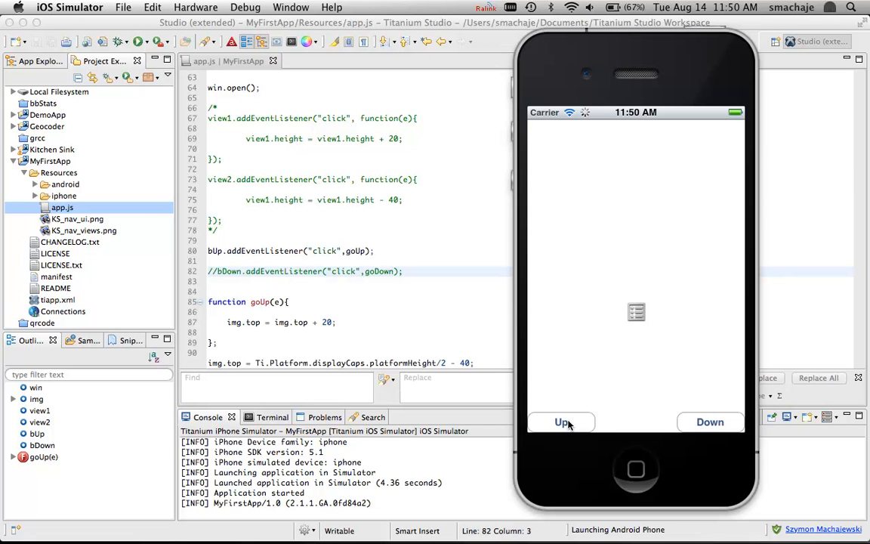
click(561, 422)
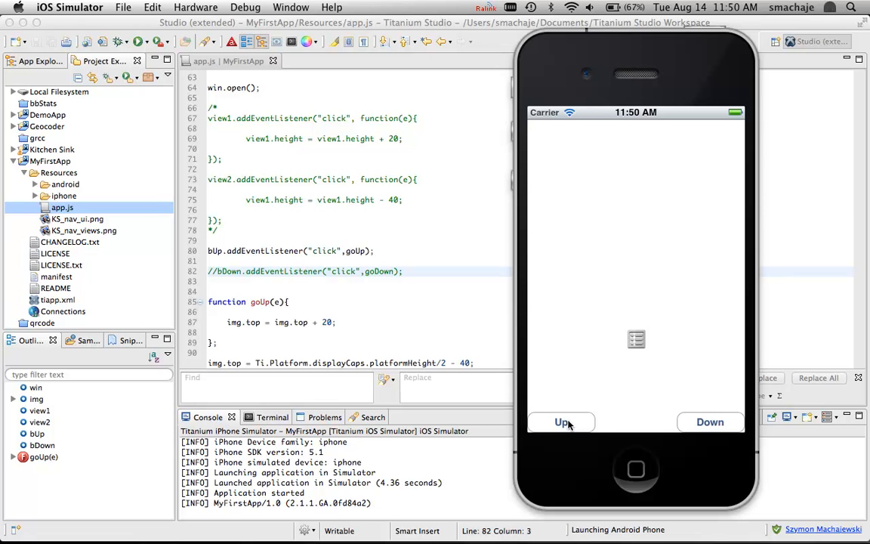
click(560, 421)
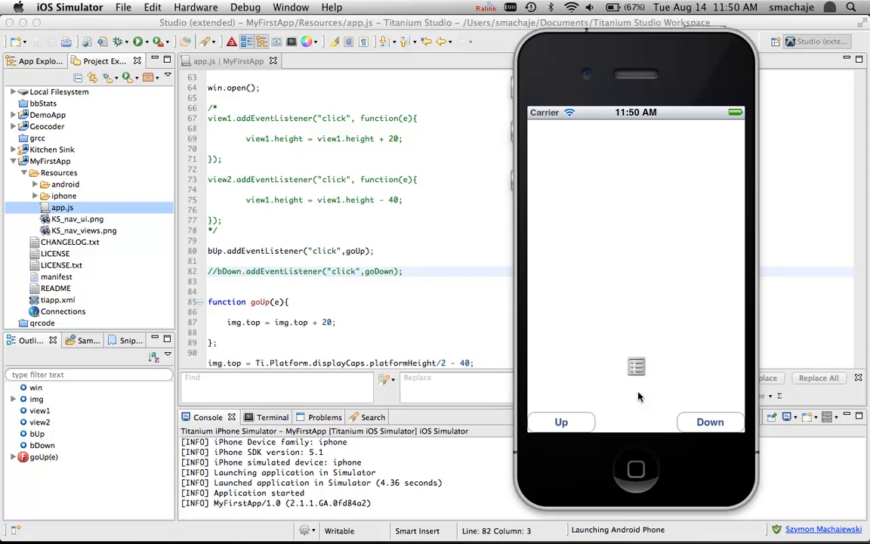
mouse_move(329, 333)
text(-)
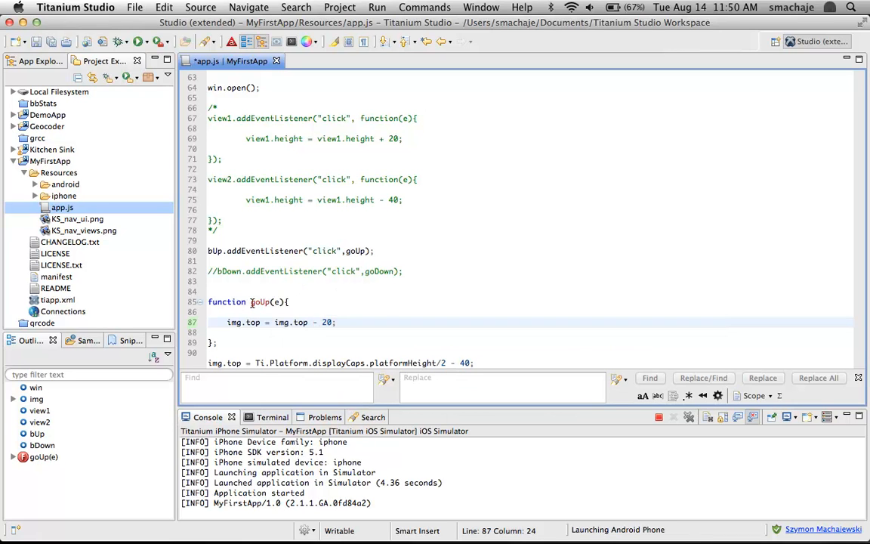
- Edit the handlers so goUp uses img.top - 20 and goDown img.top + 20, restoring the bDown listener
click(215, 272)
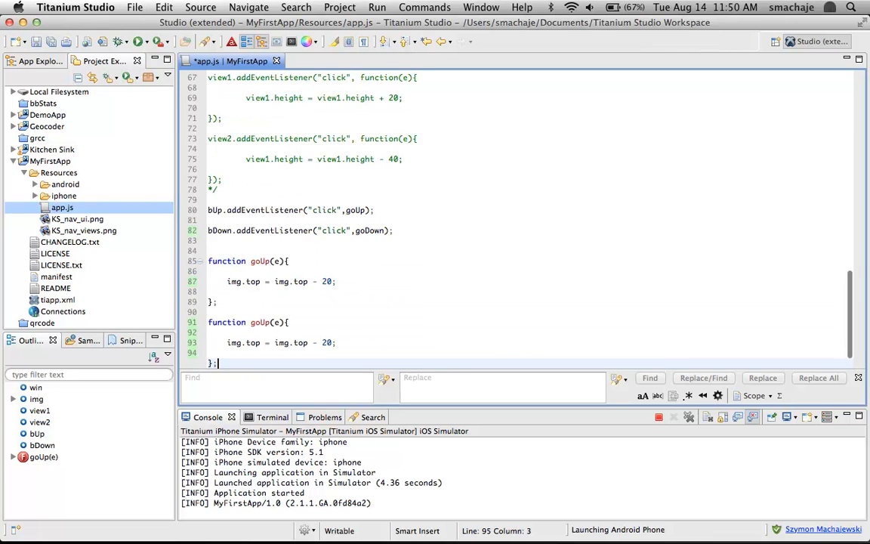
text(+)
key(Return)
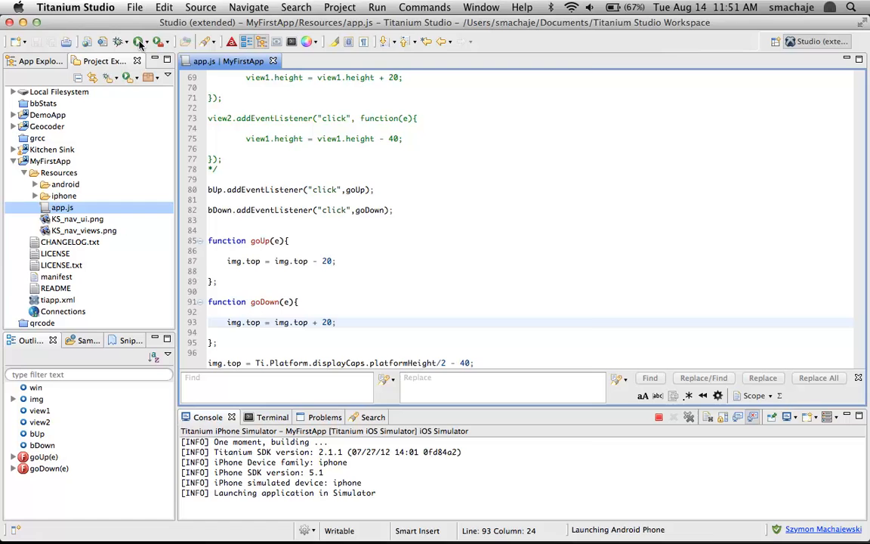
- Relaunch the app and tap Up then Down several times to confirm each direction
click(139, 43)
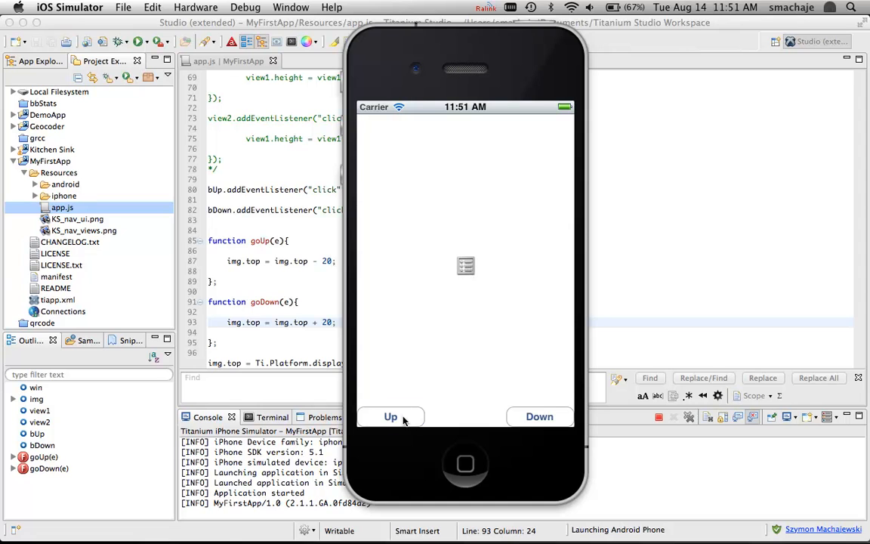
click(389, 417)
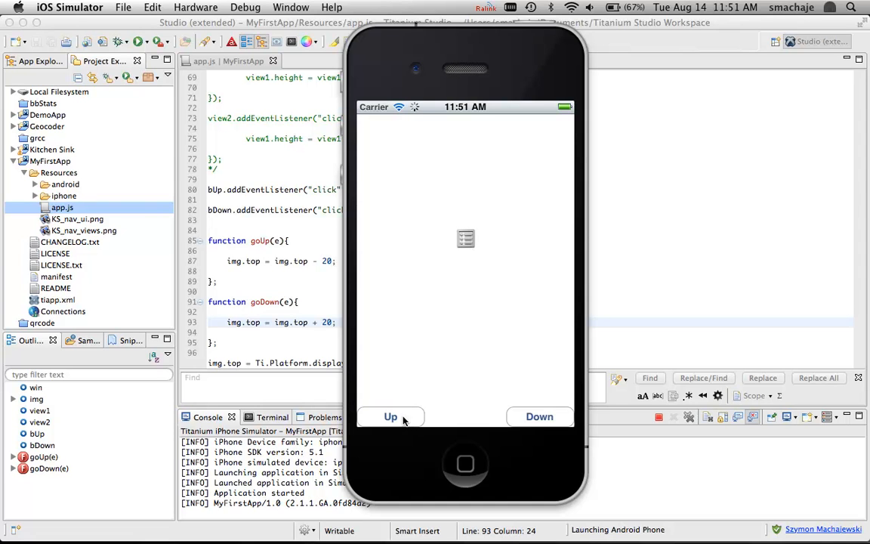
click(389, 416)
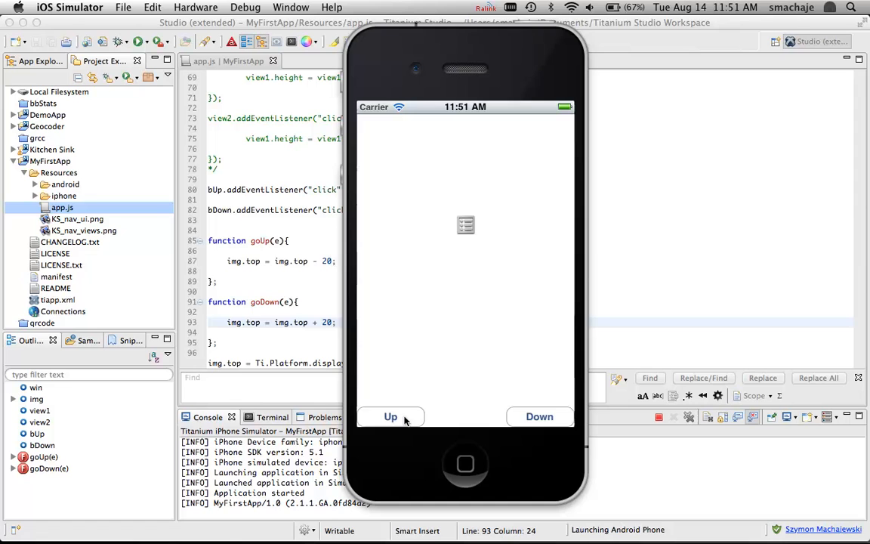
click(539, 417)
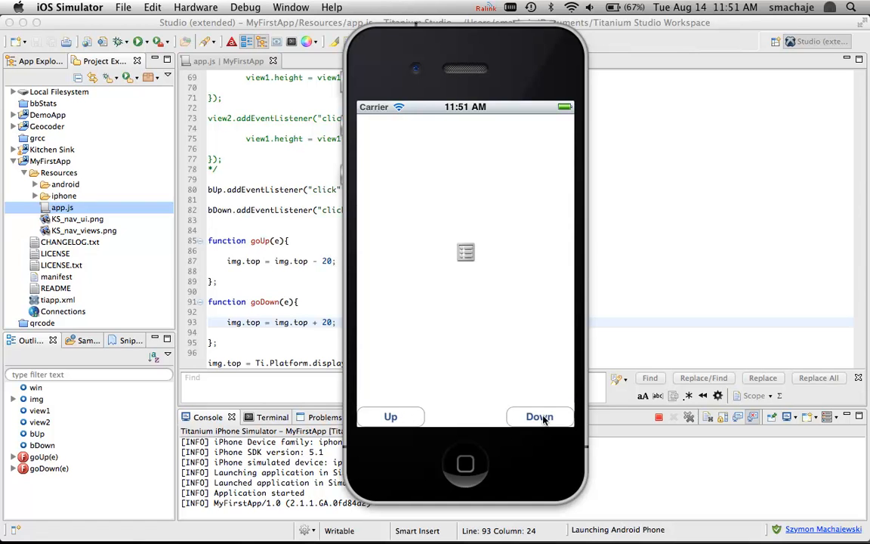
click(539, 417)
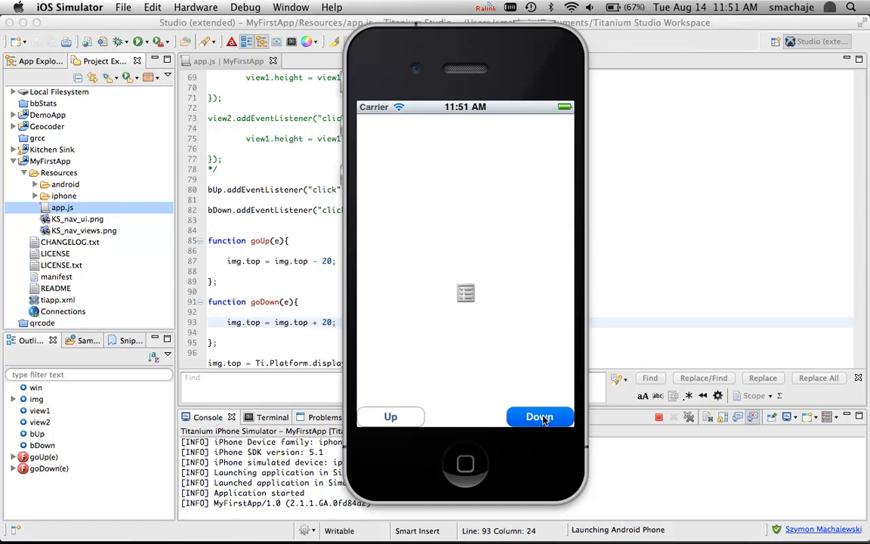
click(541, 417)
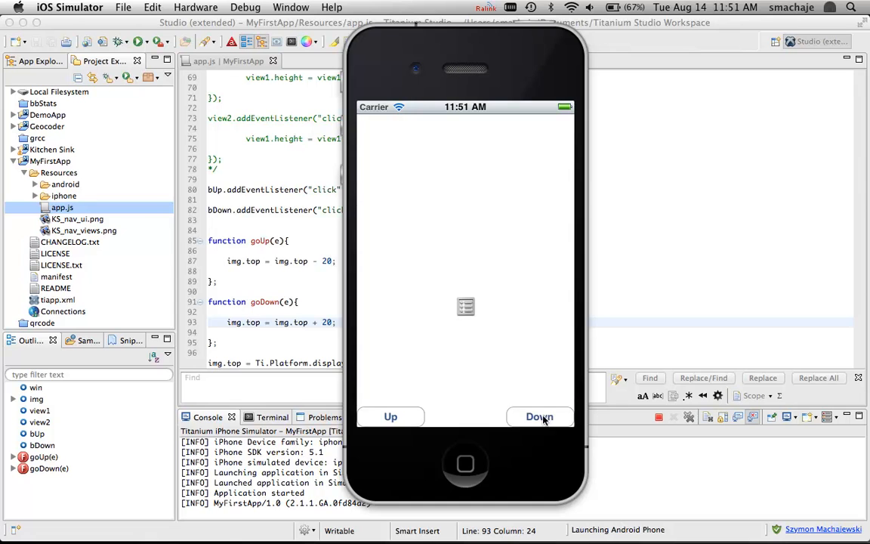
click(539, 417)
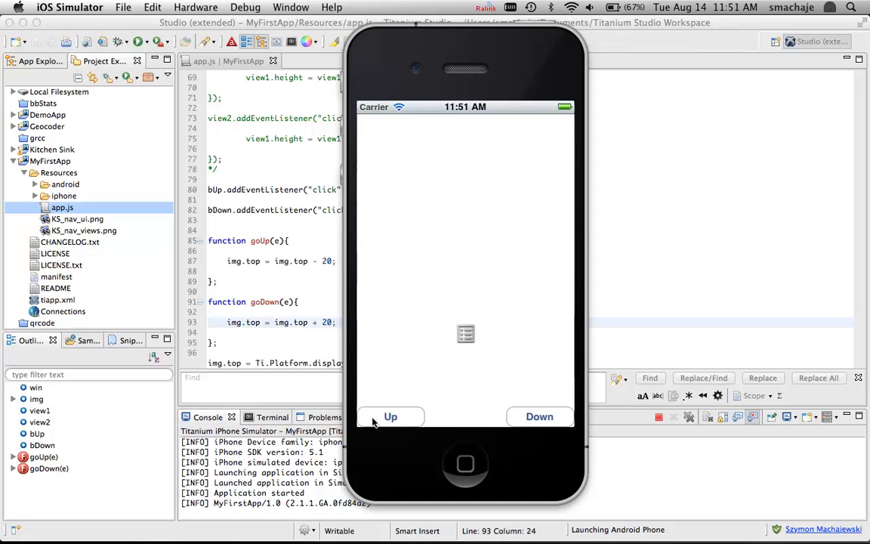
- Tap Up five more times and Down once, verifying the image rises and then drops
click(390, 417)
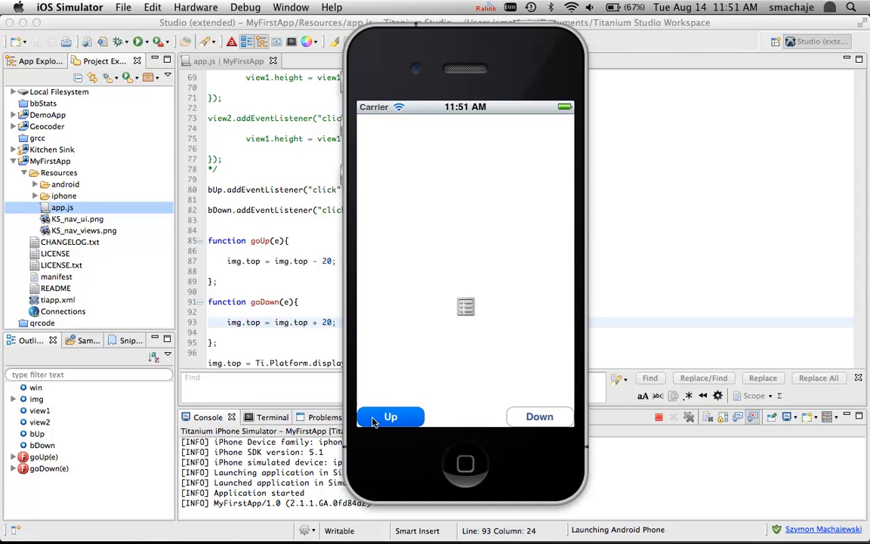
click(390, 417)
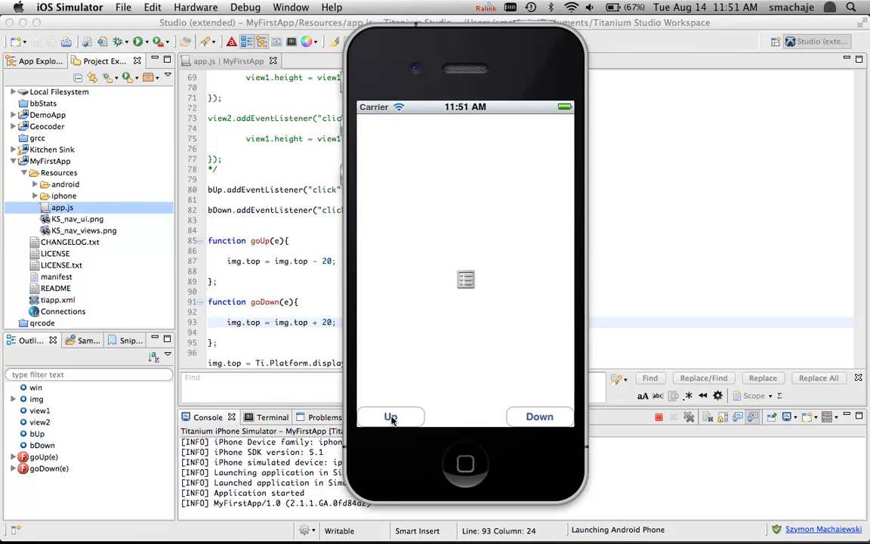
click(389, 417)
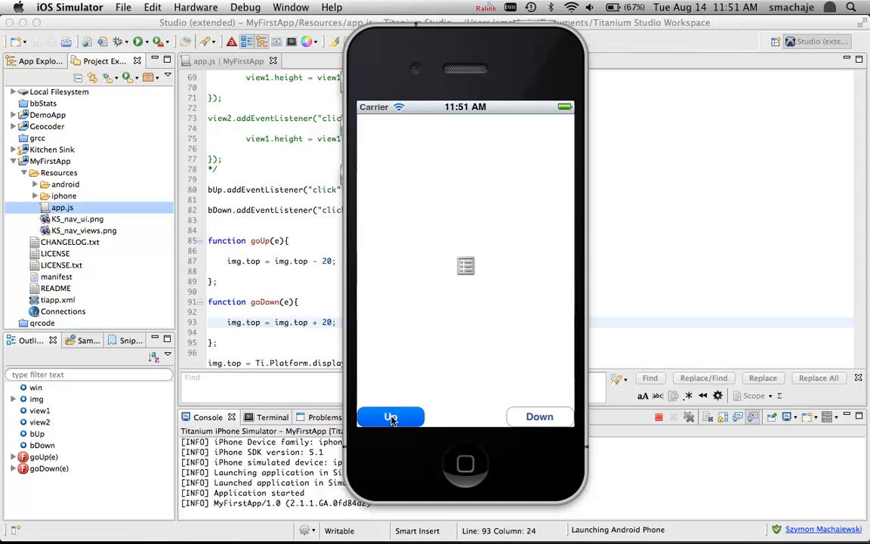
click(390, 417)
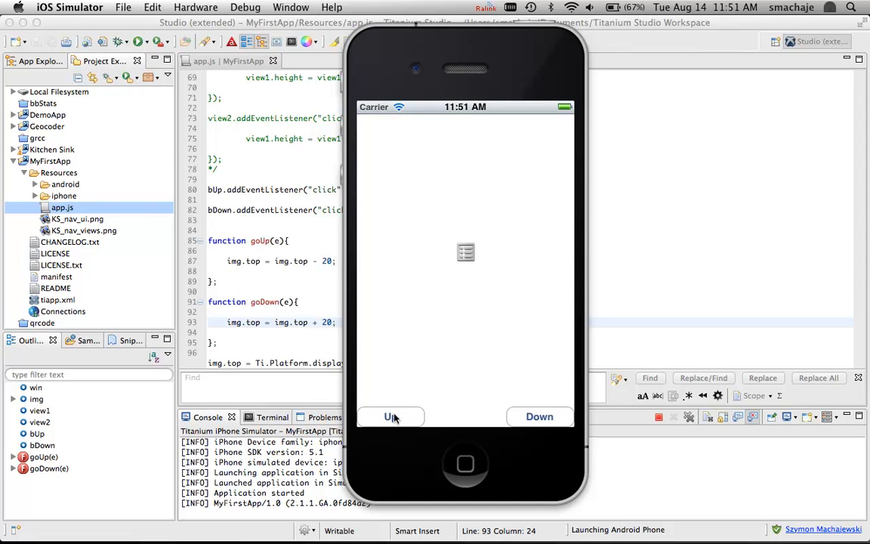
click(389, 417)
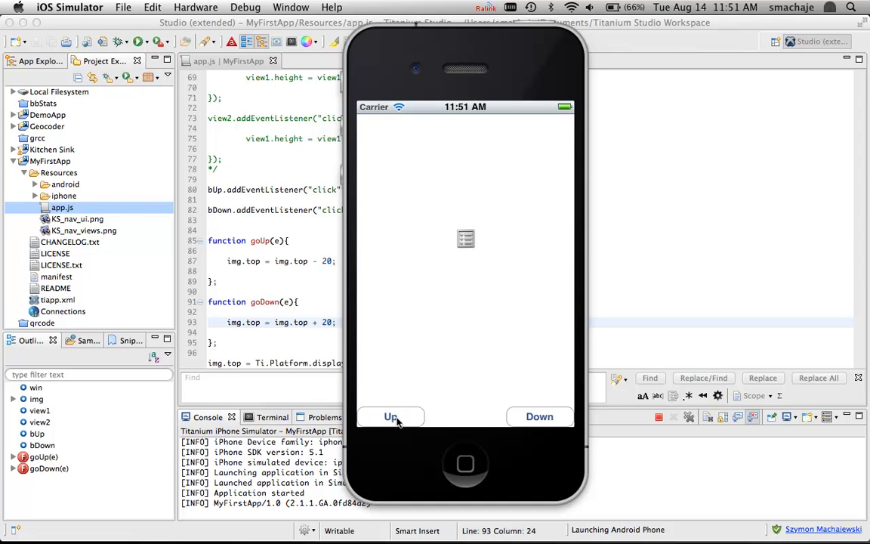
click(539, 417)
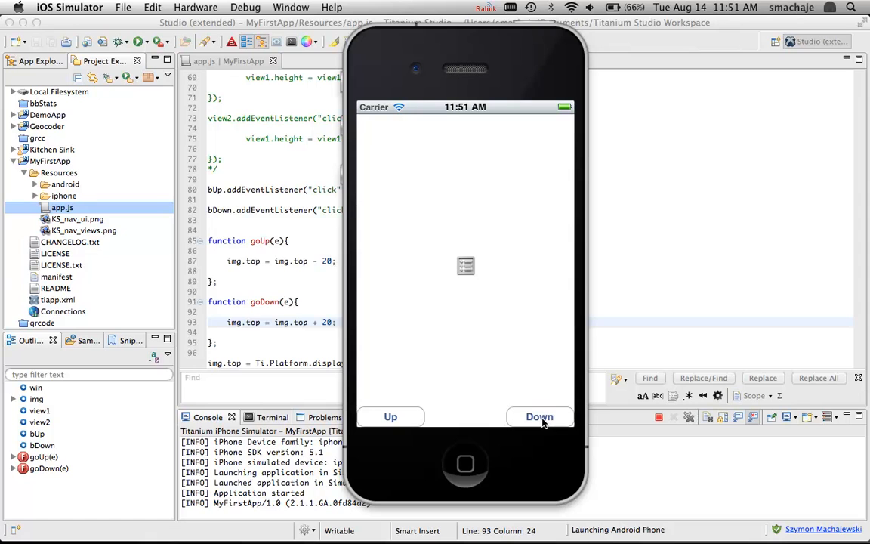